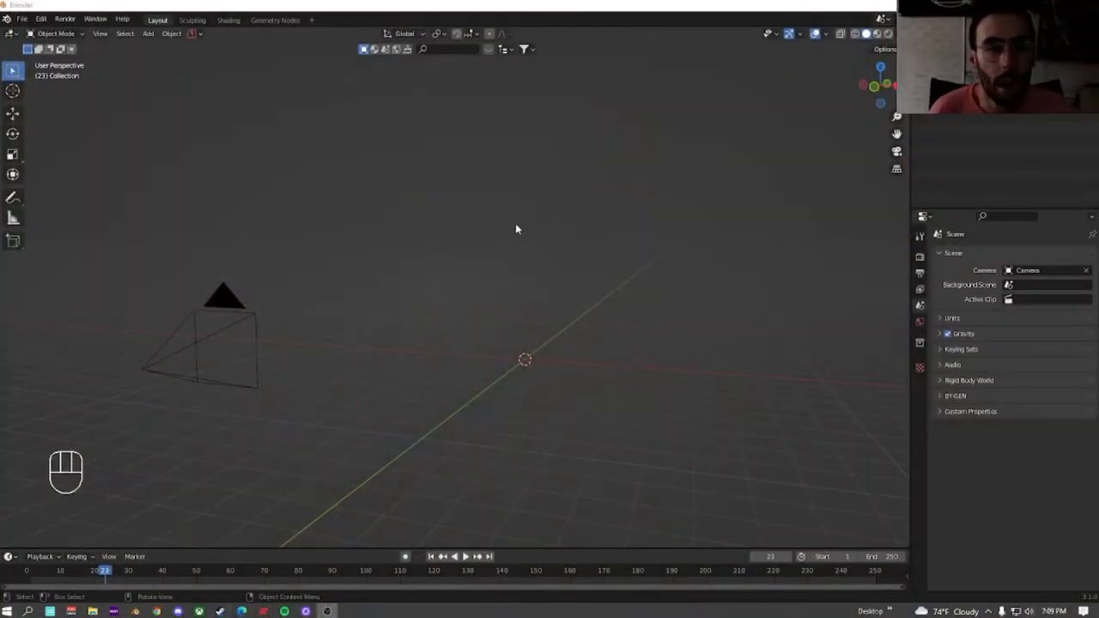
View the empty scene from the top and add a Rectangle curve at the origin
{"action": "left_click_drag", "start_coordinate": [515, 230], "coordinate": [403, 278]}
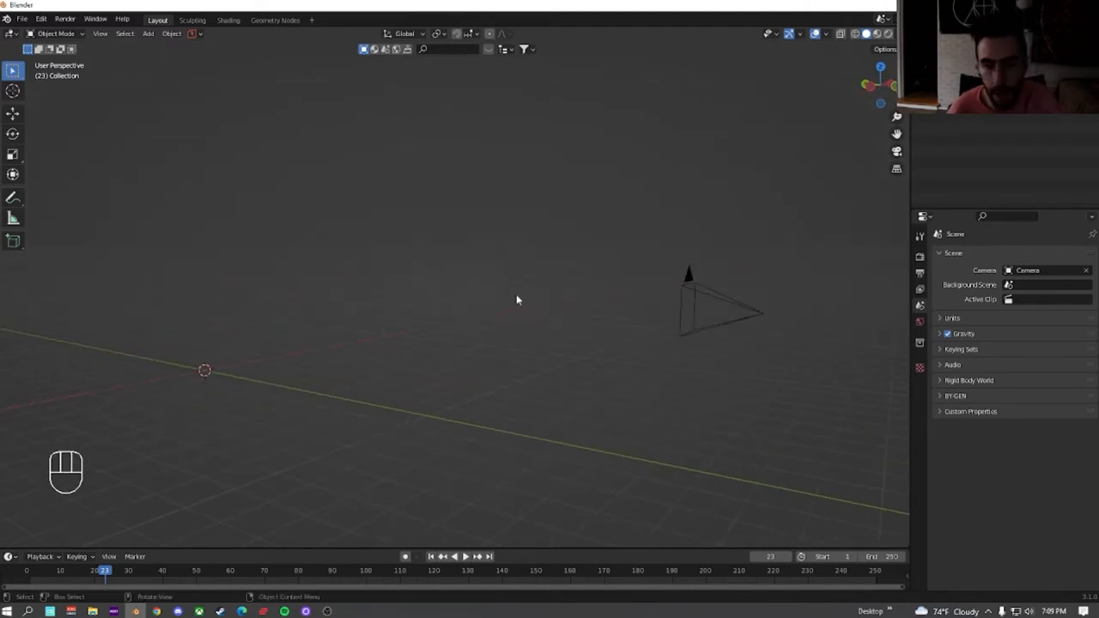
{"action": "key", "text": "KP_0"}
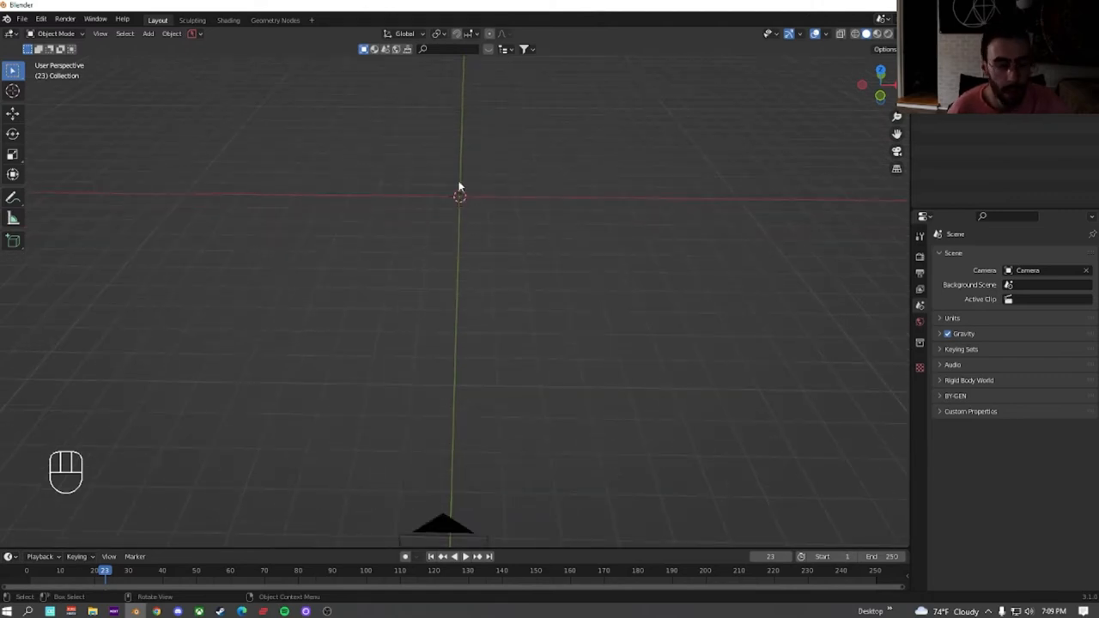
{"action": "key", "text": "shift+a"}
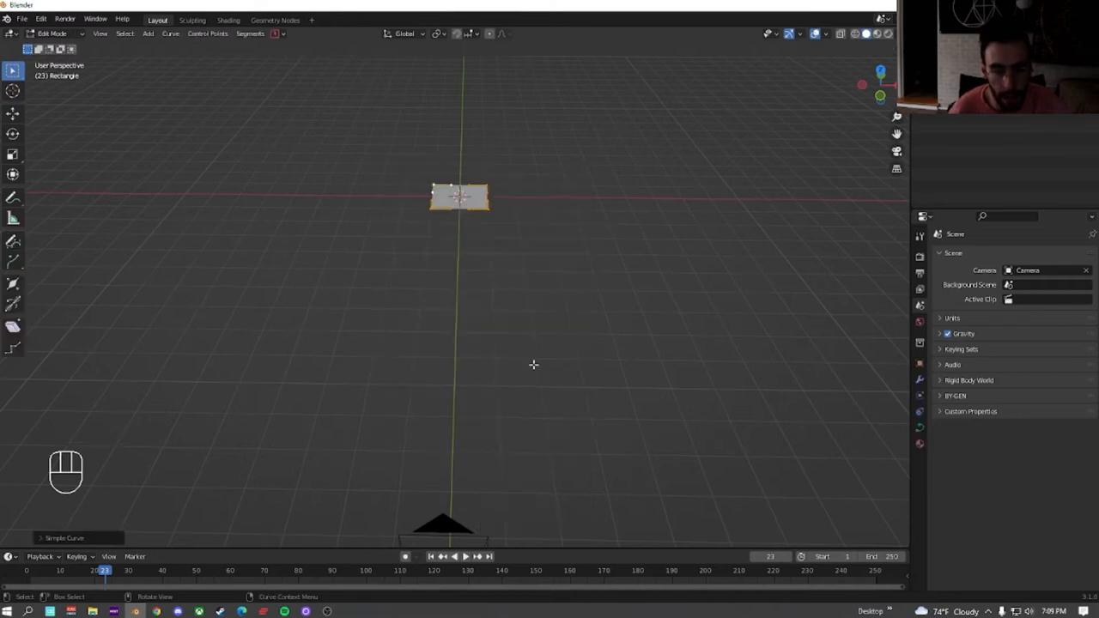
Scale the rectangle up into a moderate flat plate and leave Edit Mode
{"action": "key", "text": "s"}
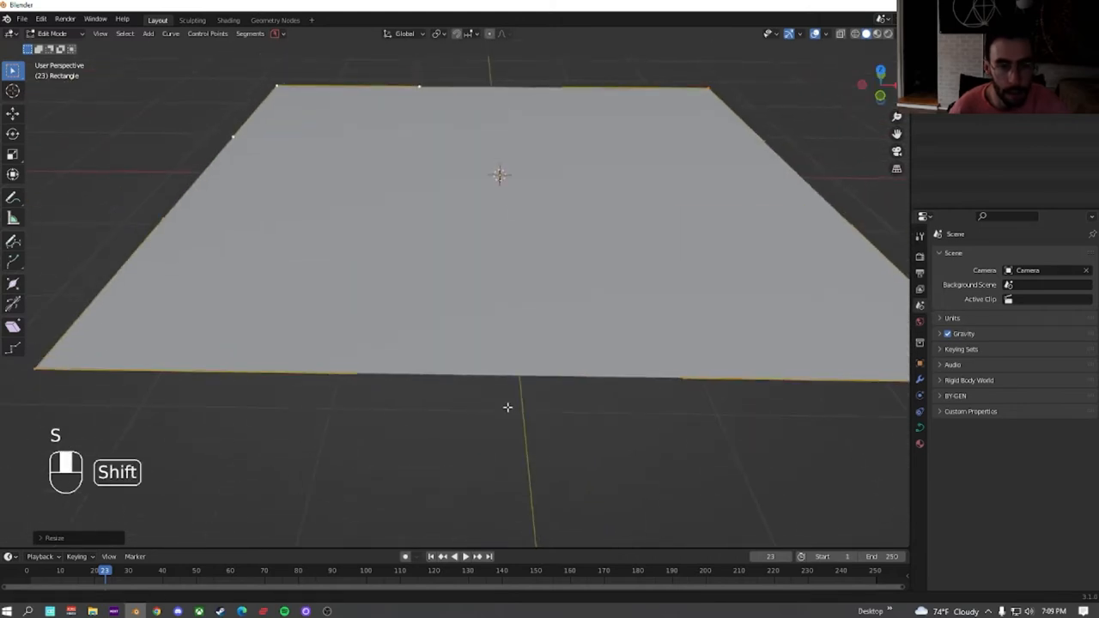
{"action": "key", "text": "shift+a"}
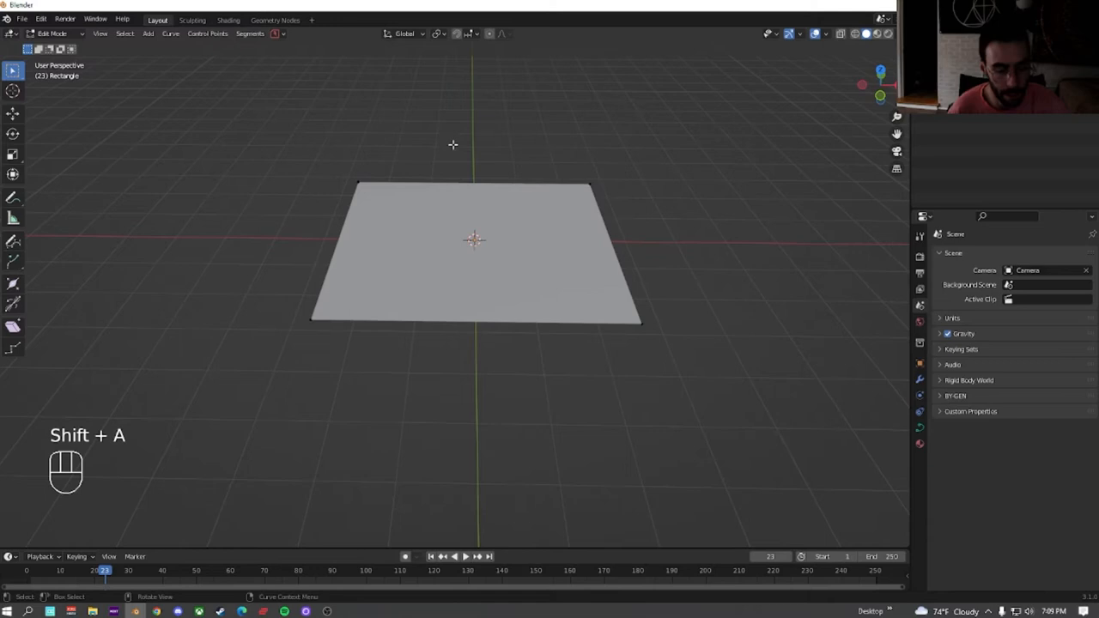
{"action": "key", "text": "Tab"}
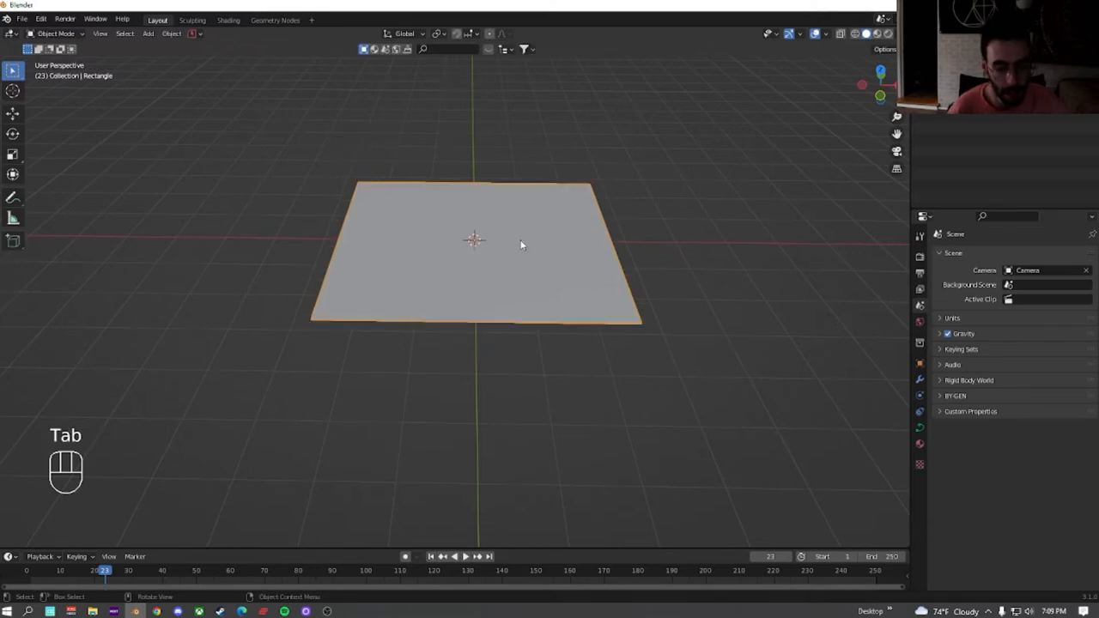
Add a cube and give it an Array modifier
{"action": "key", "text": "shift+a"}
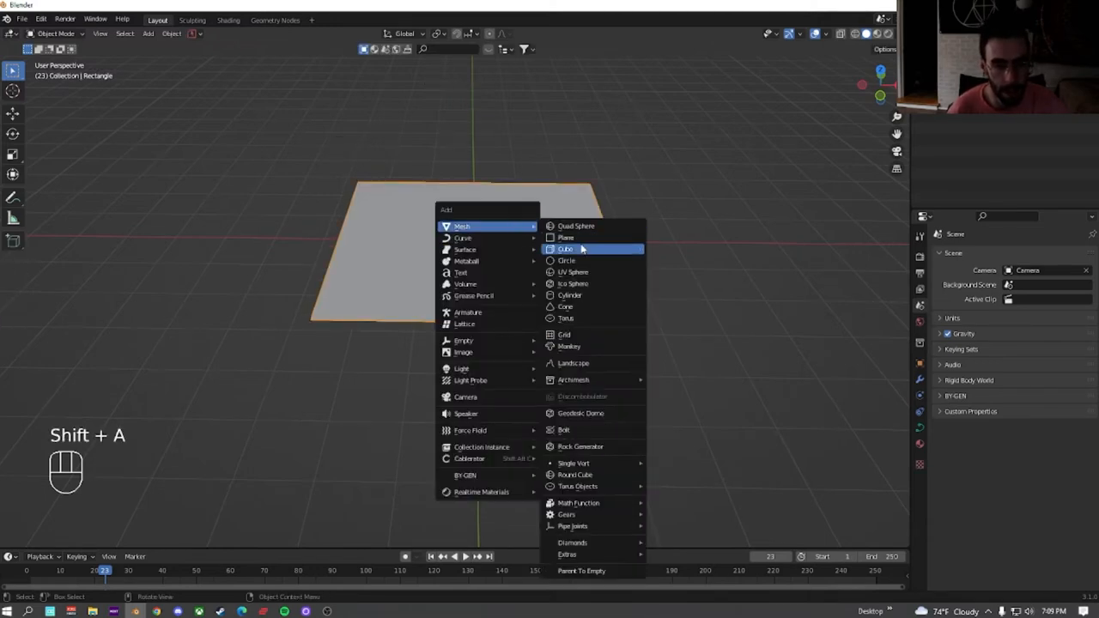
{"action": "left_click", "coordinate": [566, 248]}
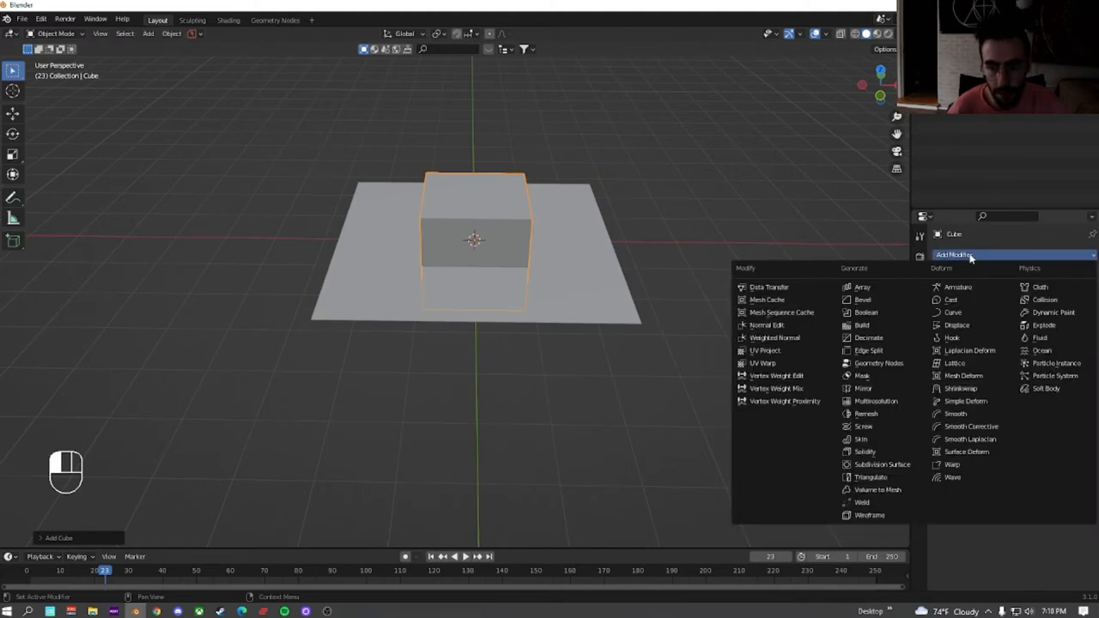
{"action": "left_click", "coordinate": [861, 286]}
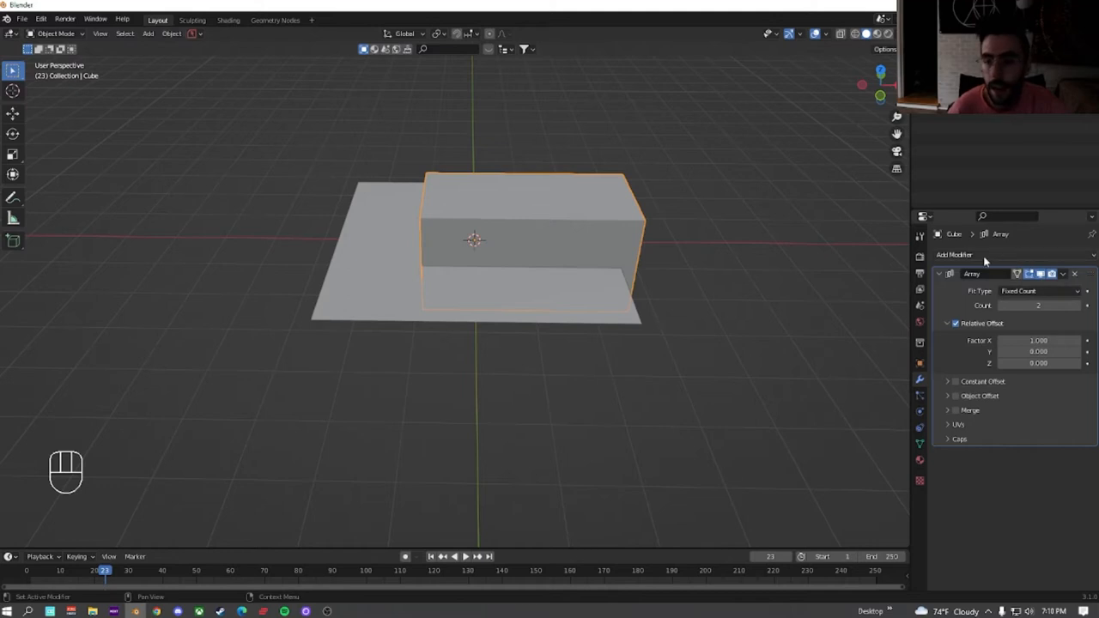
Add a Curve modifier bound to Rectangle and raise the array count so copies wrap around
{"action": "left_click", "coordinate": [955, 254]}
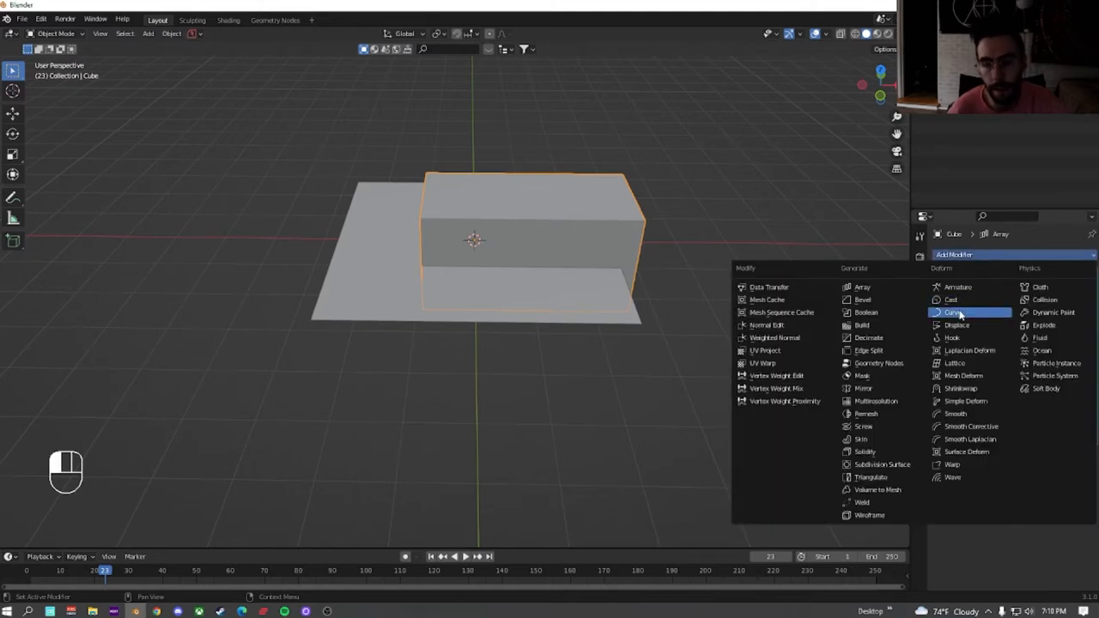
{"action": "left_click", "coordinate": [955, 312]}
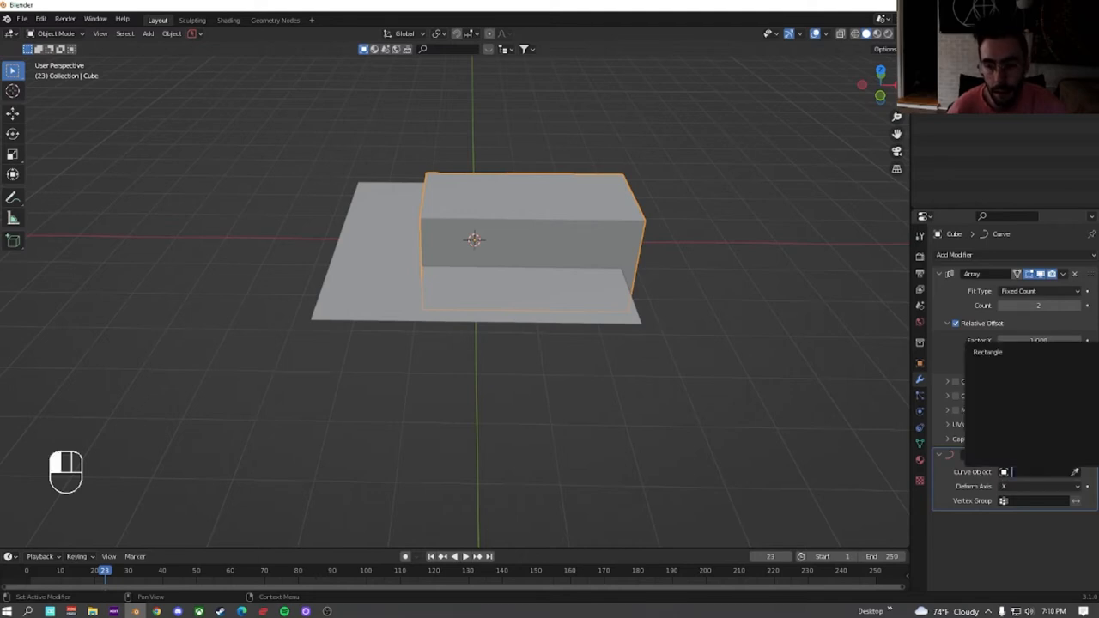
{"action": "left_click", "coordinate": [1033, 470]}
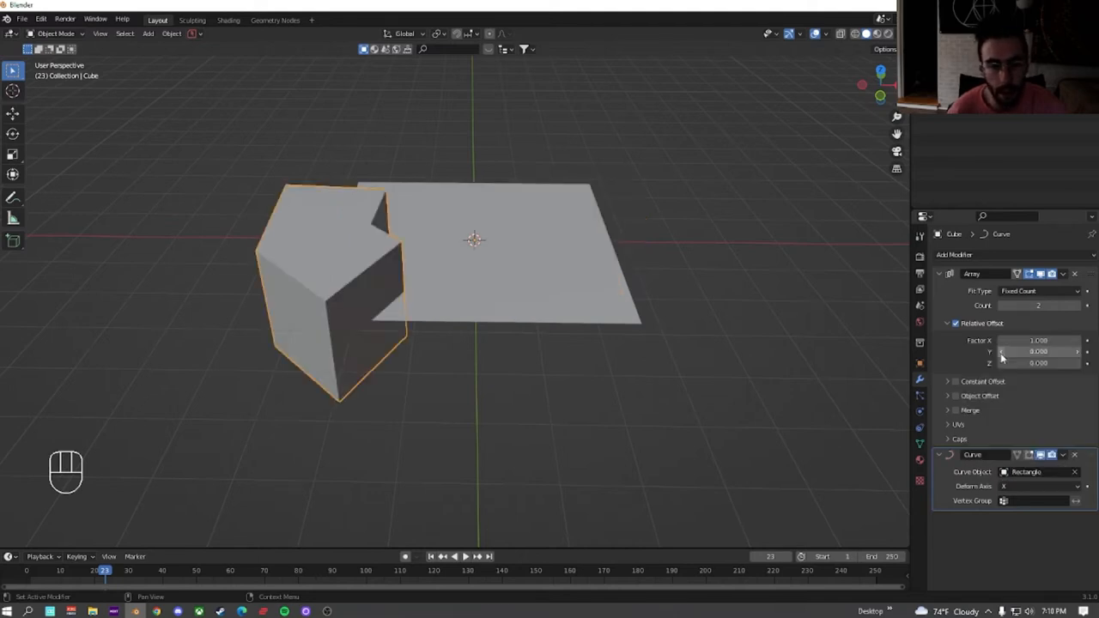
{"action": "left_click", "coordinate": [1085, 306]}
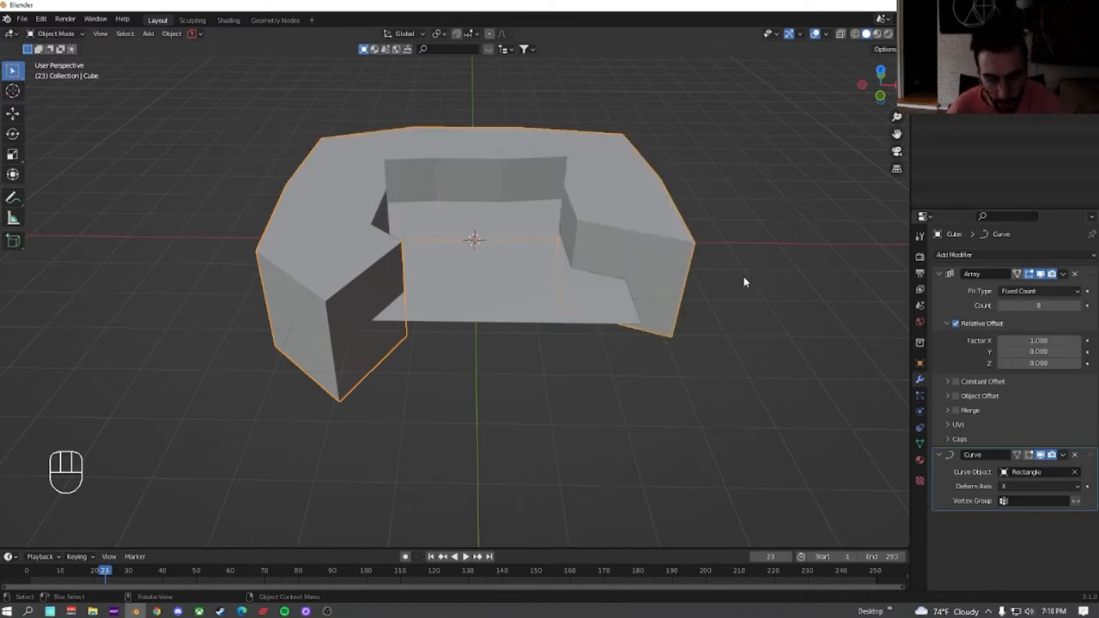
Scale the cube to close the octagonal ring, then duplicate the Array modifier offset in Z to stack a column
{"action": "key", "text": "s"}
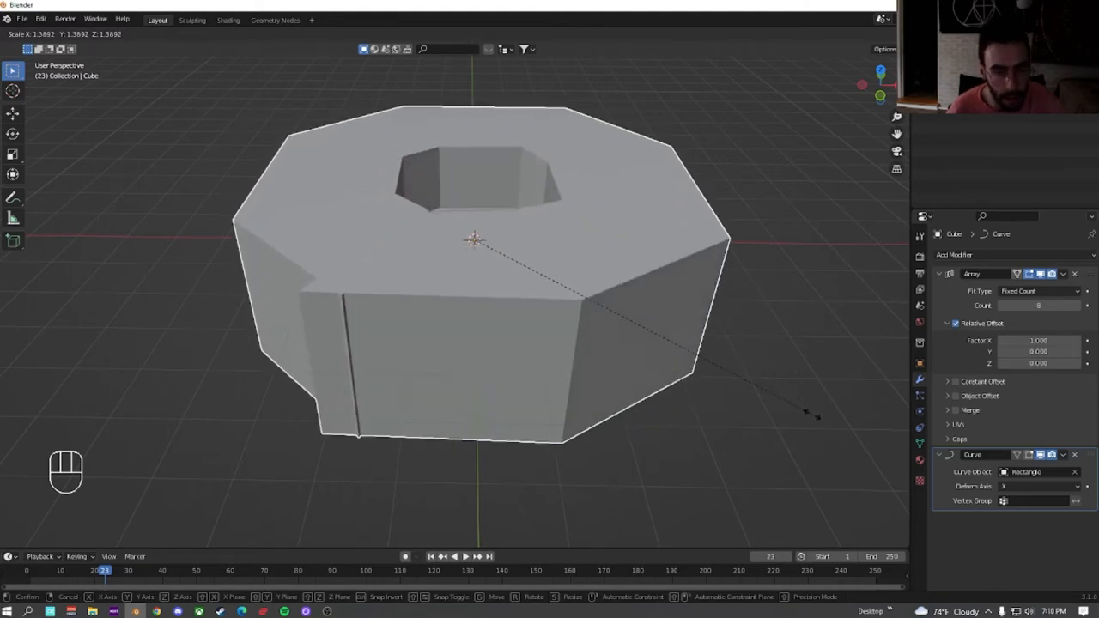
{"action": "mouse_move", "coordinate": [807, 408]}
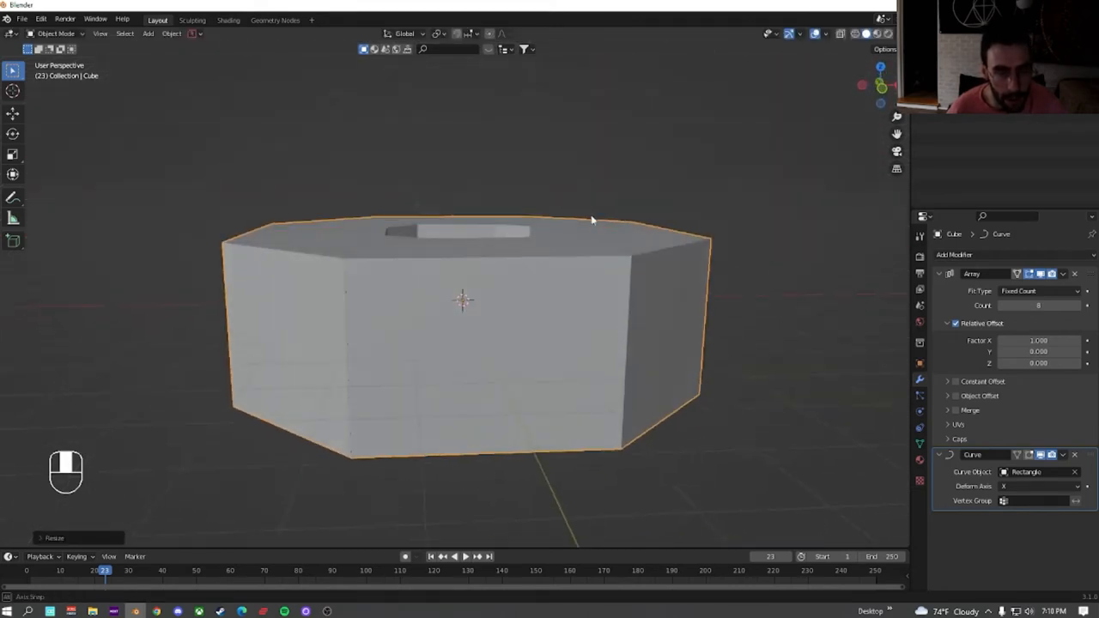
{"action": "left_click", "coordinate": [1063, 275]}
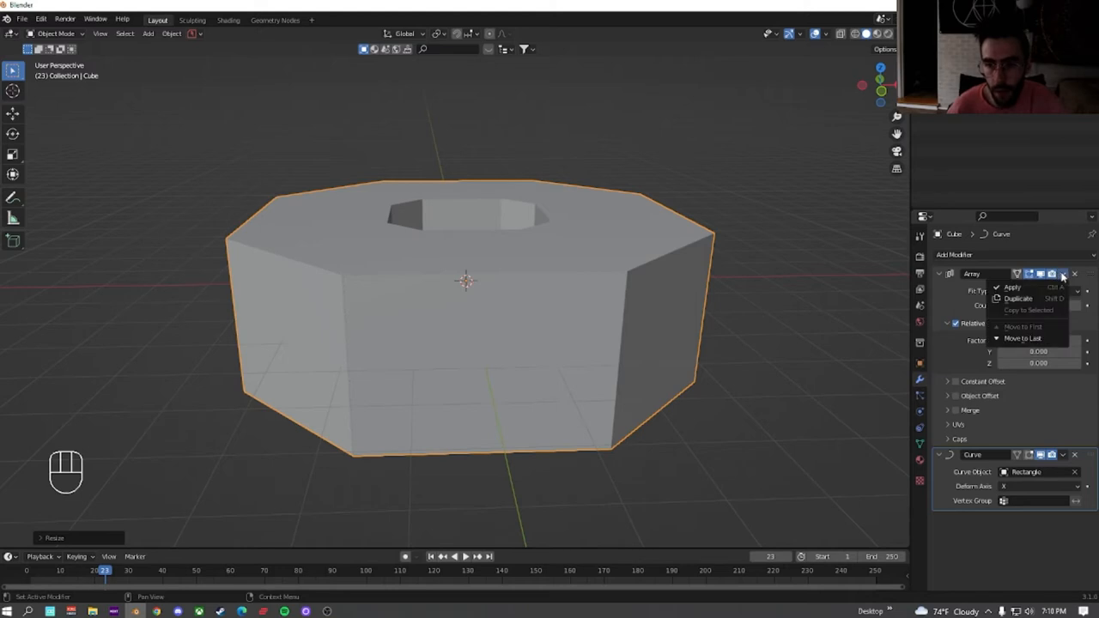
{"action": "mouse_move", "coordinate": [1018, 298]}
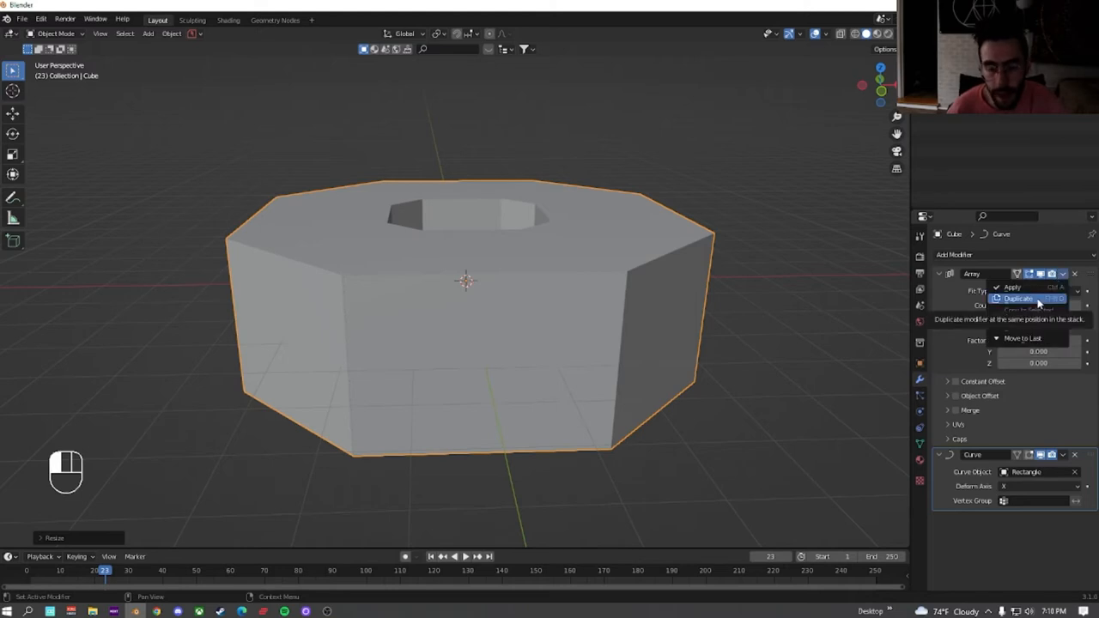
{"action": "left_click", "coordinate": [1018, 298]}
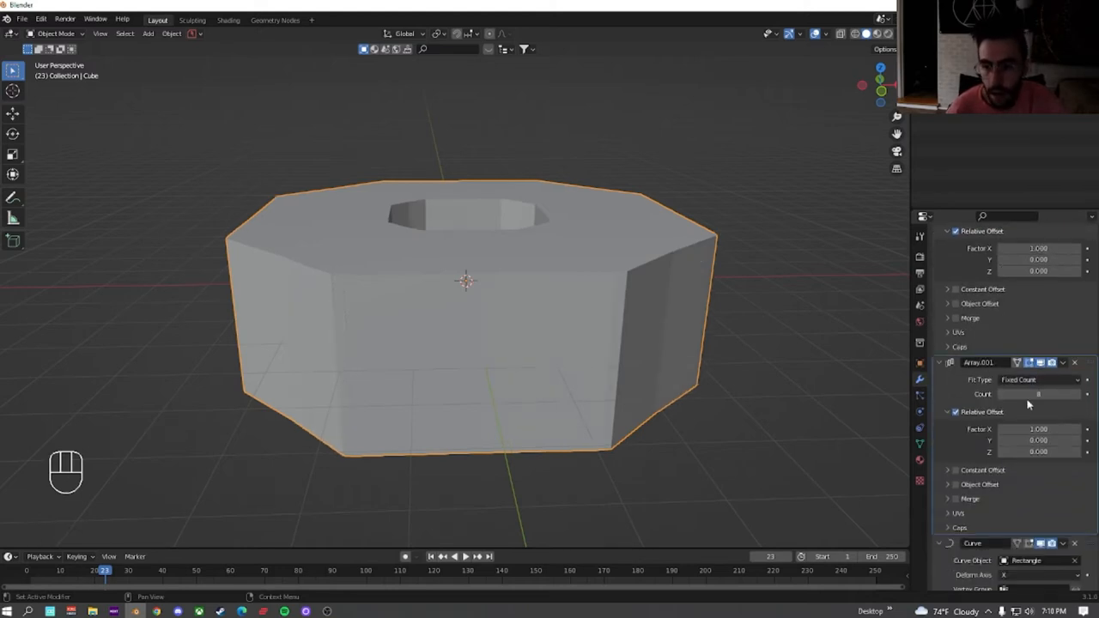
{"action": "left_click", "coordinate": [1039, 393]}
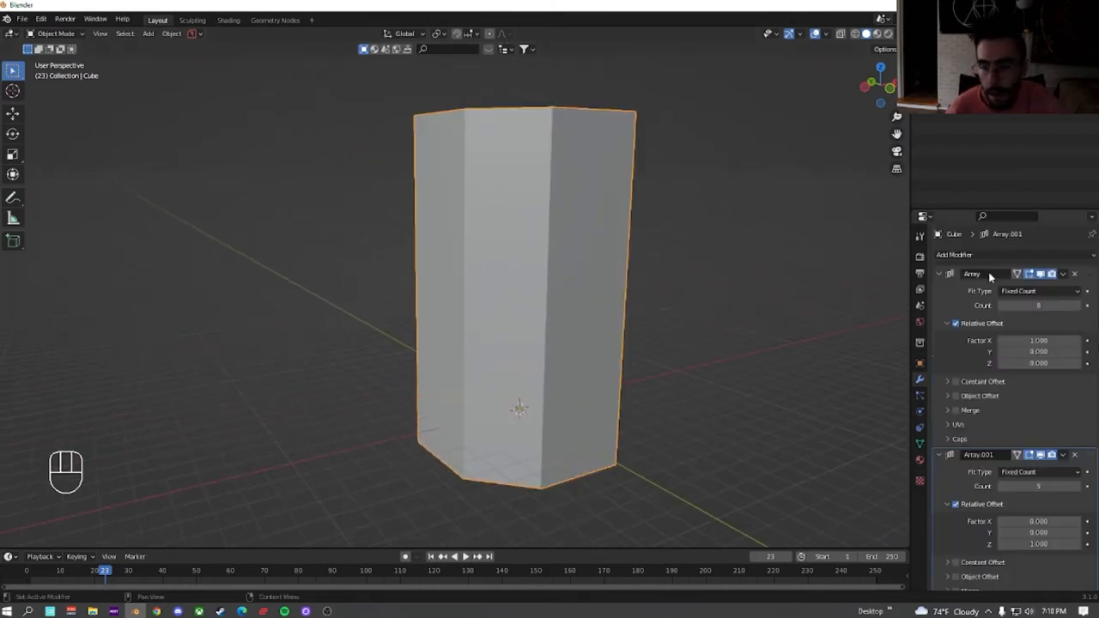
Add a Wireframe modifier so the octagonal column becomes an edge lattice
{"action": "left_click", "coordinate": [955, 254]}
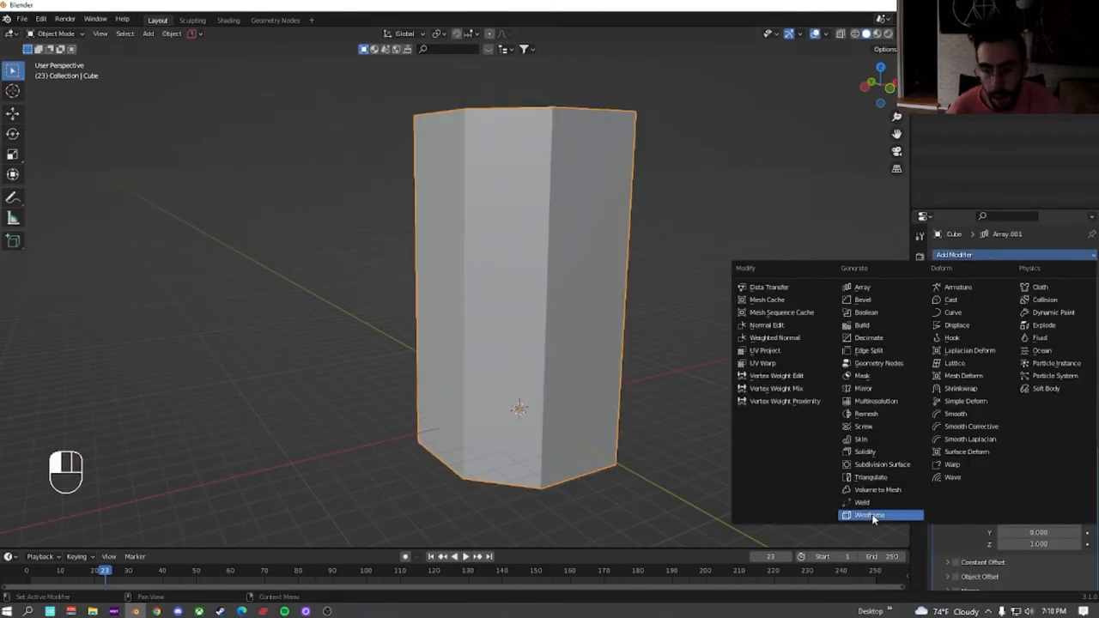
{"action": "left_click", "coordinate": [868, 515]}
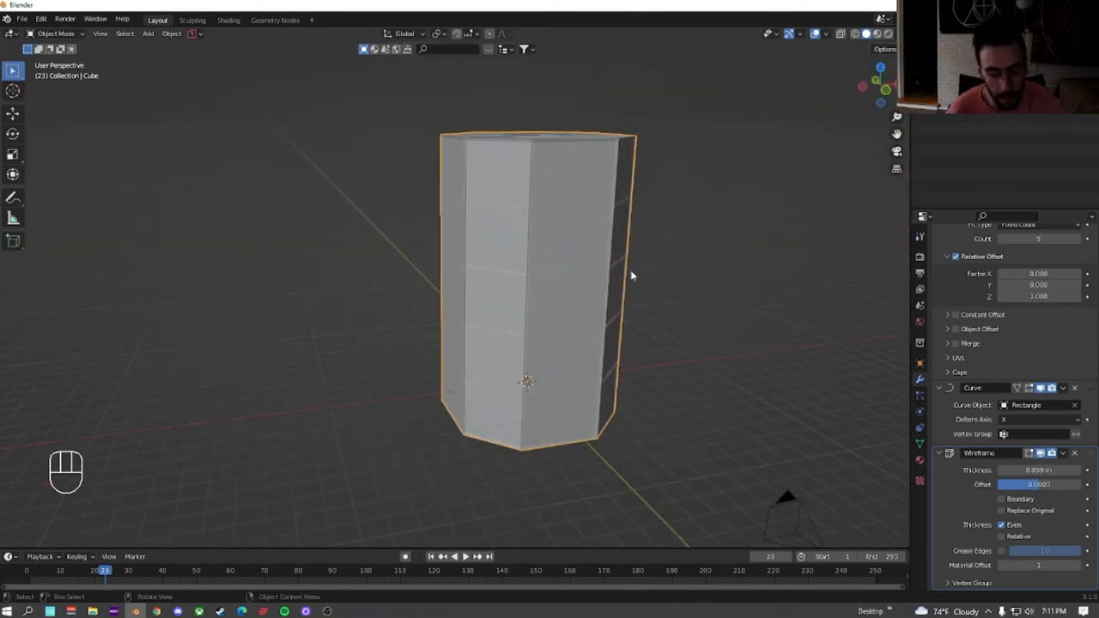
{"action": "mouse_move", "coordinate": [626, 240]}
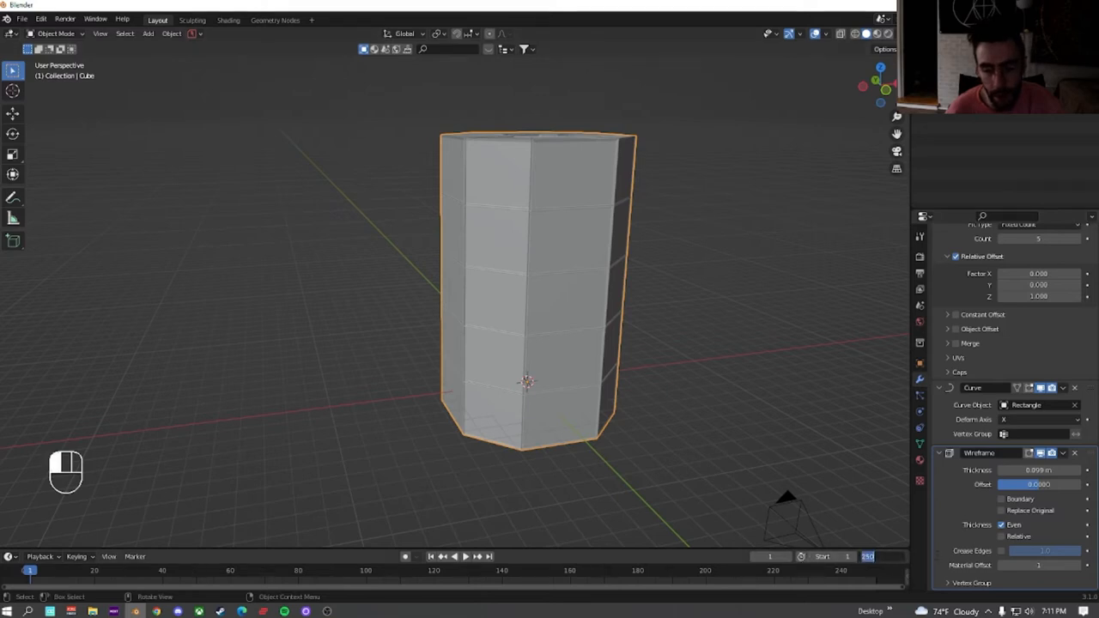
Set the end frame to 240, keyframe the Rectangle, then keyframe Rotation Z 36 on the last frame
{"action": "type", "text": "240"}
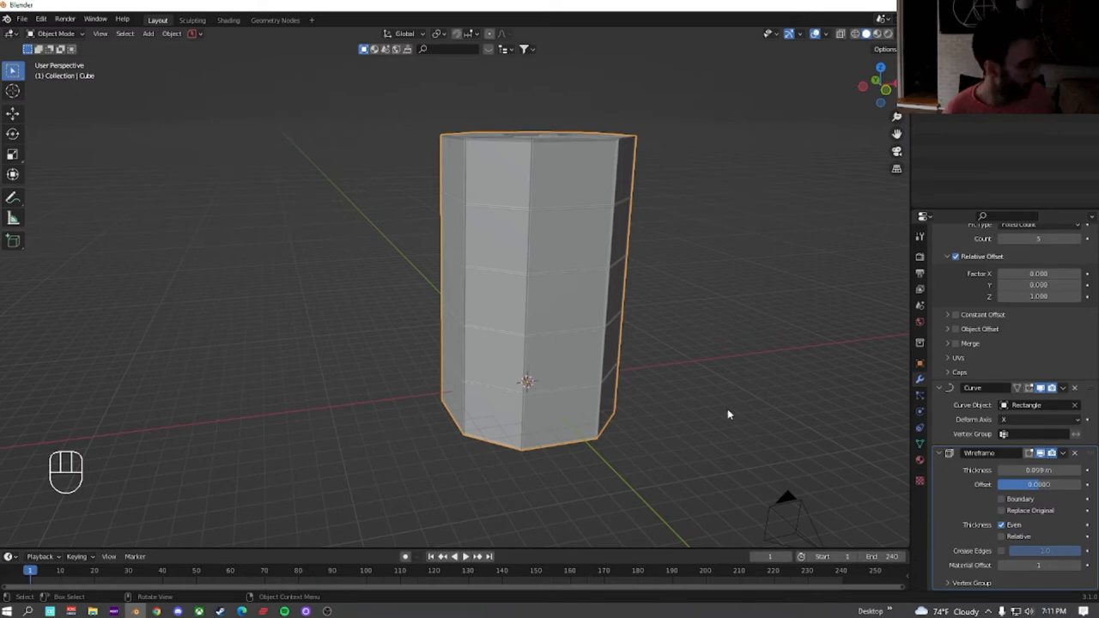
{"action": "mouse_move", "coordinate": [497, 305]}
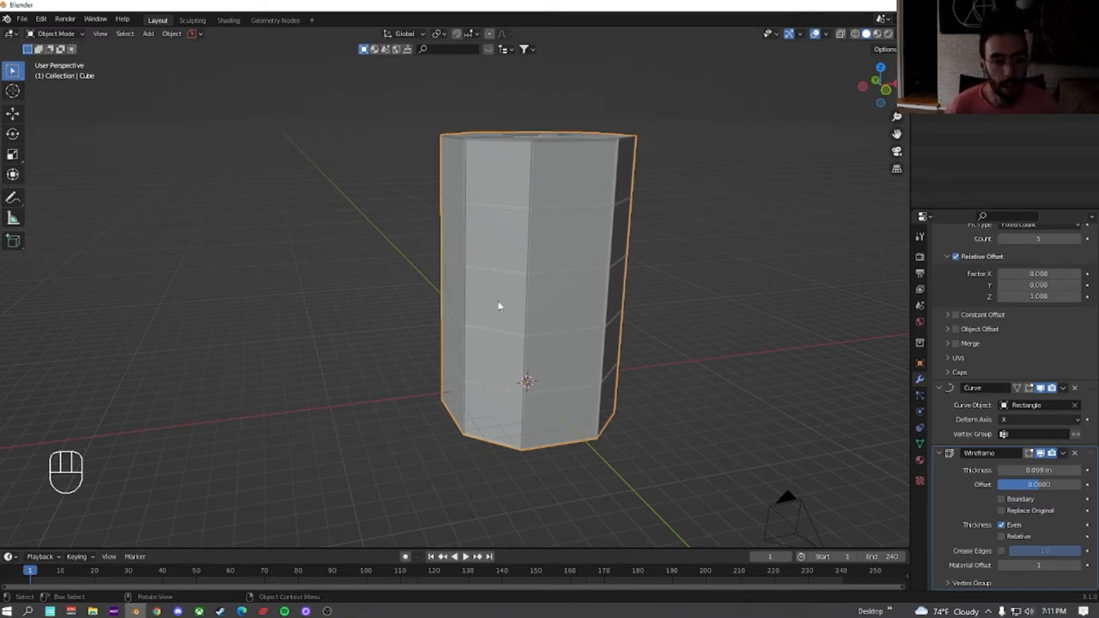
{"action": "mouse_move", "coordinate": [501, 299]}
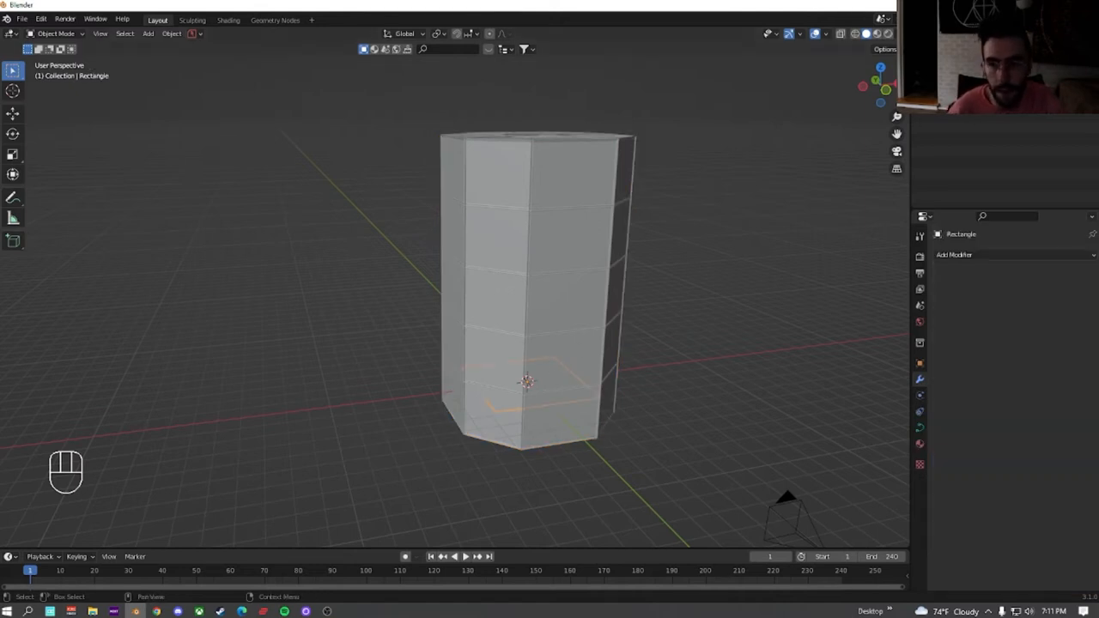
{"action": "key", "text": "i"}
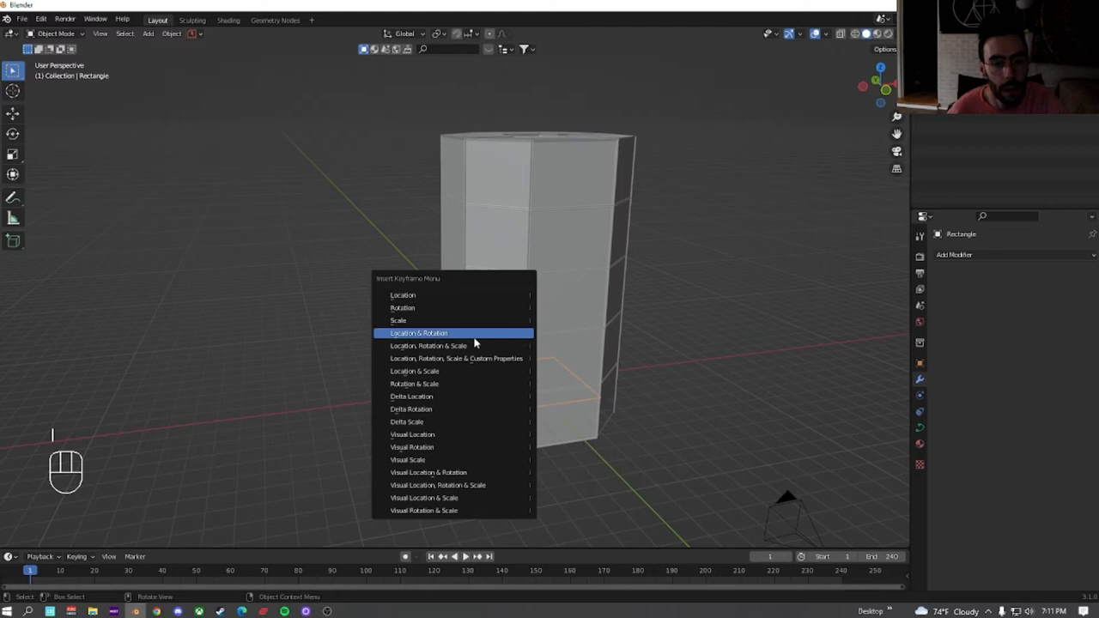
{"action": "mouse_move", "coordinate": [429, 345]}
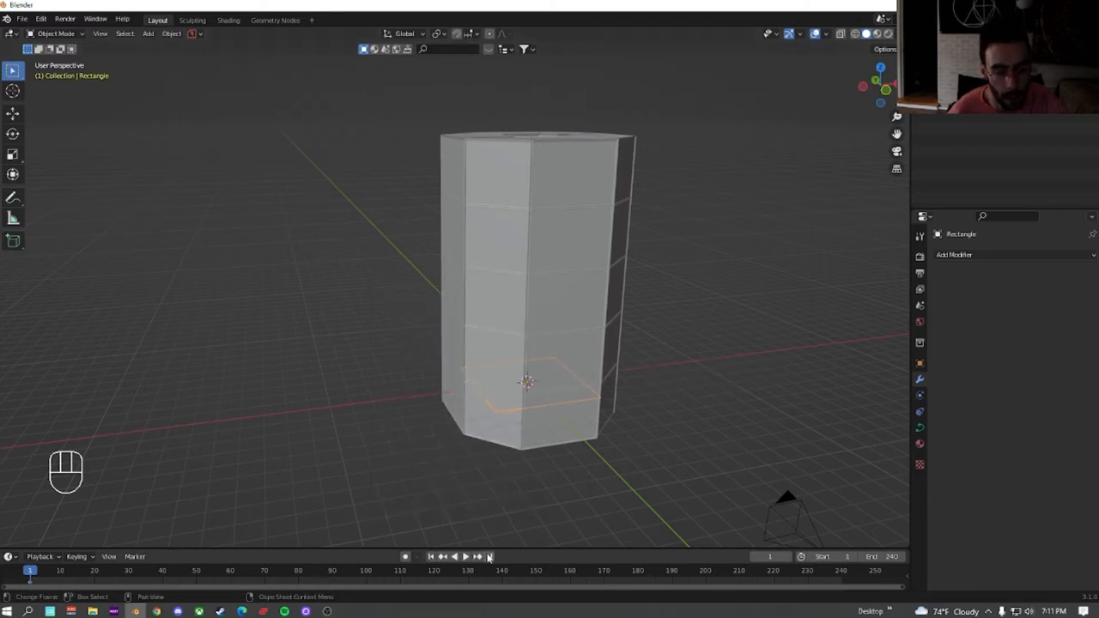
{"action": "key", "text": "Right"}
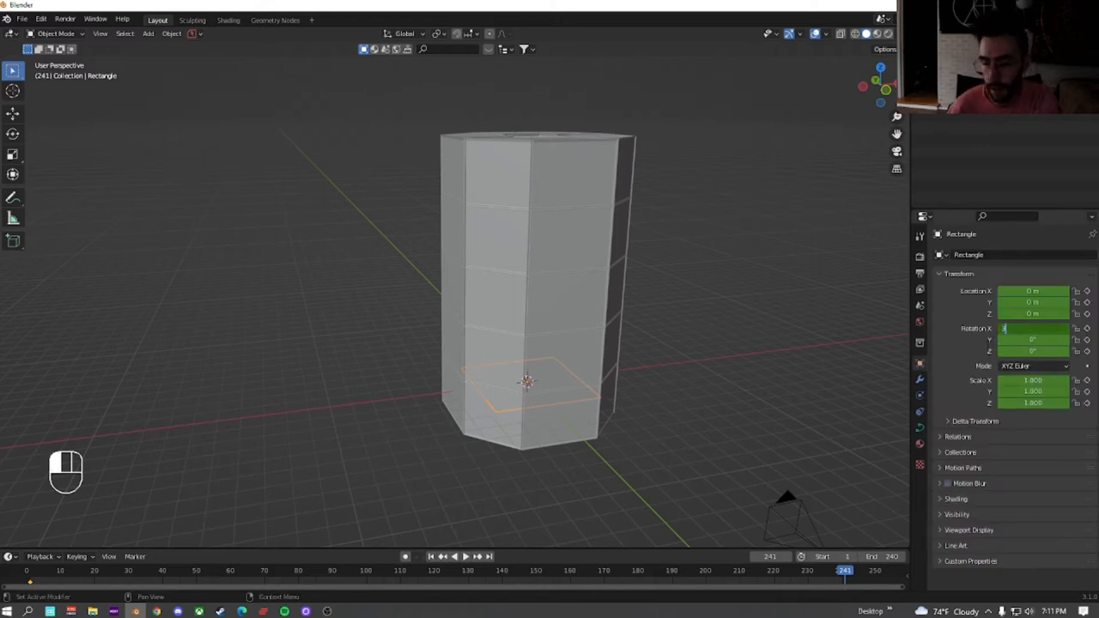
{"action": "type", "text": "360°"}
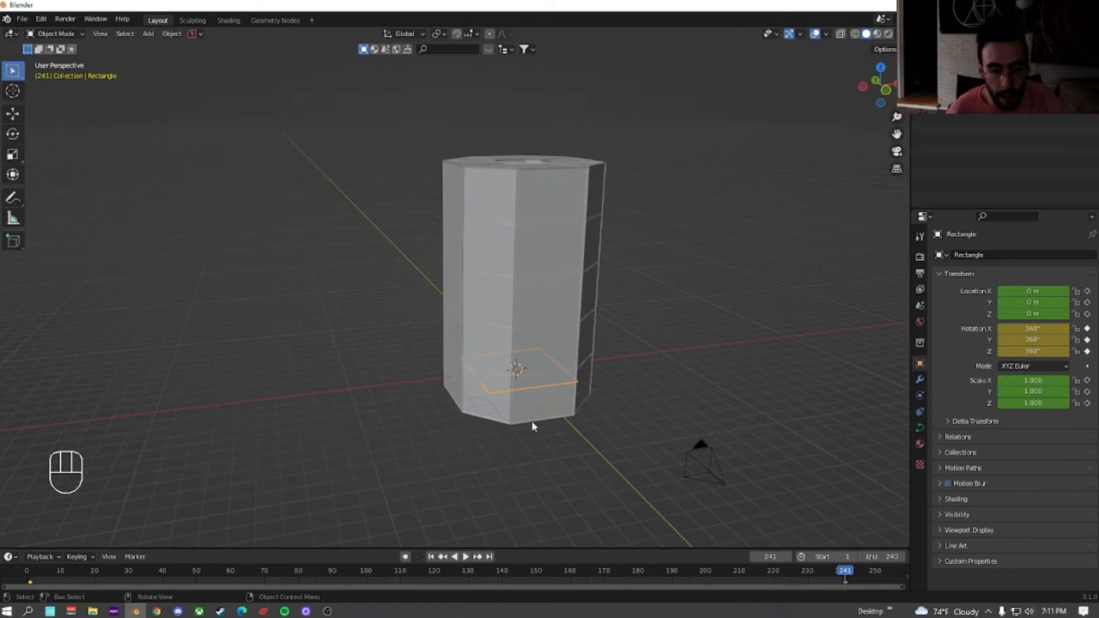
Play and stop the animation to preview the twisting column
{"action": "key", "text": "space"}
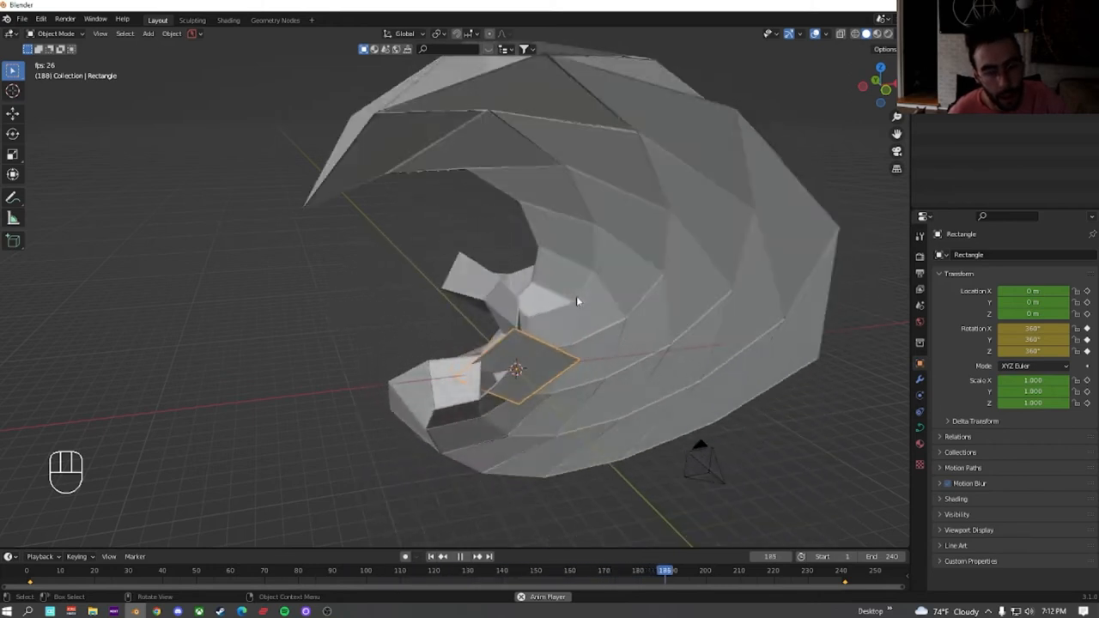
{"action": "key", "text": "space"}
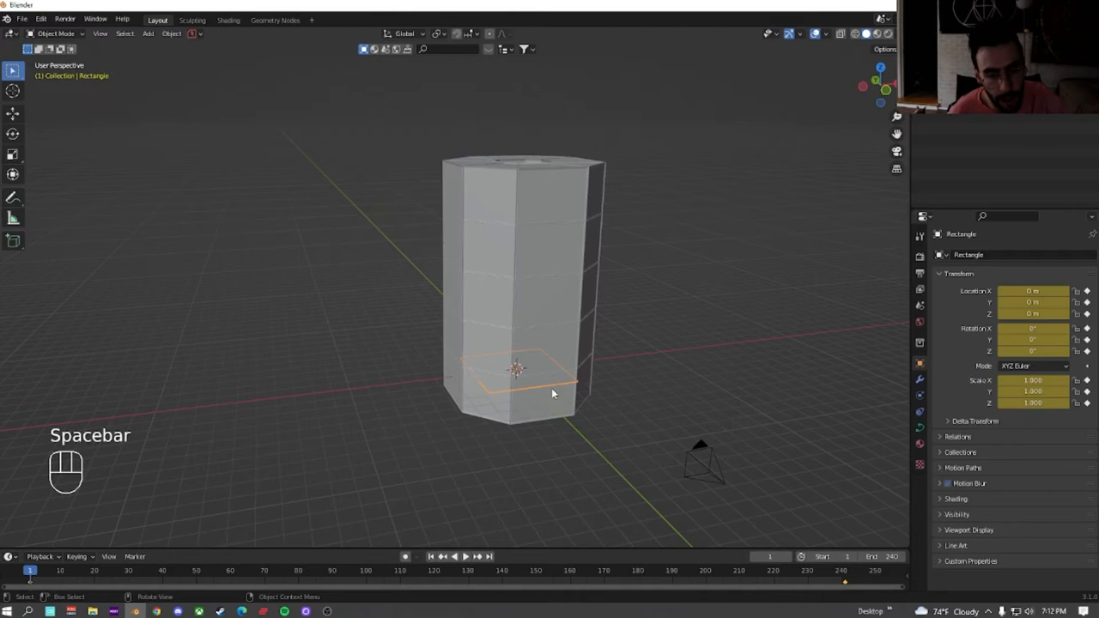
Add a Plain Axes empty and set it as the Mirror Object of the column's Mirror modifier
{"action": "key", "text": "shift+a"}
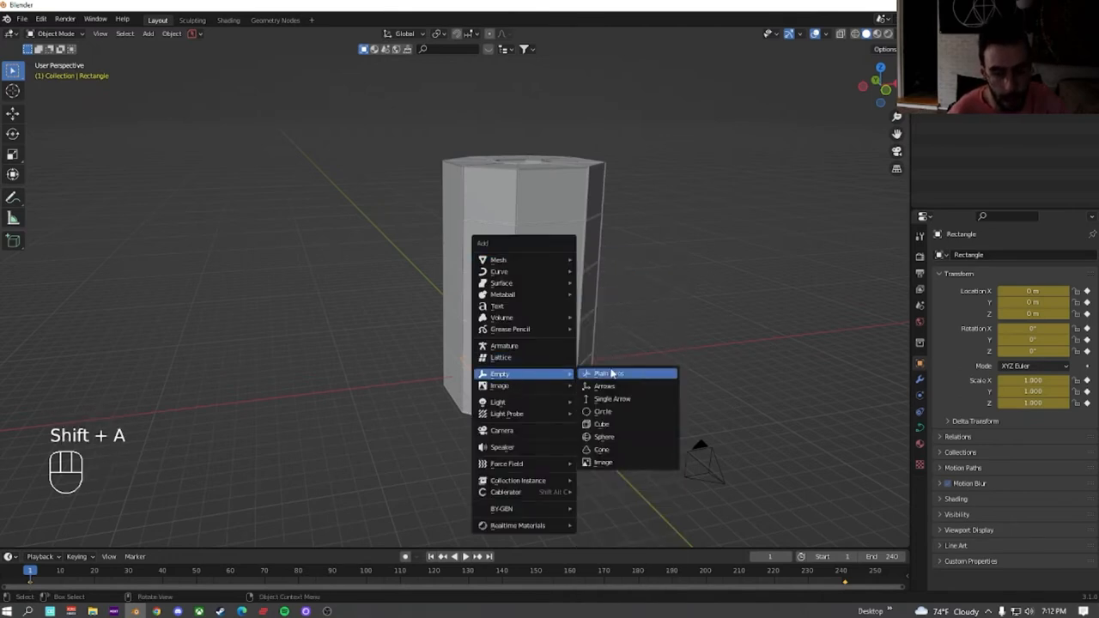
{"action": "left_click", "coordinate": [603, 372]}
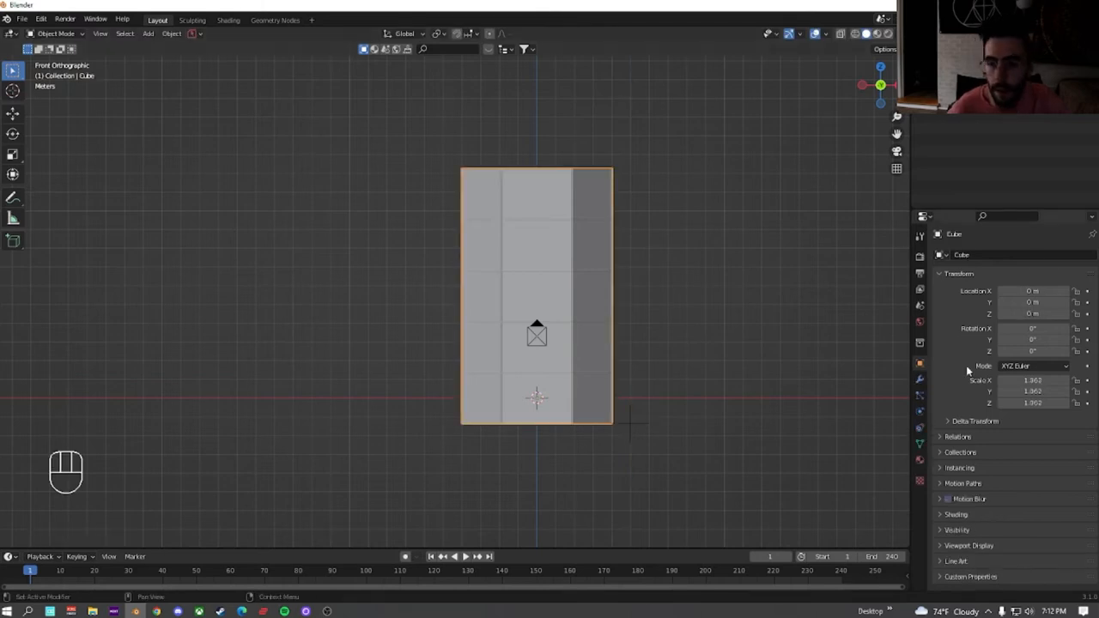
{"action": "left_click", "coordinate": [953, 254]}
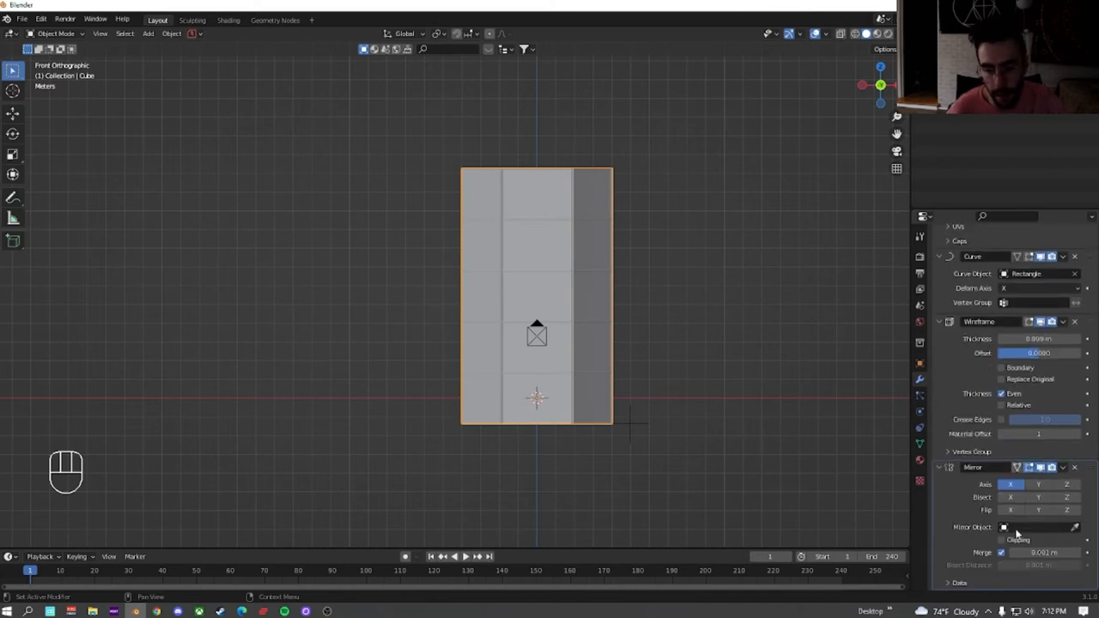
{"action": "left_click", "coordinate": [1038, 527]}
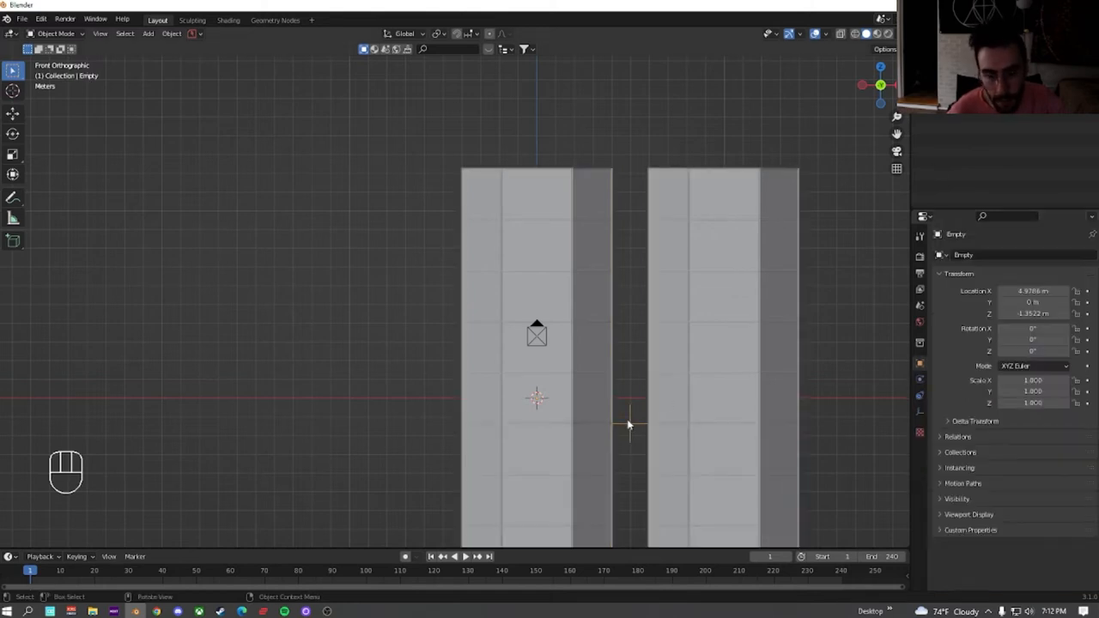
Move the Empty along X and preview the mirrored pair animating
{"action": "key", "text": "g"}
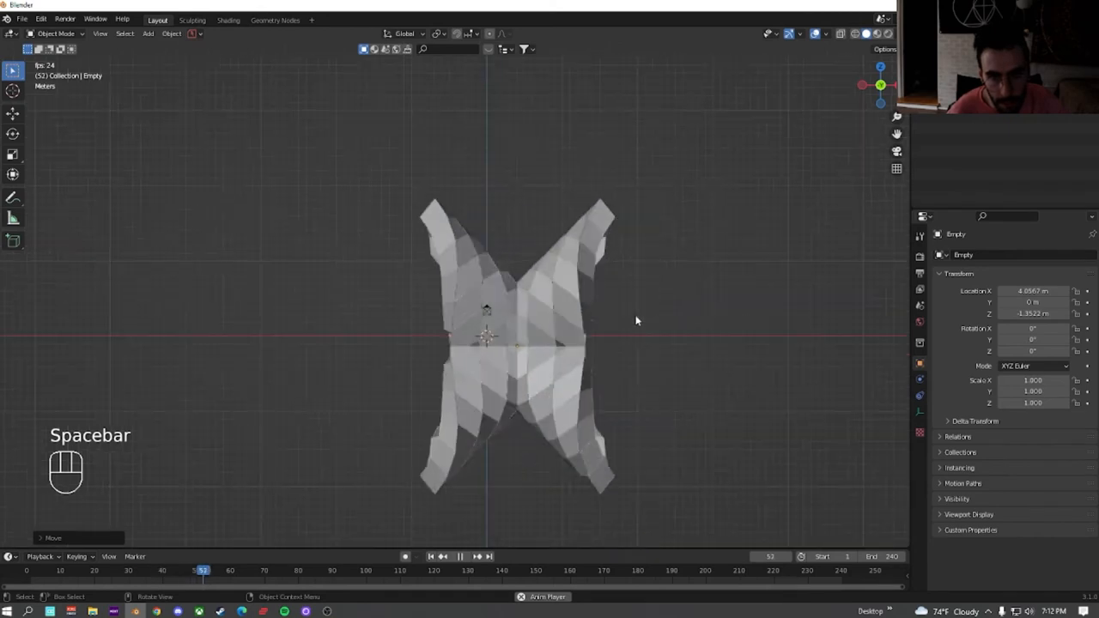
{"action": "key", "text": "space"}
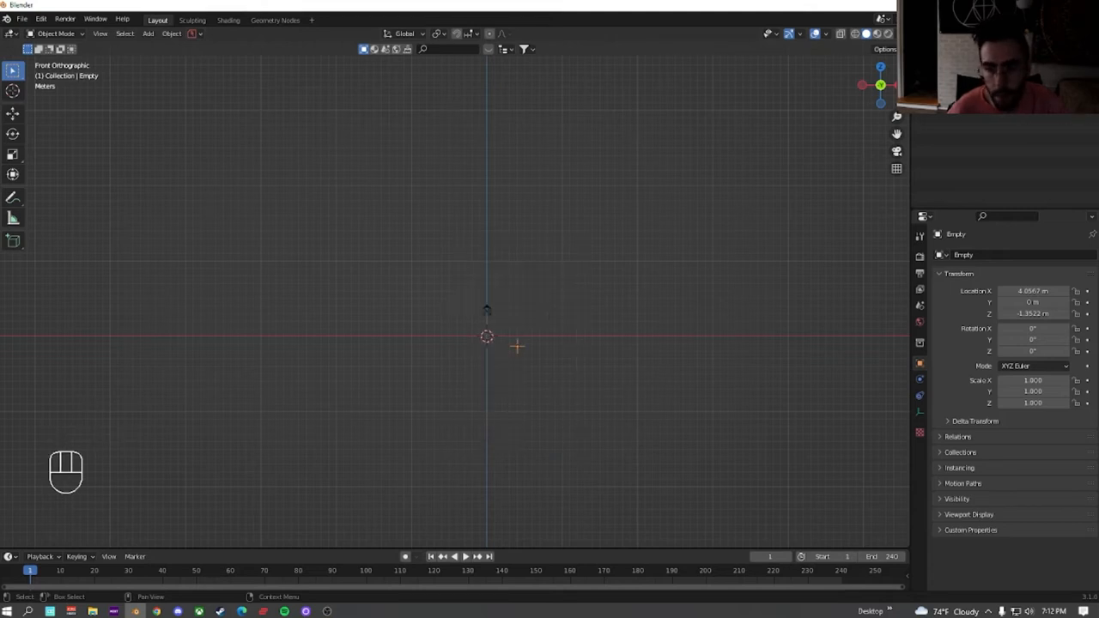
Add a scaled Bezier circle and a small smooth-shaded ico sphere at the scene centre
{"action": "key", "text": "shift+a"}
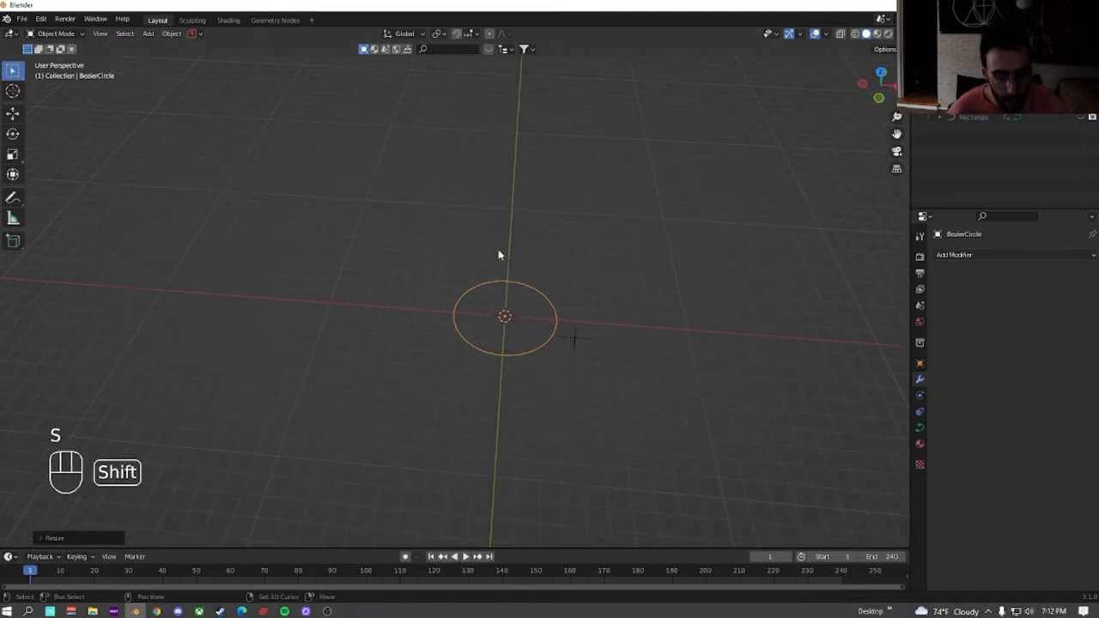
{"action": "key", "text": "shift+a"}
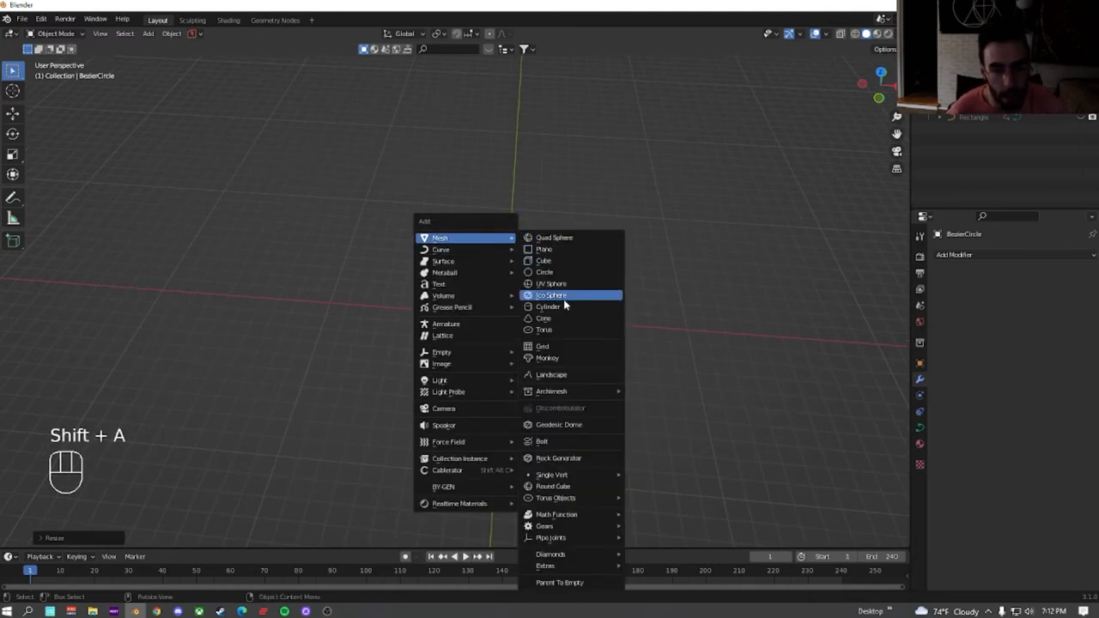
{"action": "left_click", "coordinate": [550, 295]}
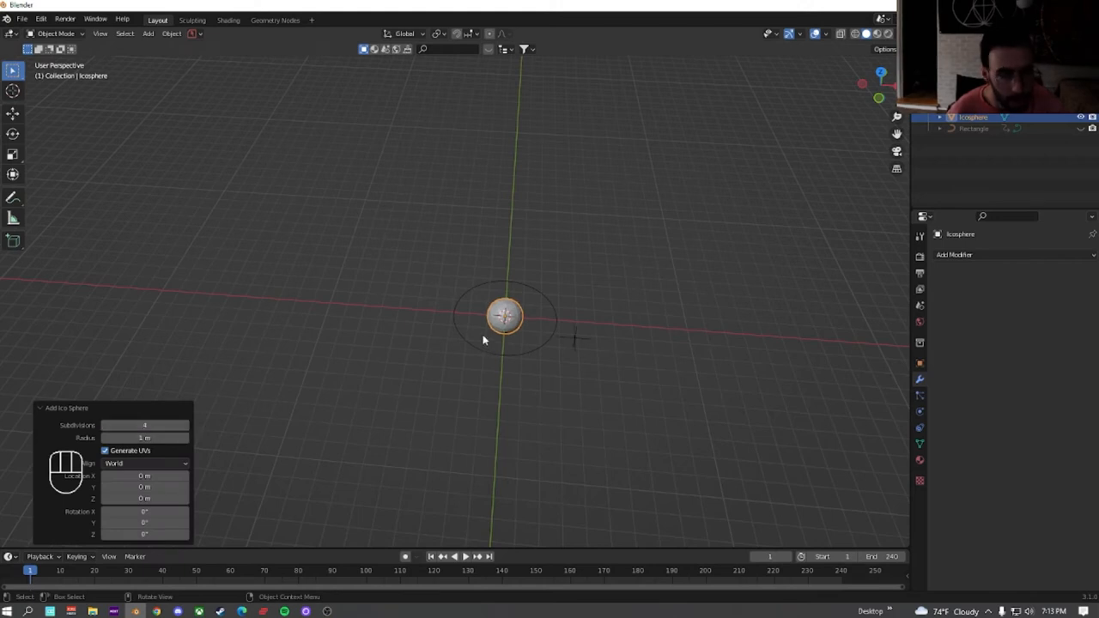
{"action": "right_click", "coordinate": [504, 316]}
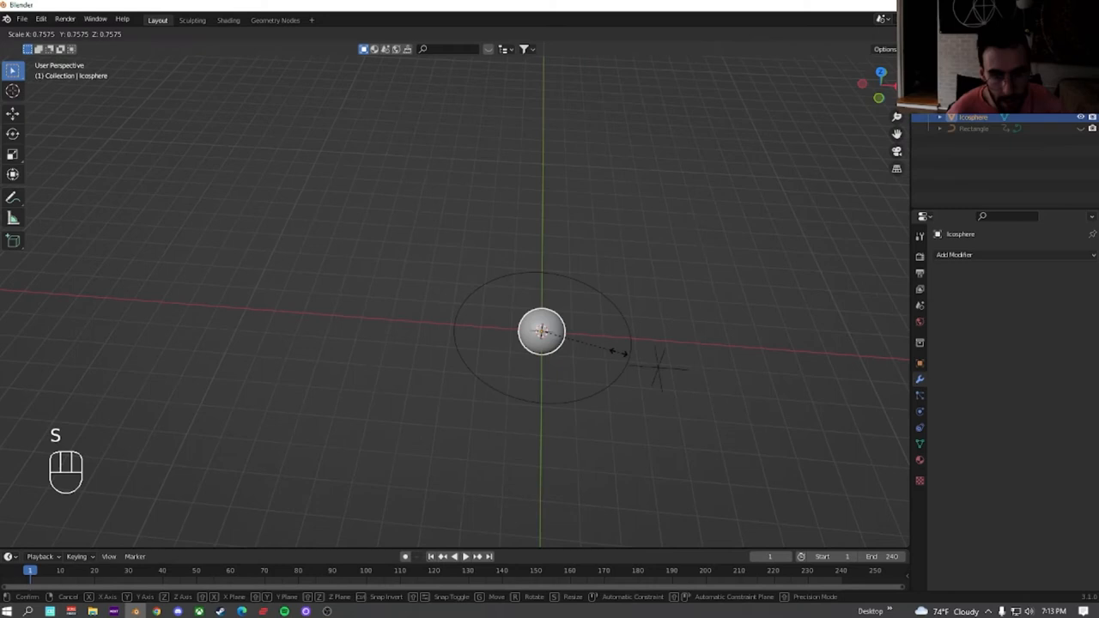
{"action": "left_click", "coordinate": [541, 331]}
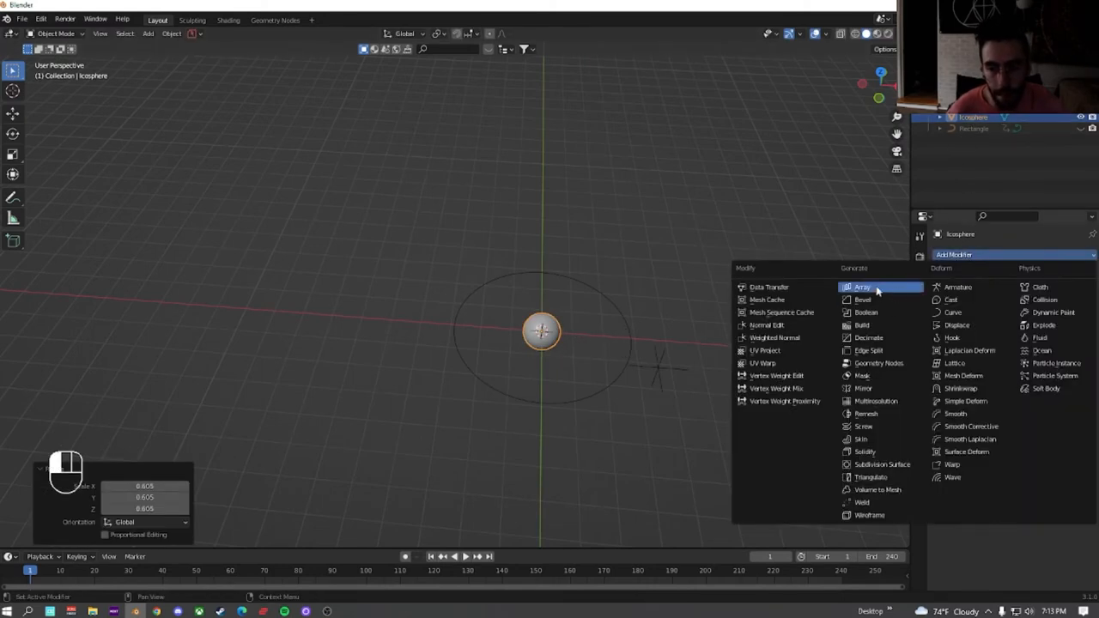
Give the icosphere an Array modifier with enough count to ring the Bezier circle
{"action": "left_click", "coordinate": [862, 287]}
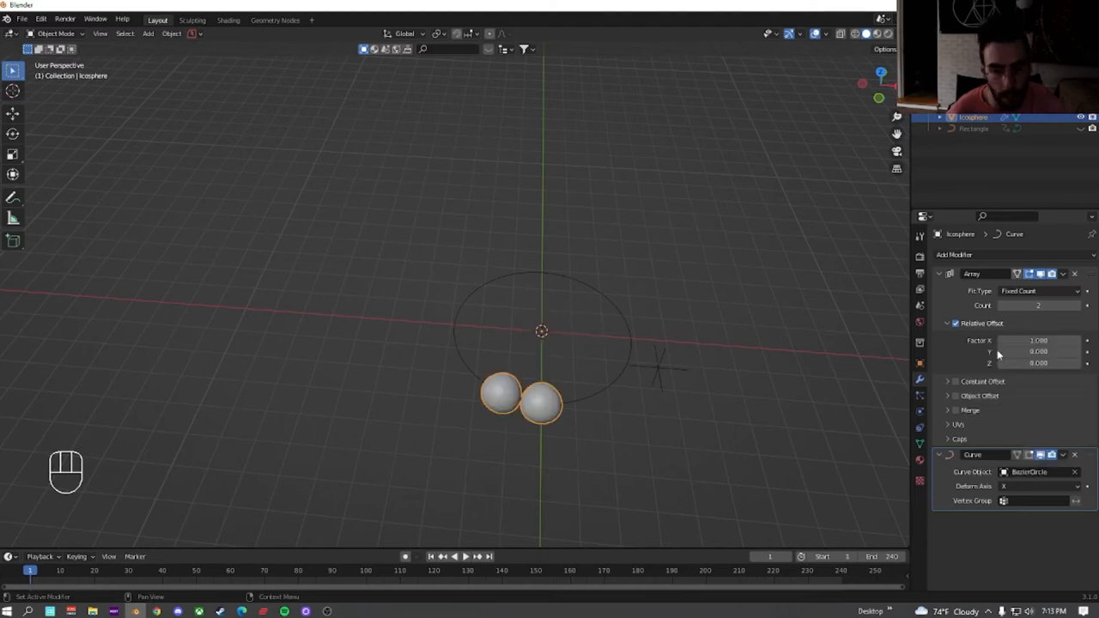
{"action": "left_click", "coordinate": [1038, 340]}
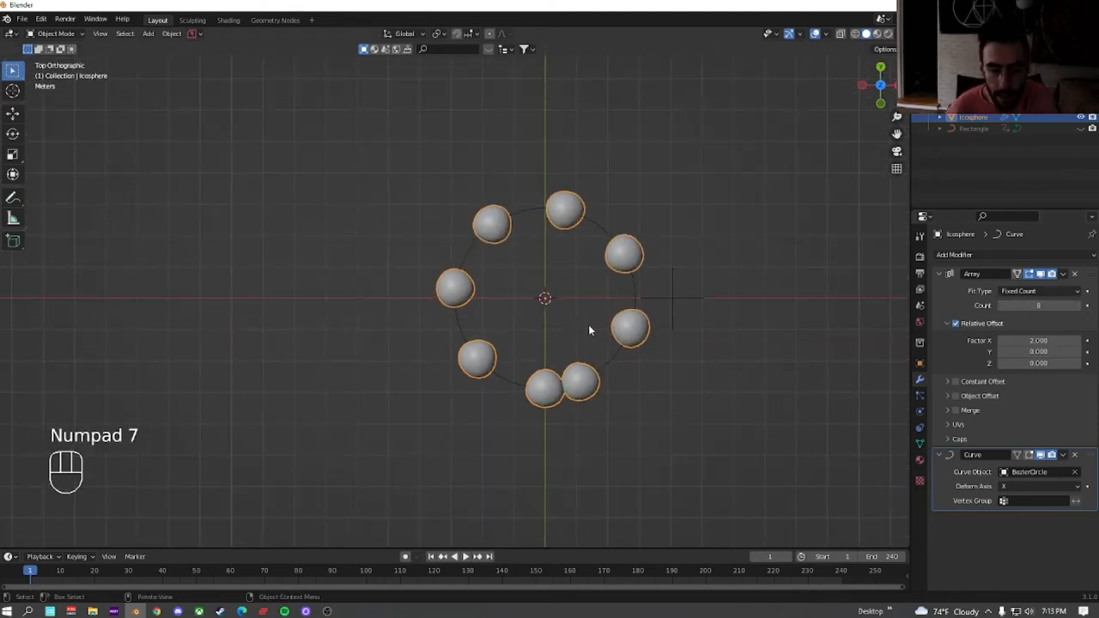
{"action": "key", "text": "s"}
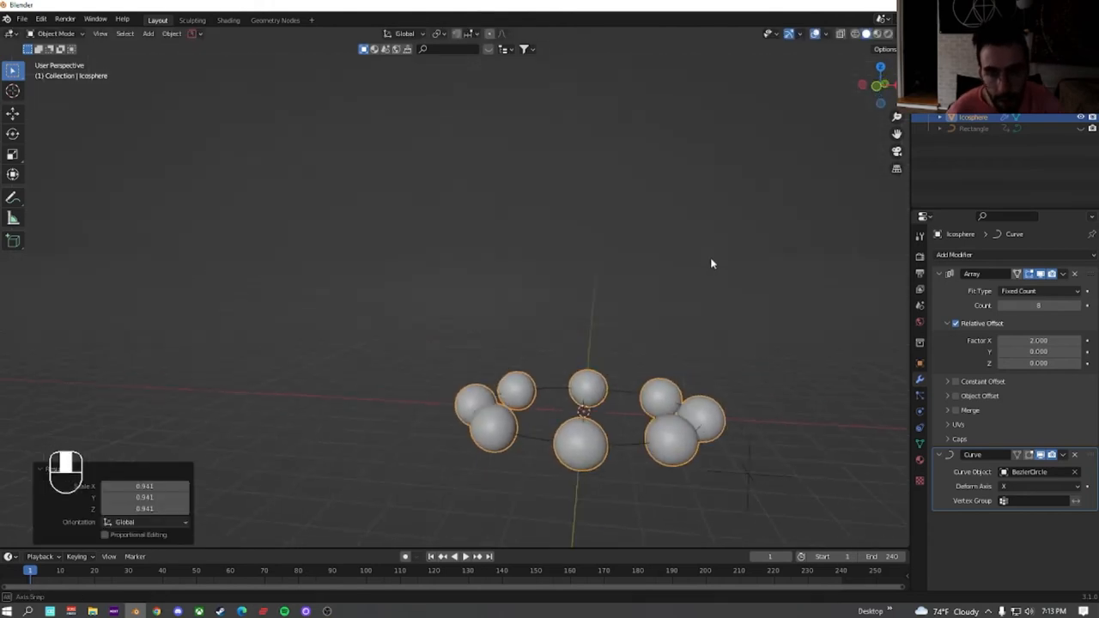
Duplicate the Array modifier with X offset factor 0.000 so the spheres stack into vertical columns
{"action": "left_click", "coordinate": [1062, 273]}
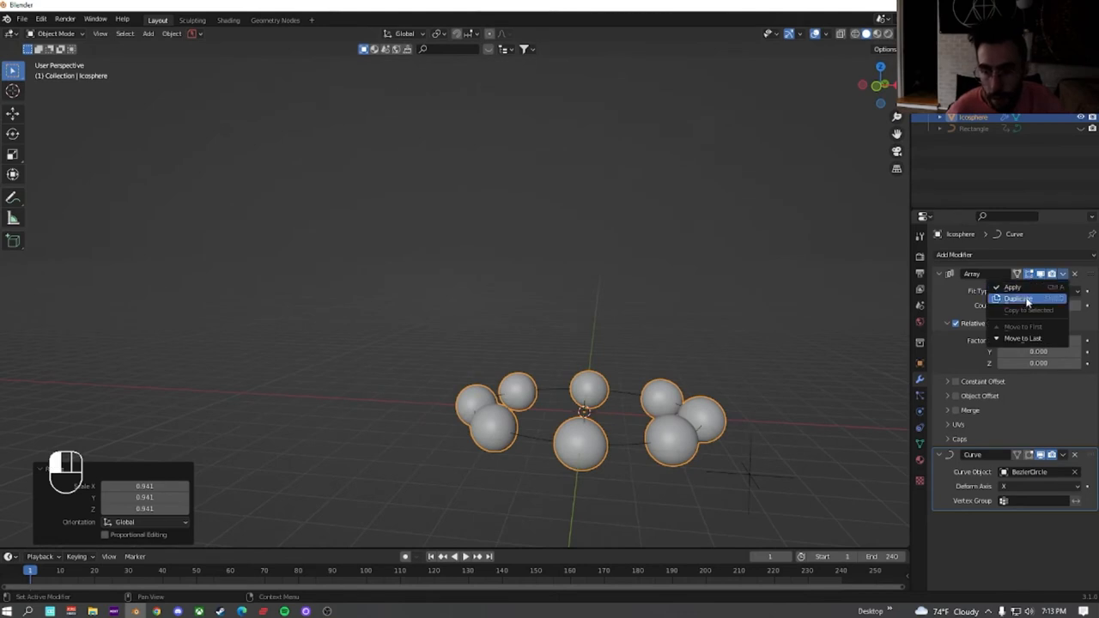
{"action": "left_click", "coordinate": [1017, 298]}
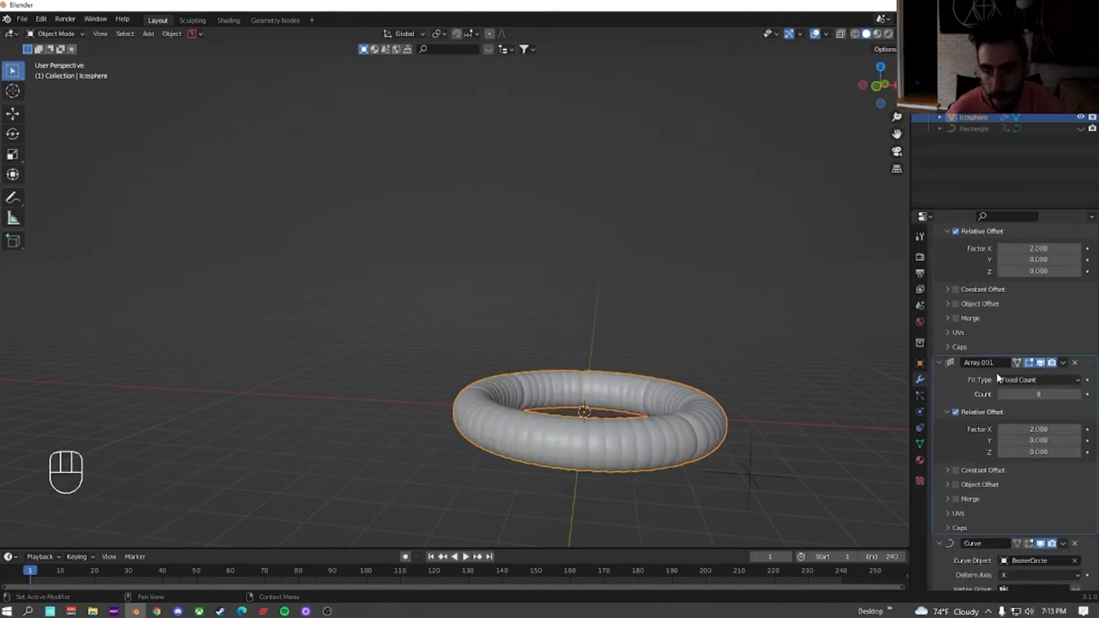
{"action": "double_click", "coordinate": [1037, 429]}
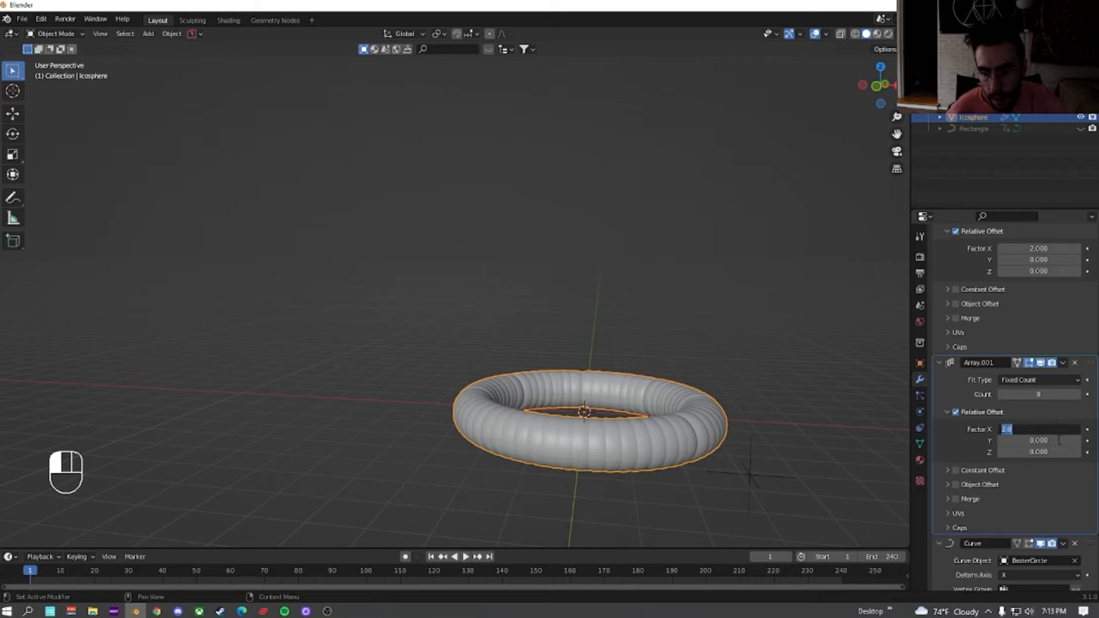
{"action": "type", "text": "0.000"}
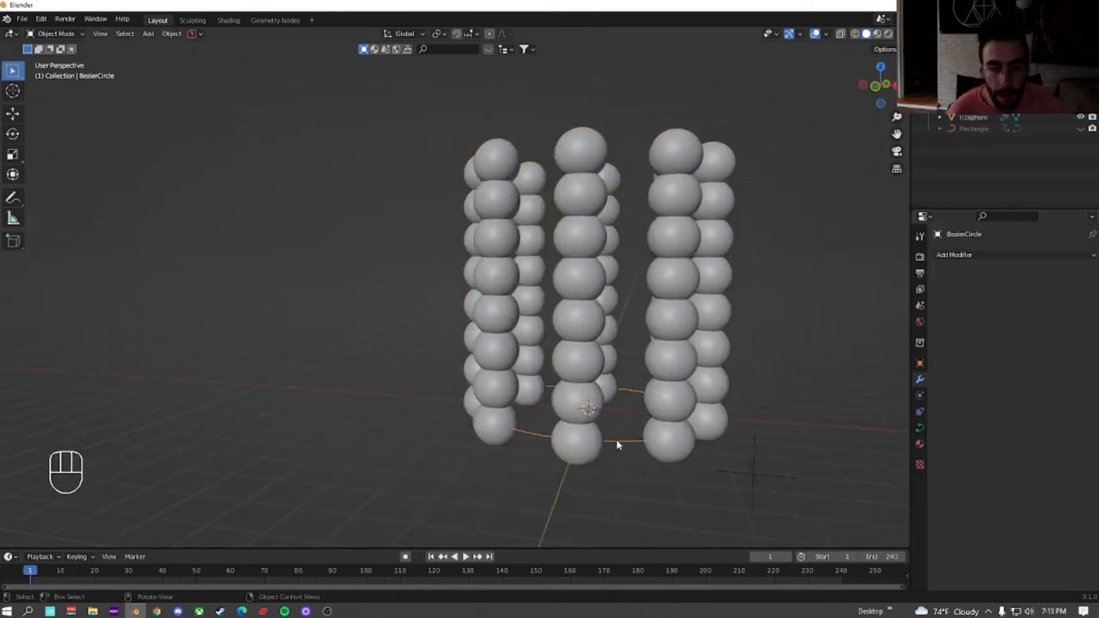
Keyframe BezierCircle's location, rotation and scale, then a rotation of -36 on the last frame
{"action": "left_click", "coordinate": [920, 364]}
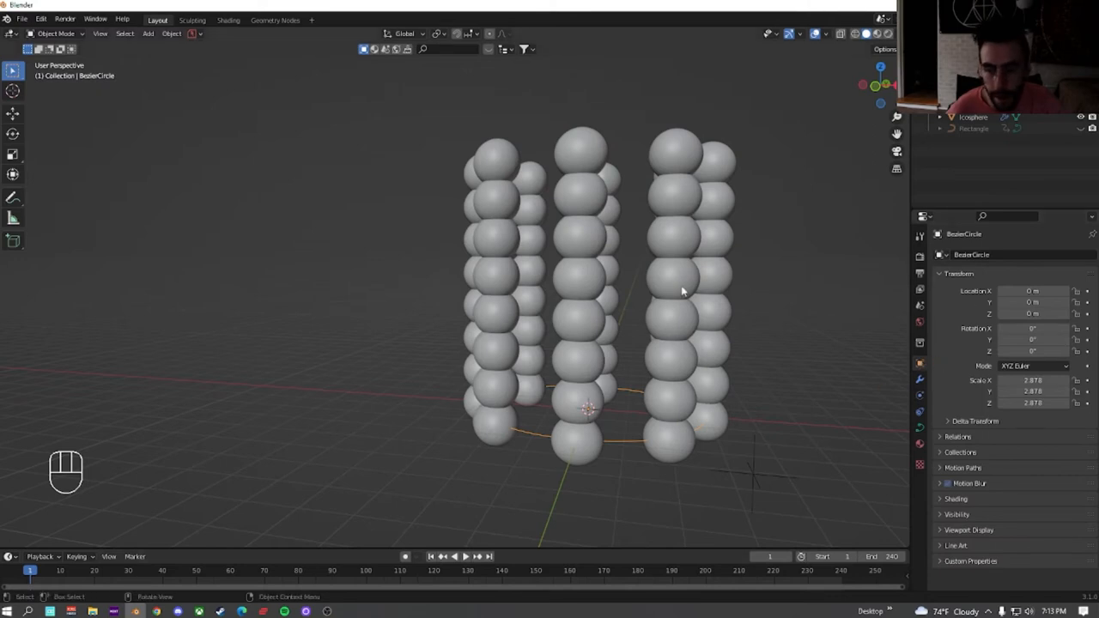
{"action": "key", "text": "i"}
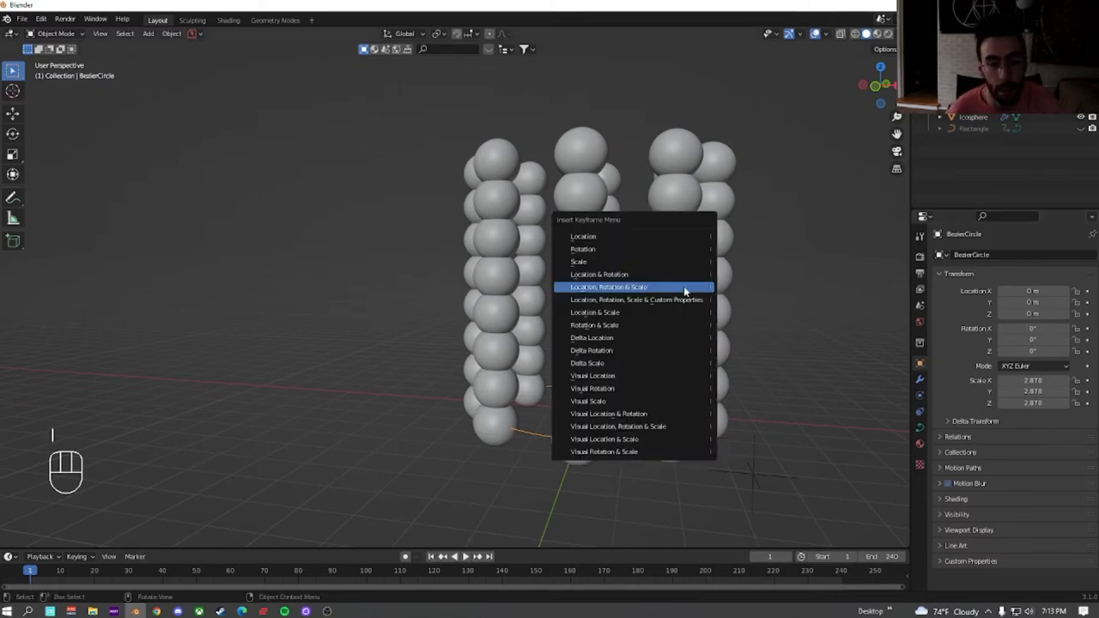
{"action": "left_click", "coordinate": [610, 286]}
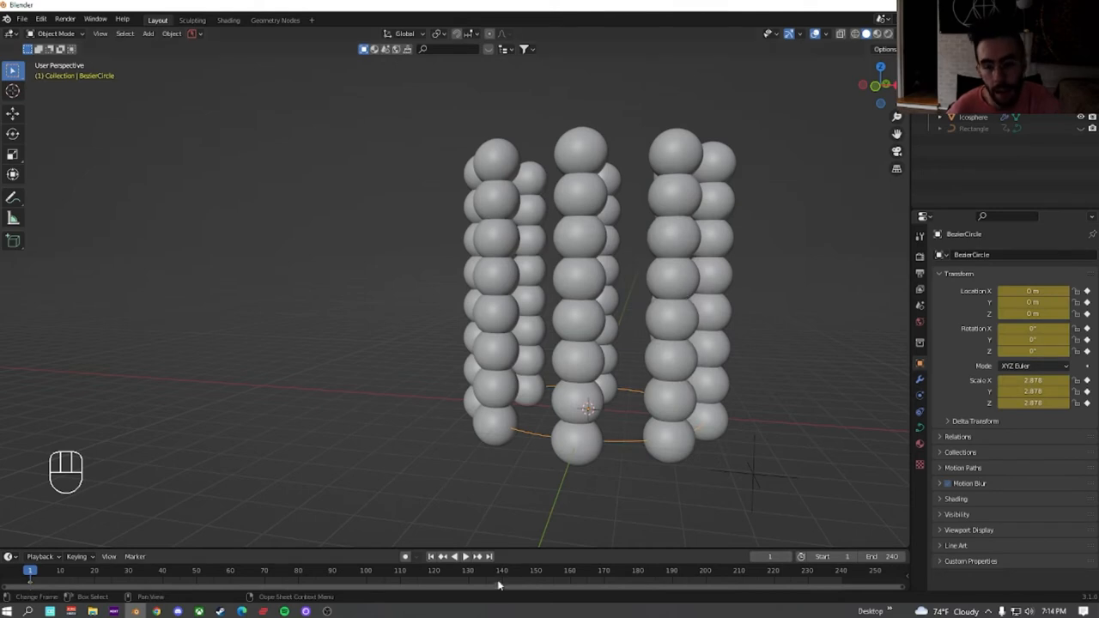
{"action": "key", "text": "Right"}
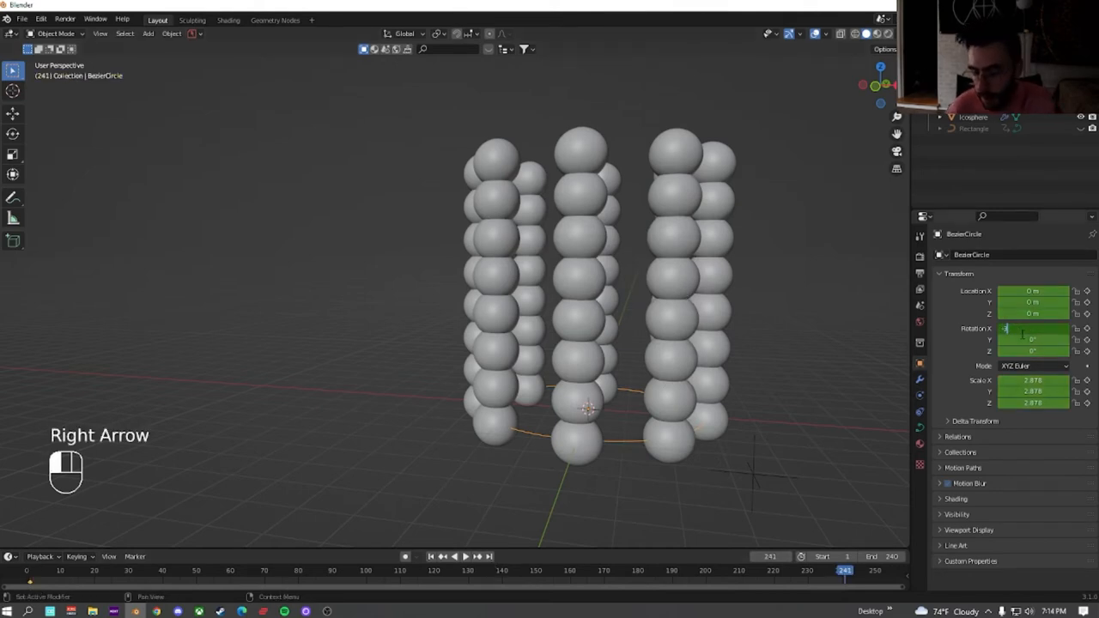
{"action": "type", "text": "-360°"}
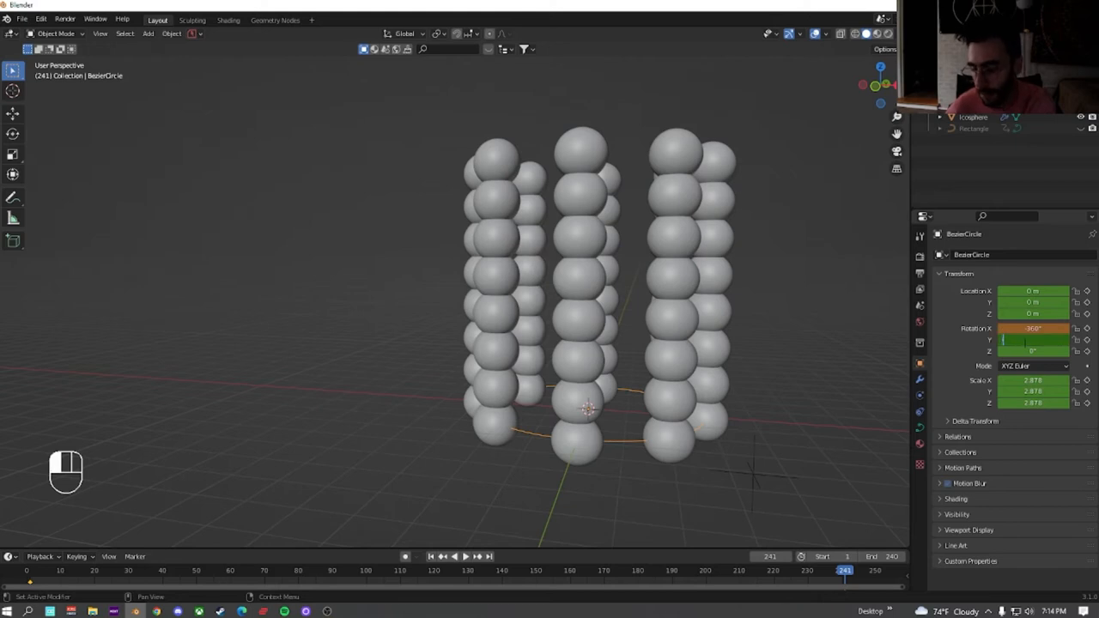
{"action": "left_click", "coordinate": [1034, 340]}
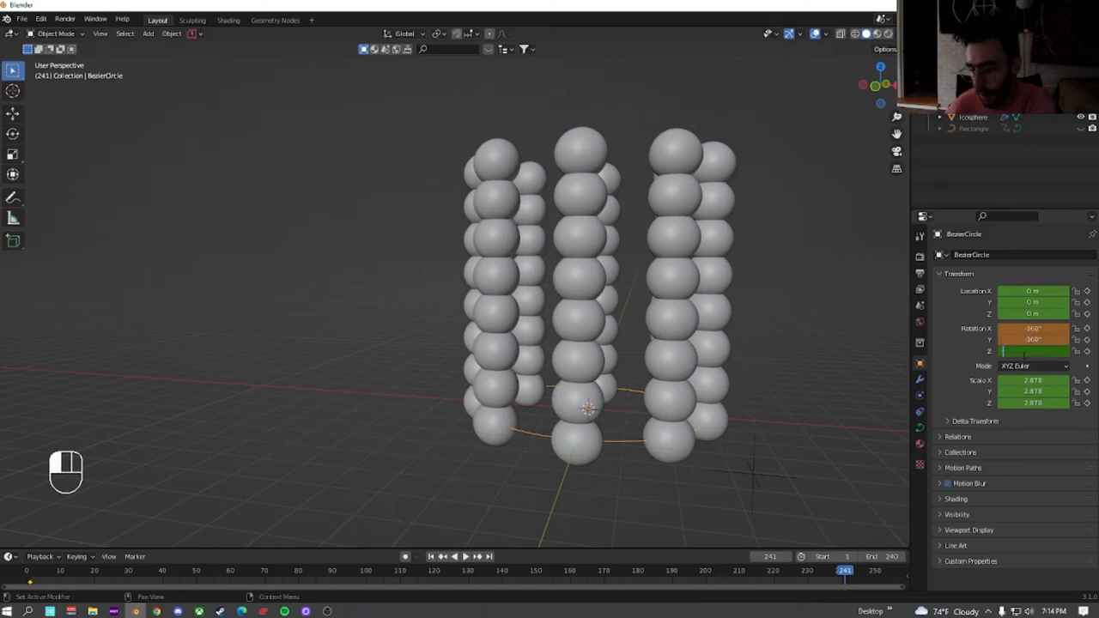
{"action": "right_click", "coordinate": [1033, 350]}
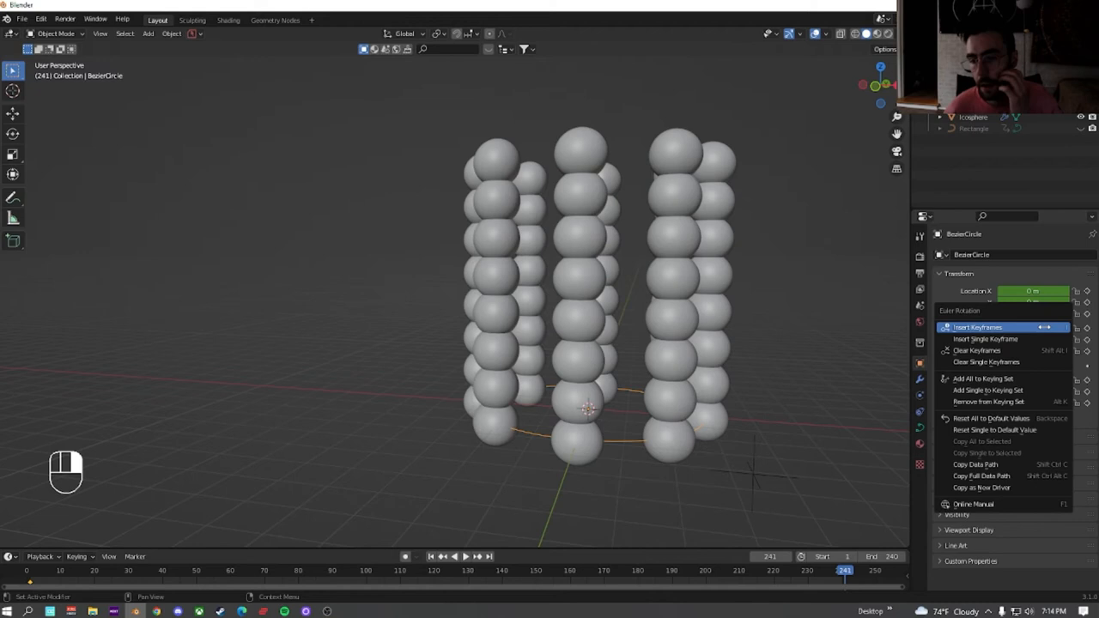
{"action": "left_click", "coordinate": [978, 327]}
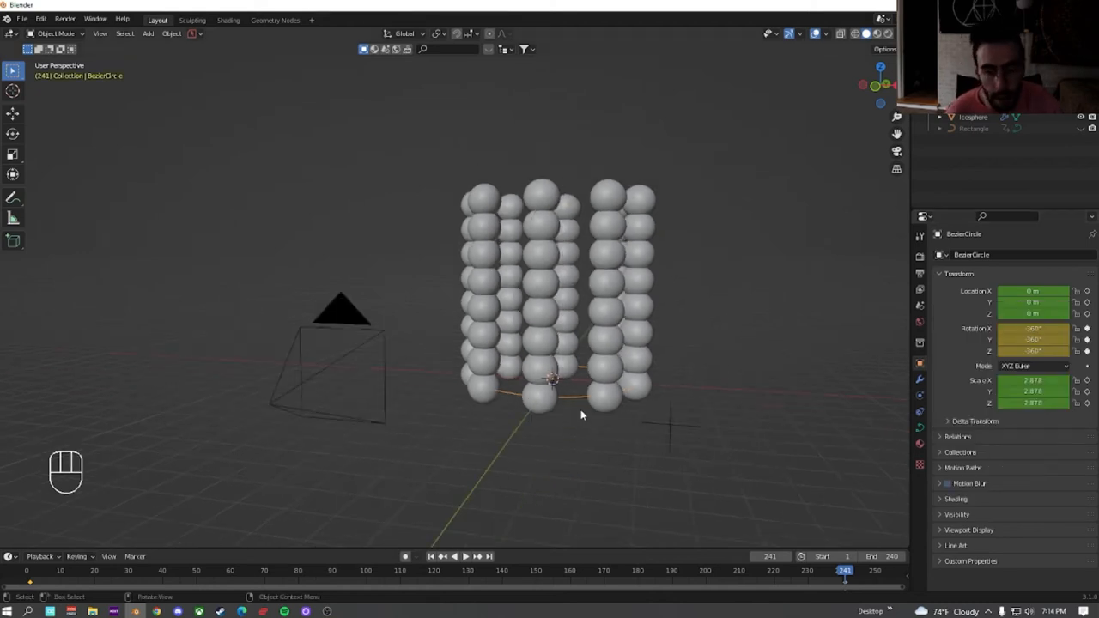
Play the animation to preview the swirling spheres and rewind to the first frame
{"action": "key", "text": "space"}
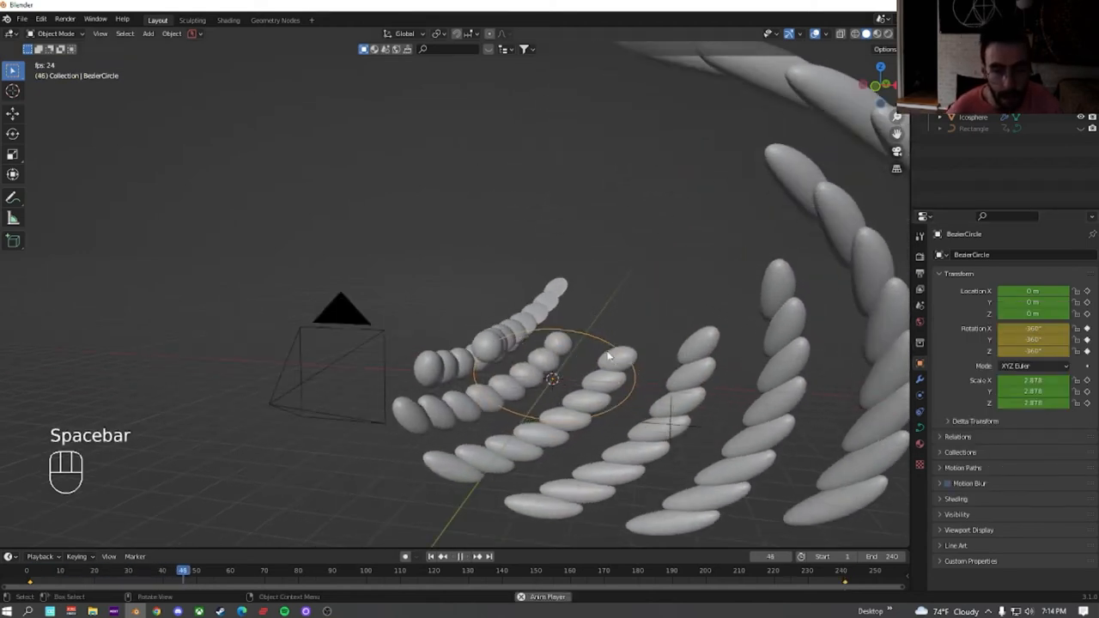
{"action": "key", "text": "space"}
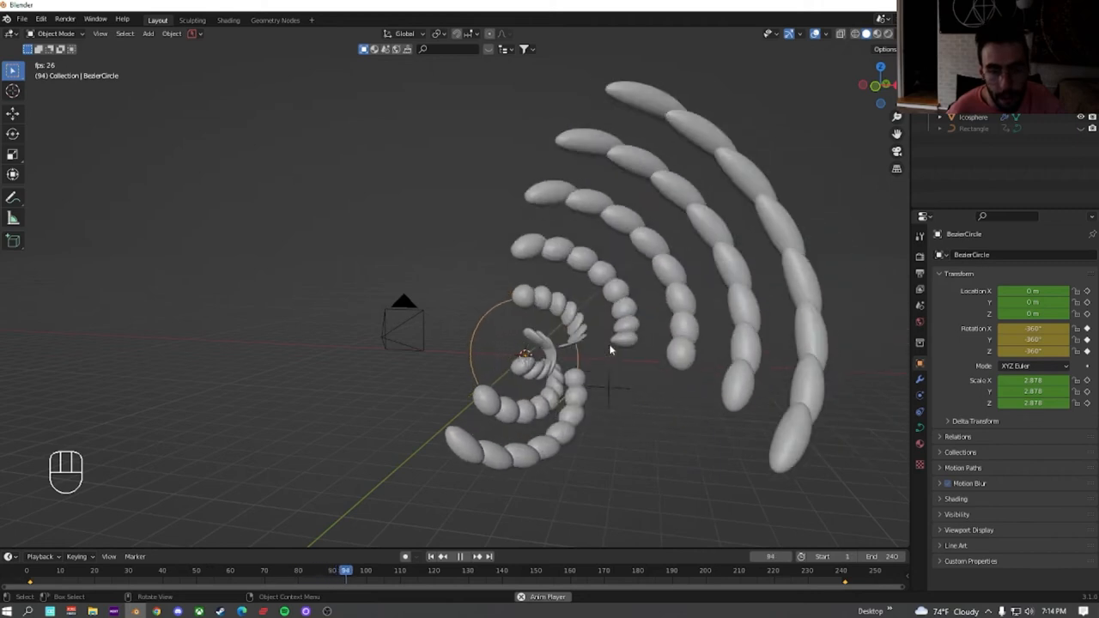
{"action": "key", "text": "space"}
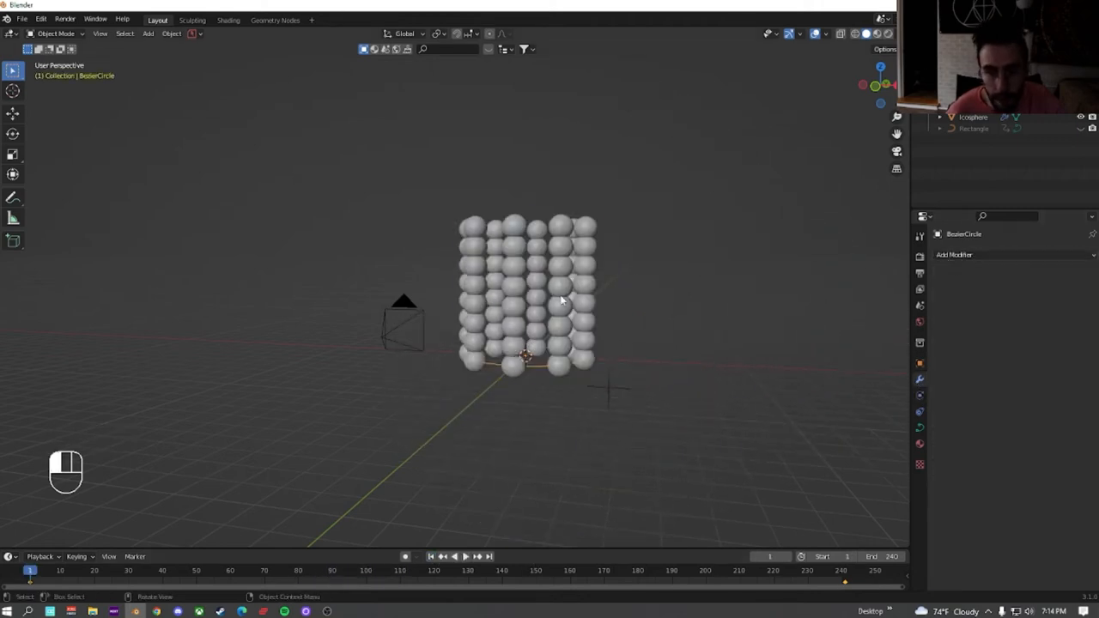
Select the sphere array with its Array, Curve and Mirror modifiers and preview the mirrored twisting animation
{"action": "left_click", "coordinate": [954, 254]}
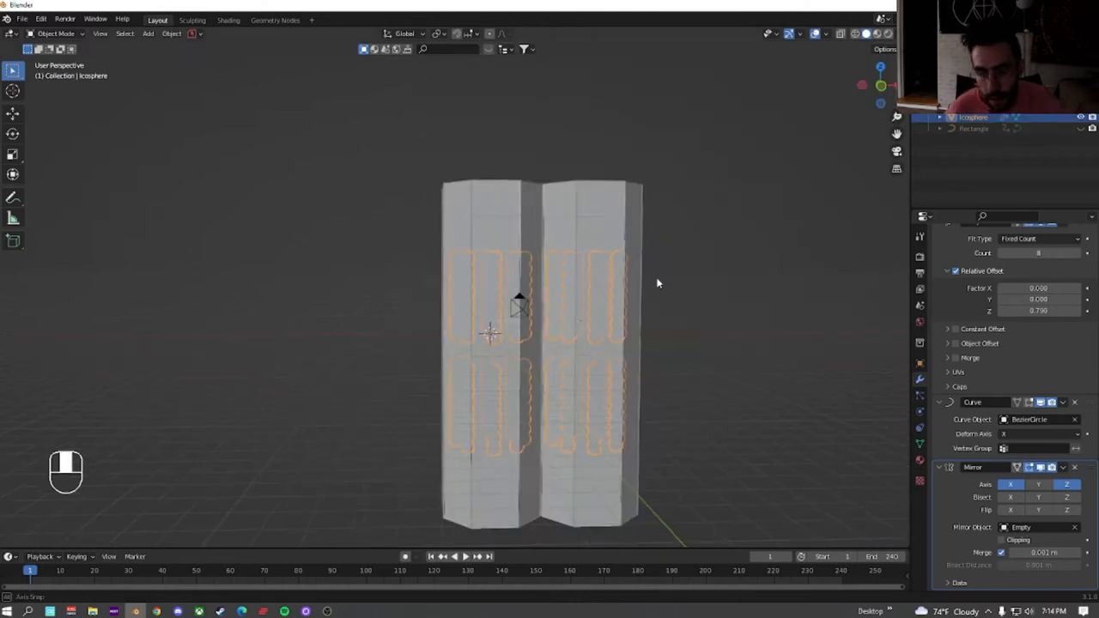
{"action": "key", "text": "space"}
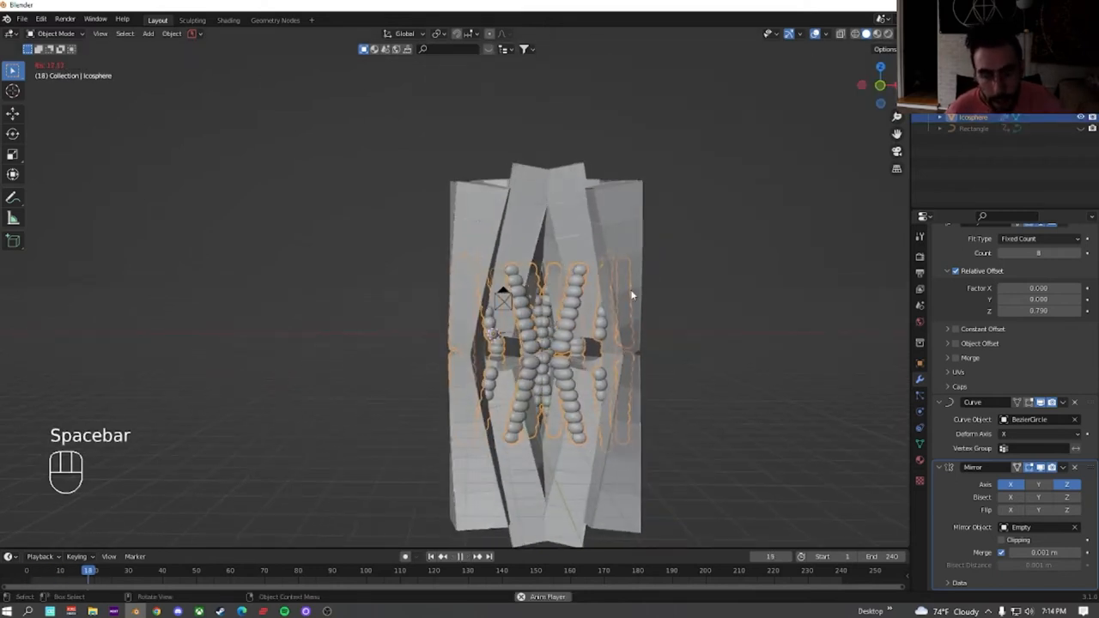
{"action": "key", "text": "space"}
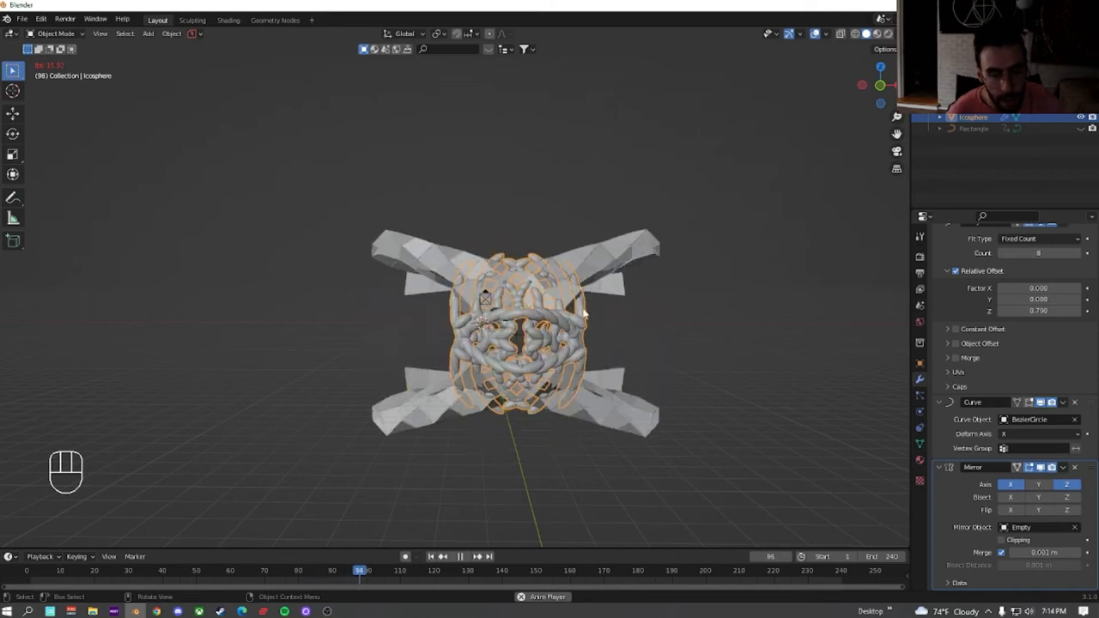
{"action": "key", "text": "space"}
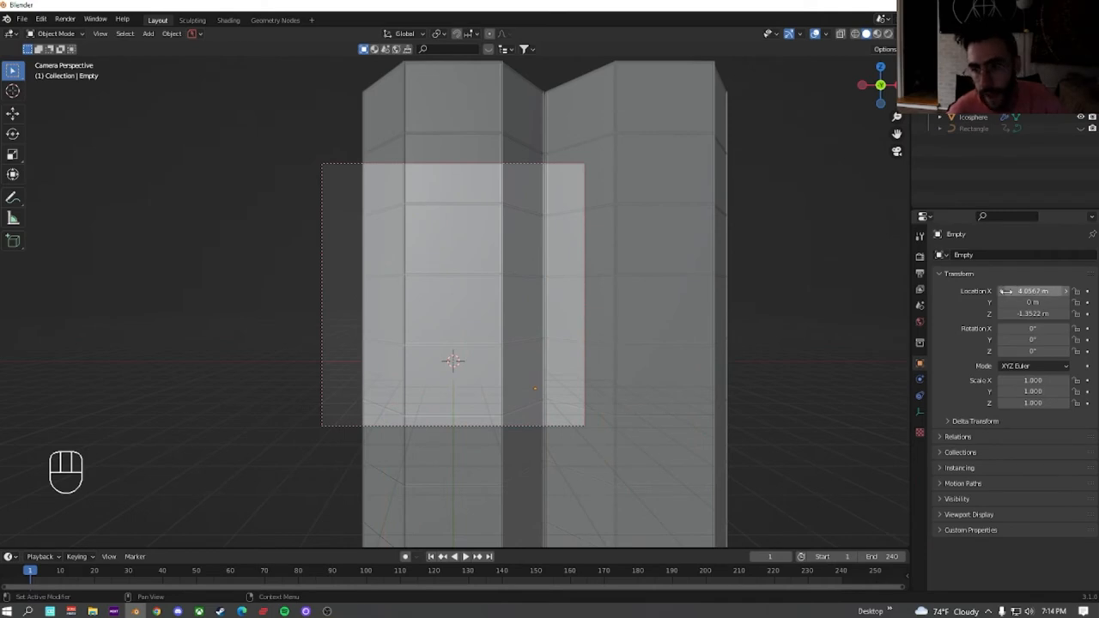
Select the camera and show its lens settings in Object Data properties
{"action": "left_click", "coordinate": [1032, 292]}
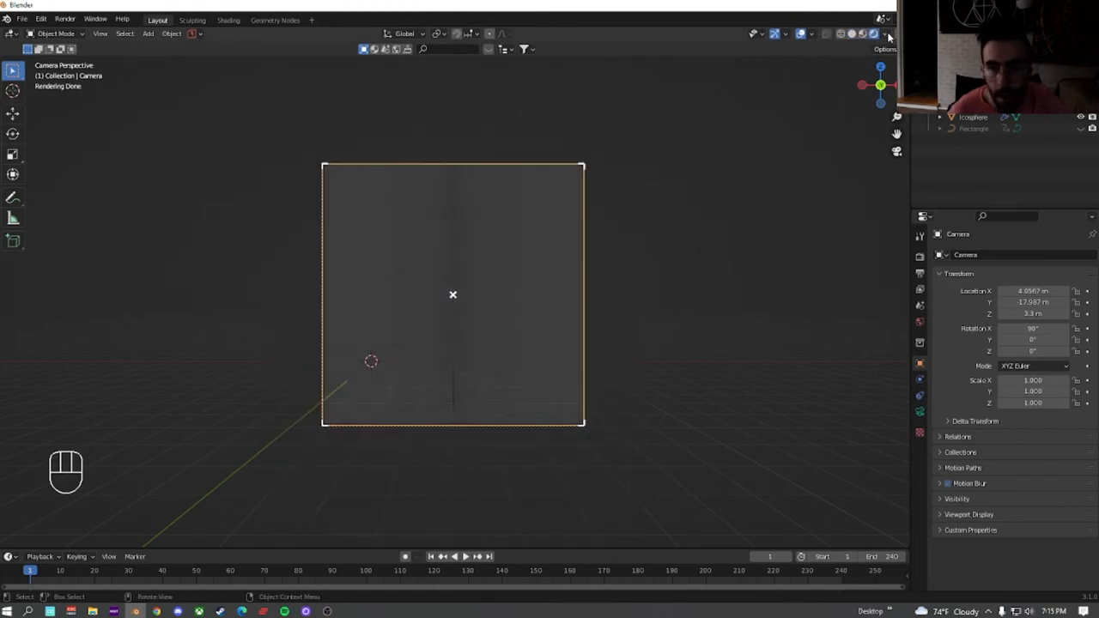
{"action": "left_click", "coordinate": [885, 34]}
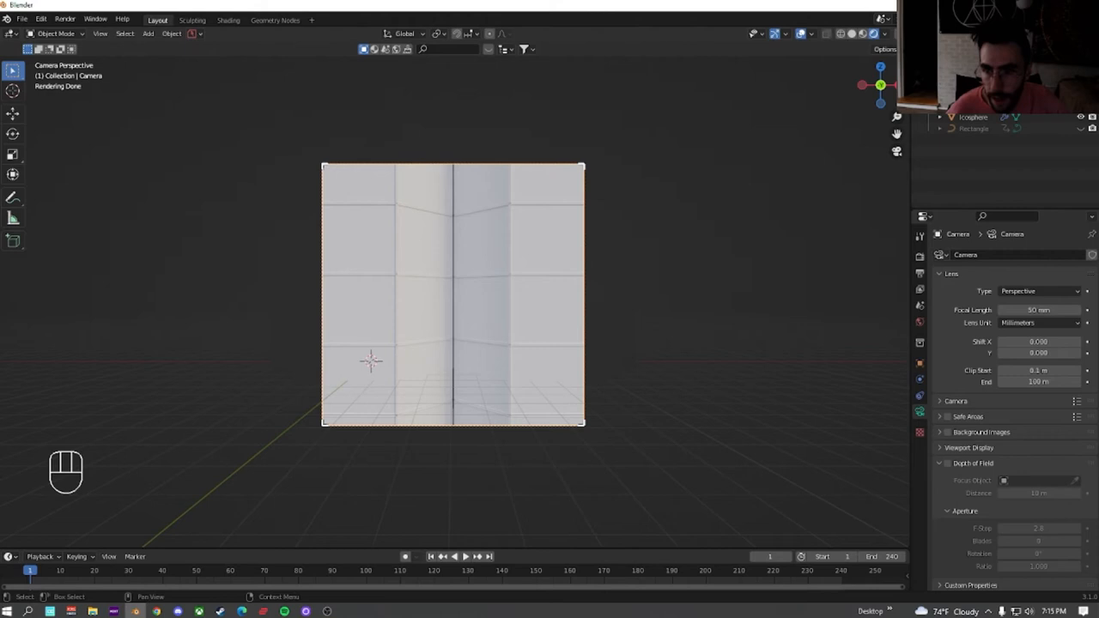
Switch the camera lens type from Perspective to Panoramic and preview playback through it
{"action": "left_click", "coordinate": [1038, 290]}
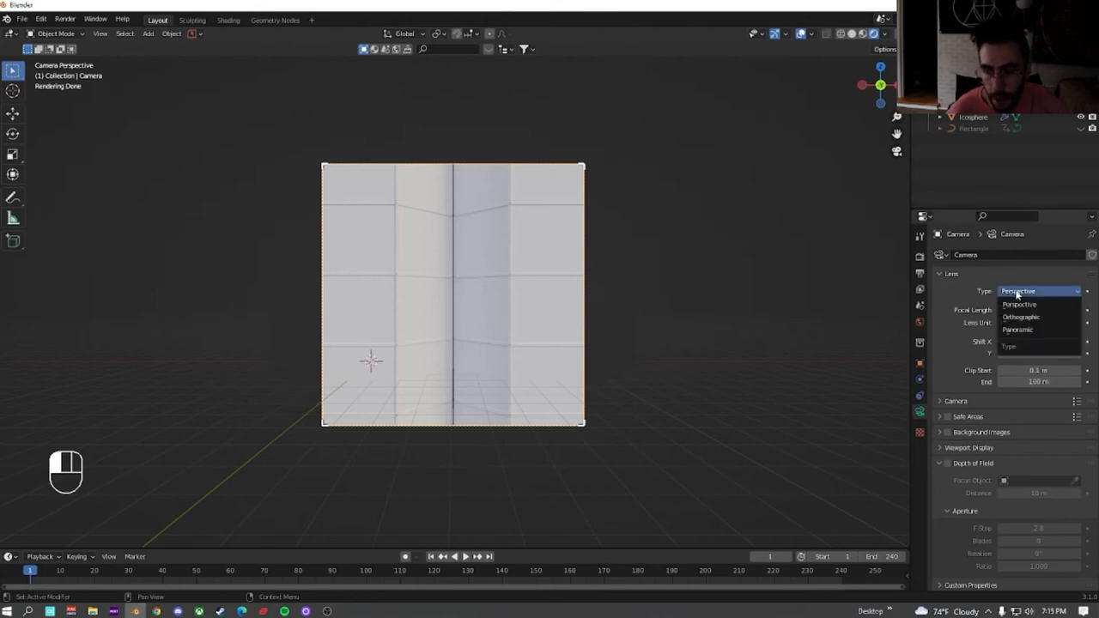
{"action": "left_click", "coordinate": [1018, 330]}
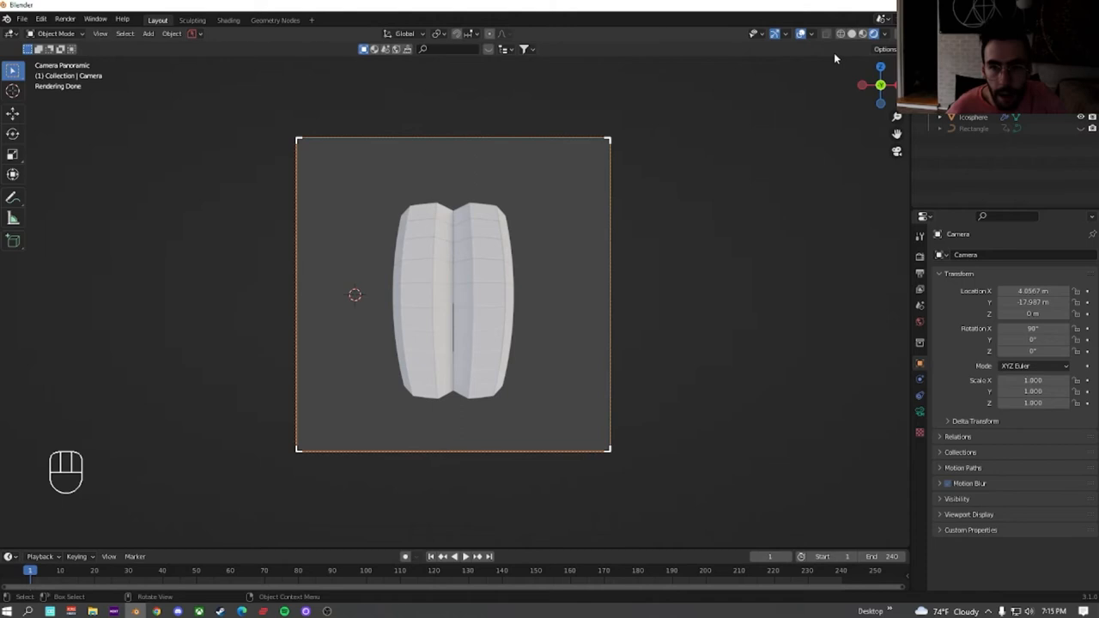
{"action": "key", "text": "space"}
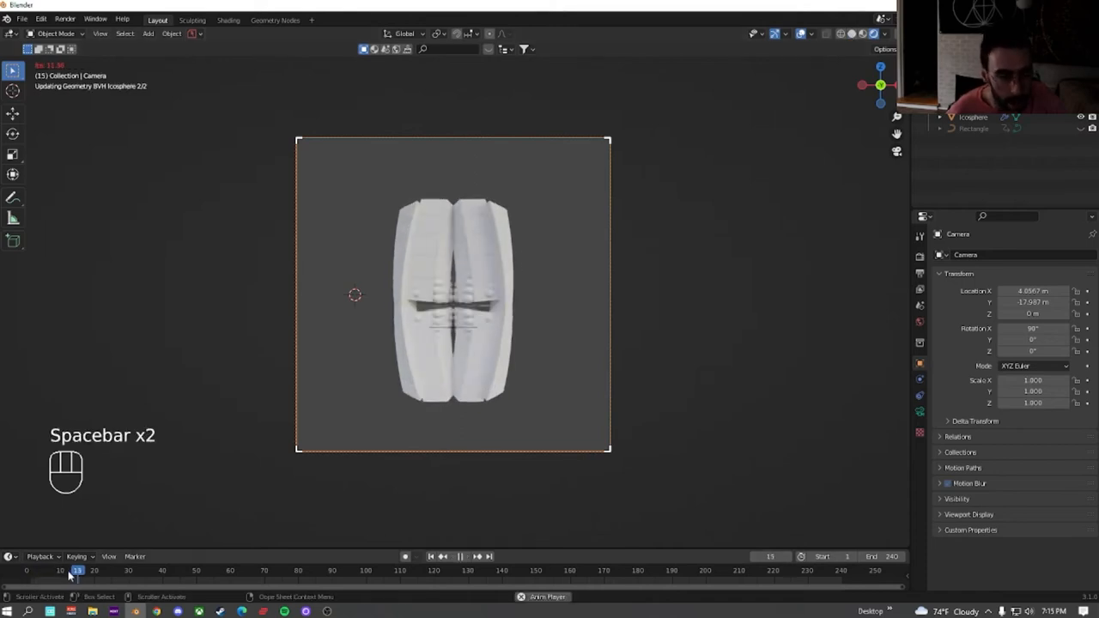
{"action": "key", "text": "space"}
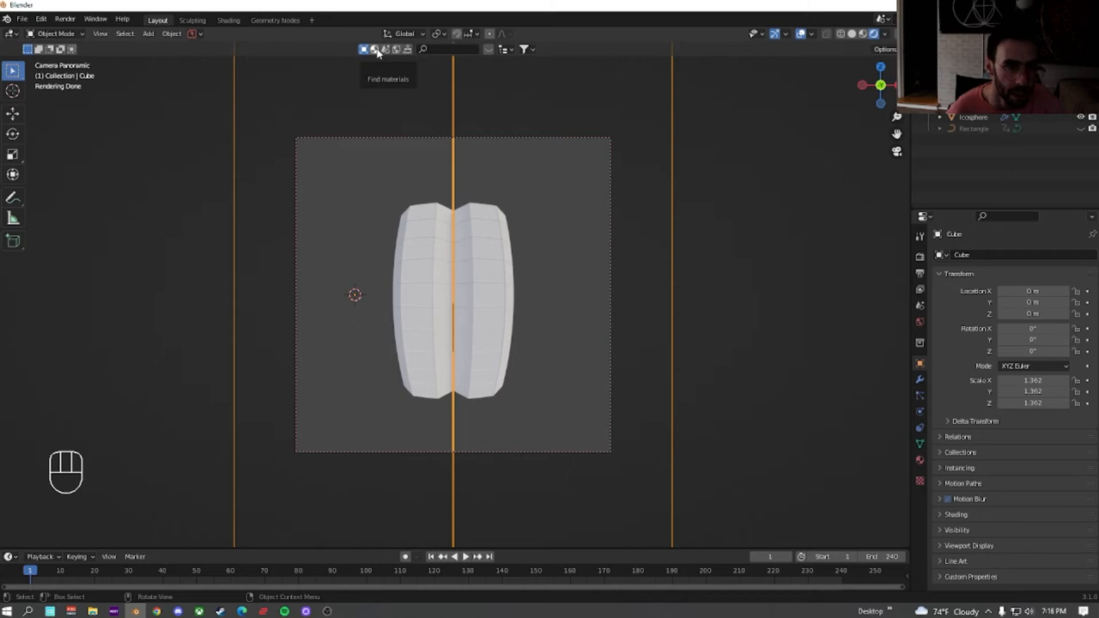
{"action": "mouse_move", "coordinate": [412, 295]}
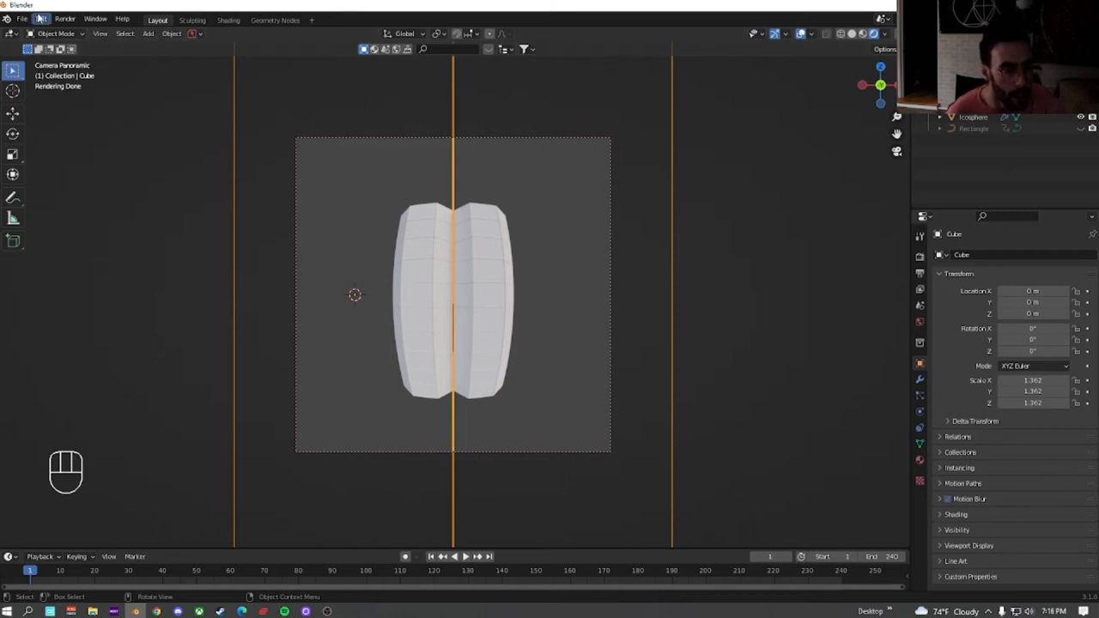
{"action": "left_click", "coordinate": [41, 17]}
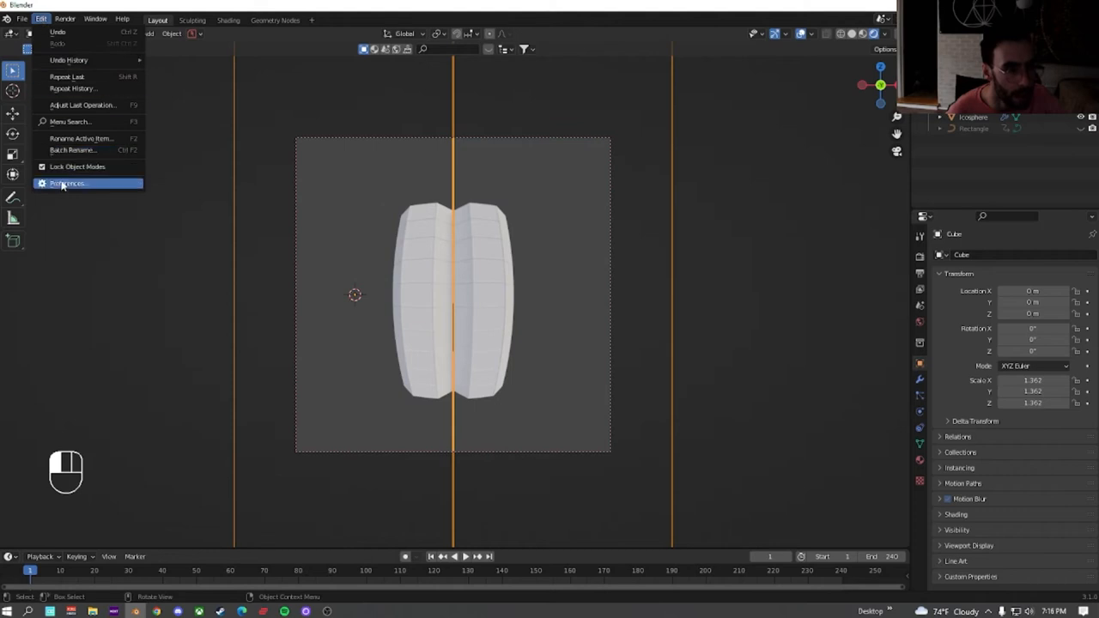
{"action": "left_click", "coordinate": [67, 182]}
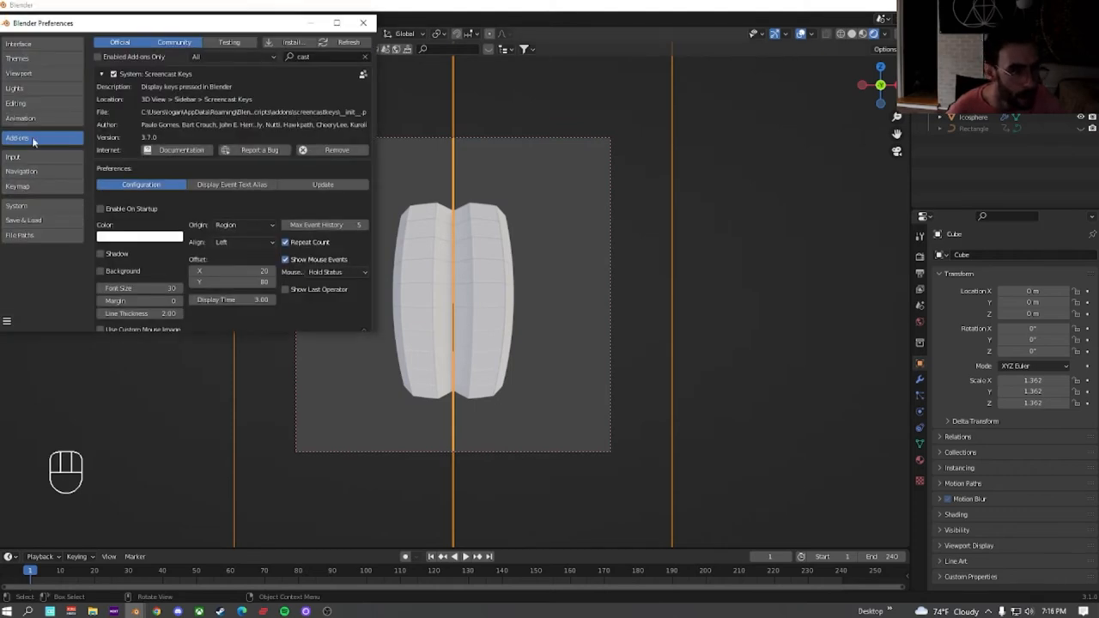
{"action": "left_click", "coordinate": [292, 41]}
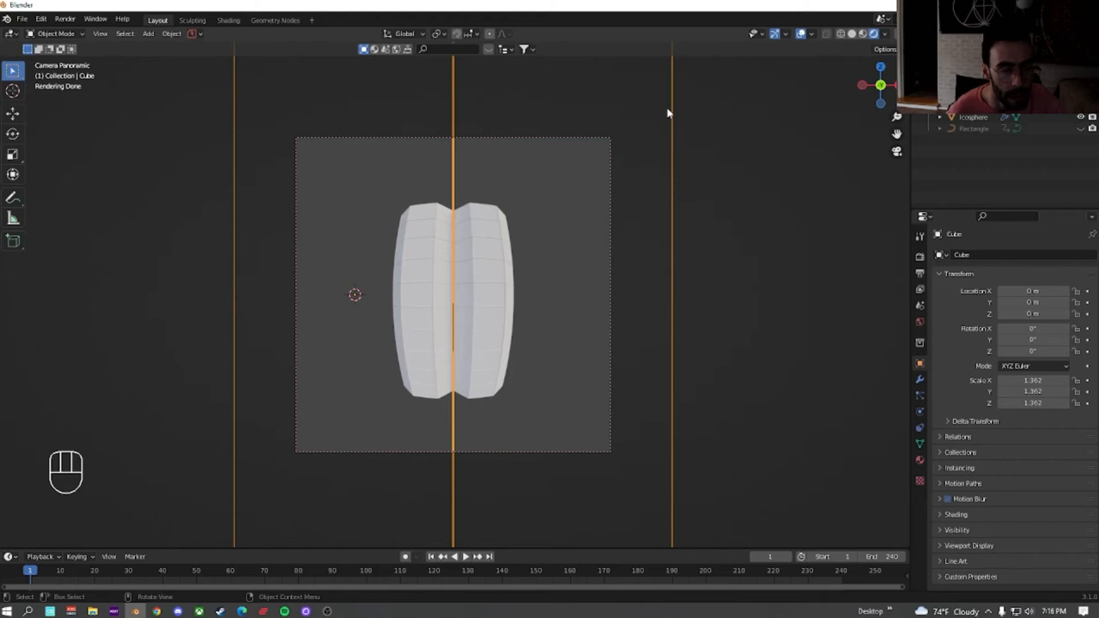
{"action": "mouse_move", "coordinate": [467, 54]}
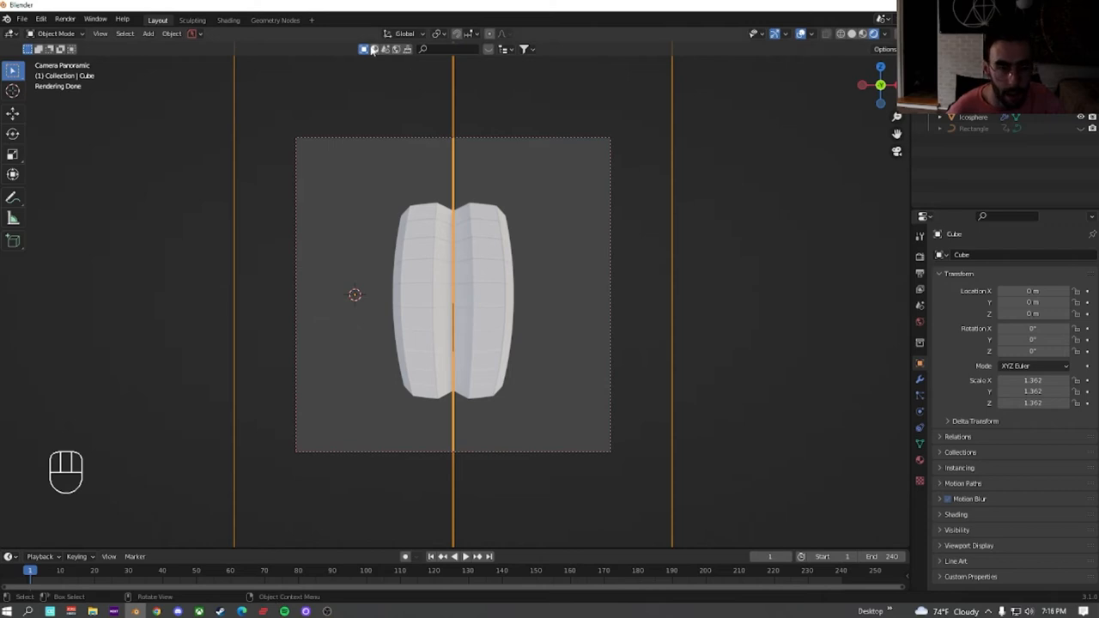
Search BlenderKit materials for 'rain' and apply Transparent Glossy Plastic to the array
{"action": "left_click", "coordinate": [374, 49]}
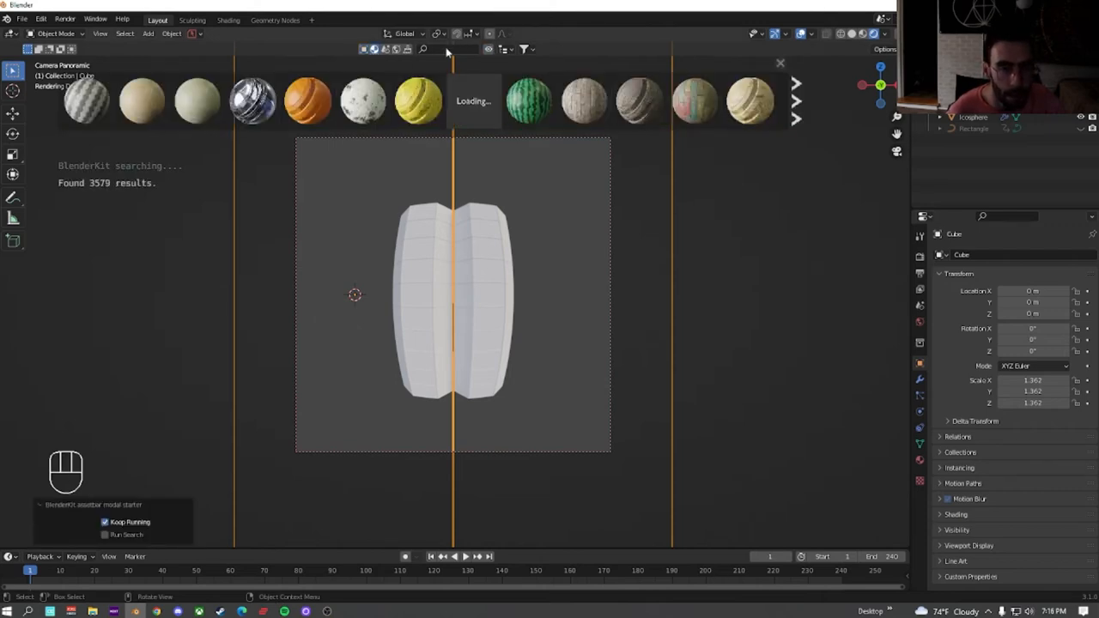
{"action": "type", "text": "rainbow"}
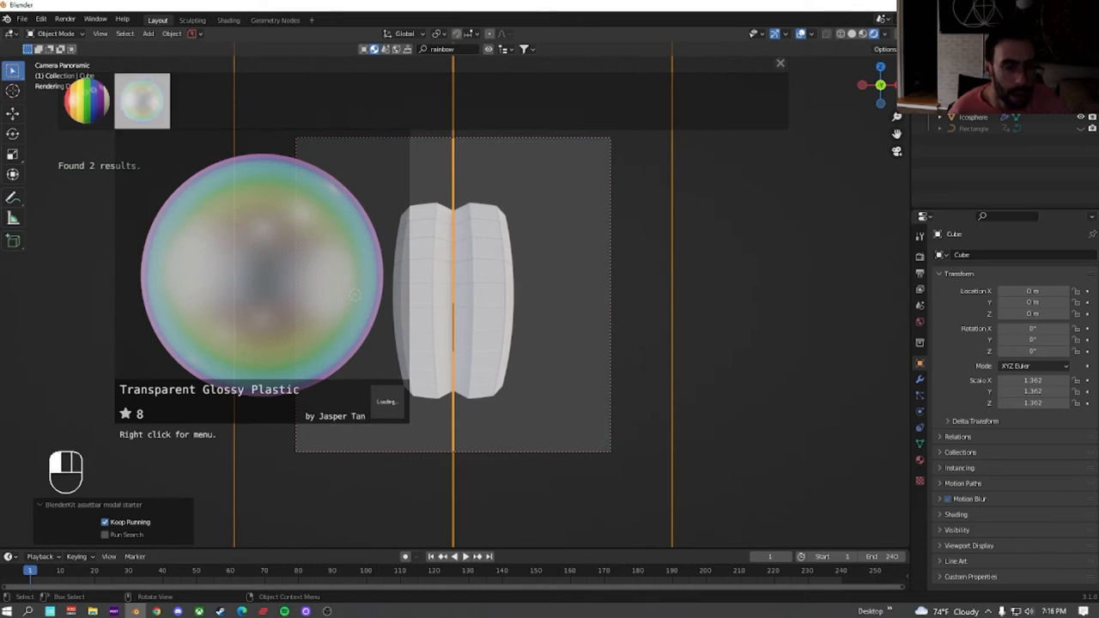
{"action": "left_click", "coordinate": [141, 100]}
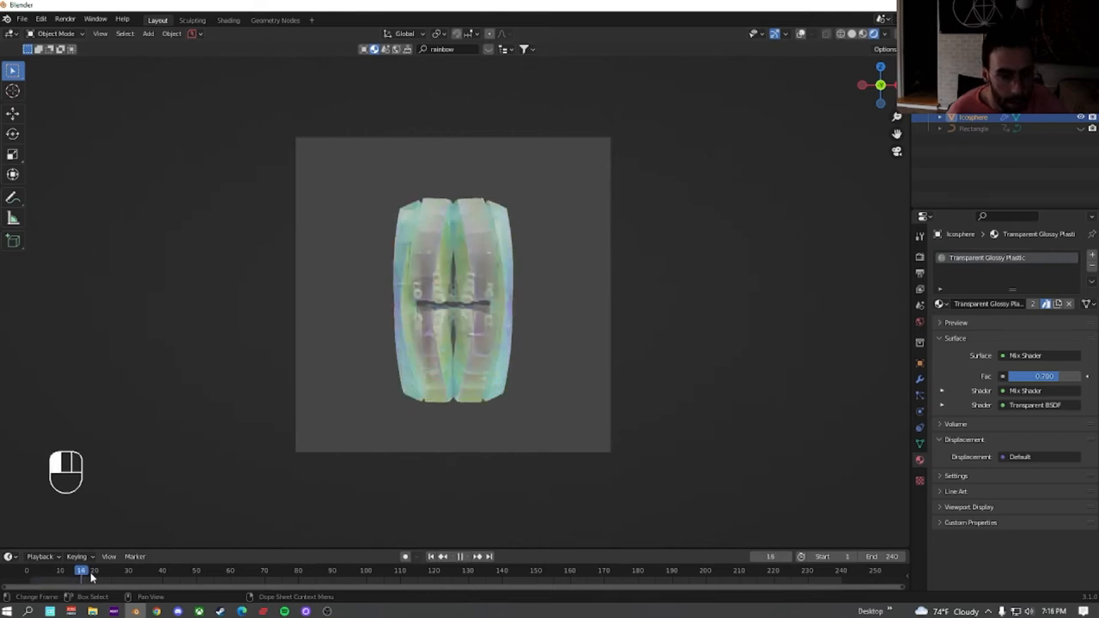
{"action": "left_click_drag", "start_coordinate": [82, 570], "coordinate": [275, 570]}
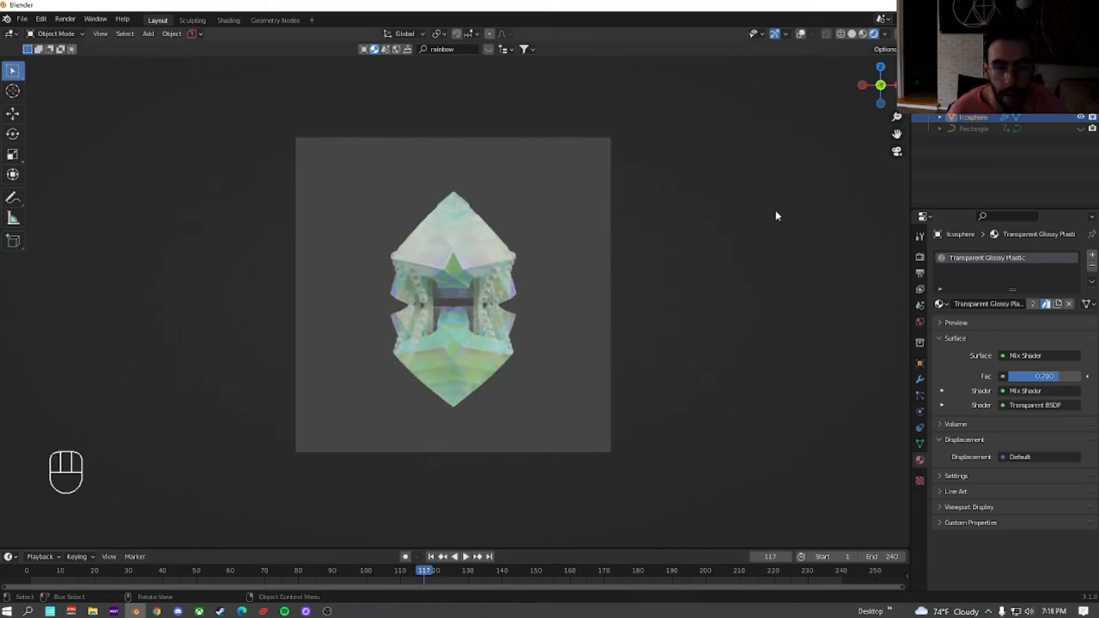
In the Shading workspace, add an Environment Texture node to the World shader
{"action": "left_click", "coordinate": [896, 34]}
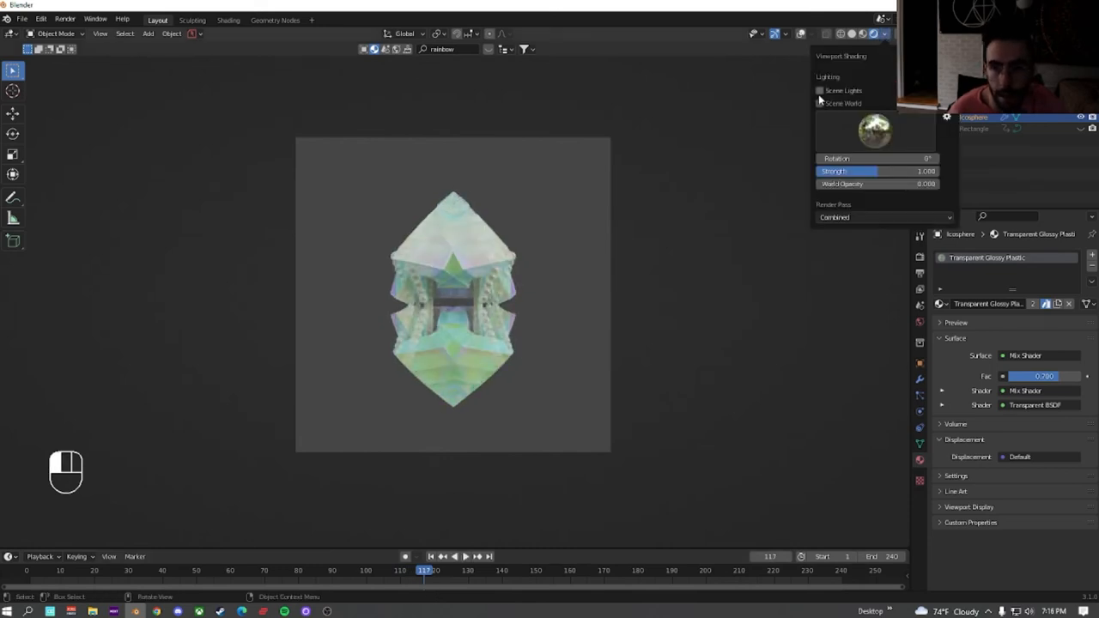
{"action": "left_click", "coordinate": [820, 90]}
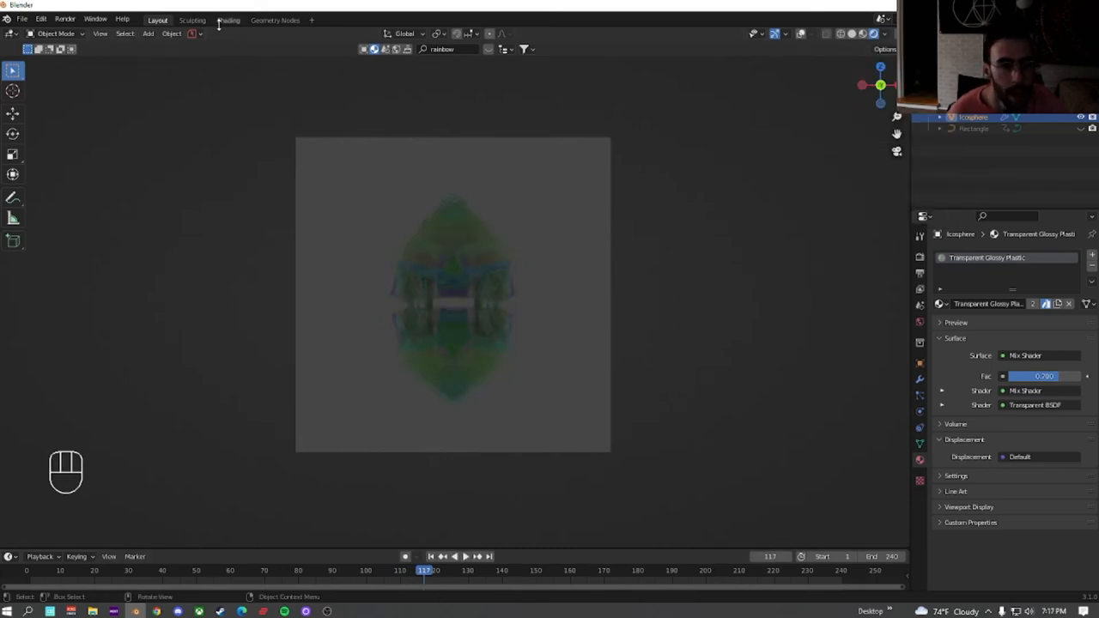
{"action": "left_click", "coordinate": [229, 20]}
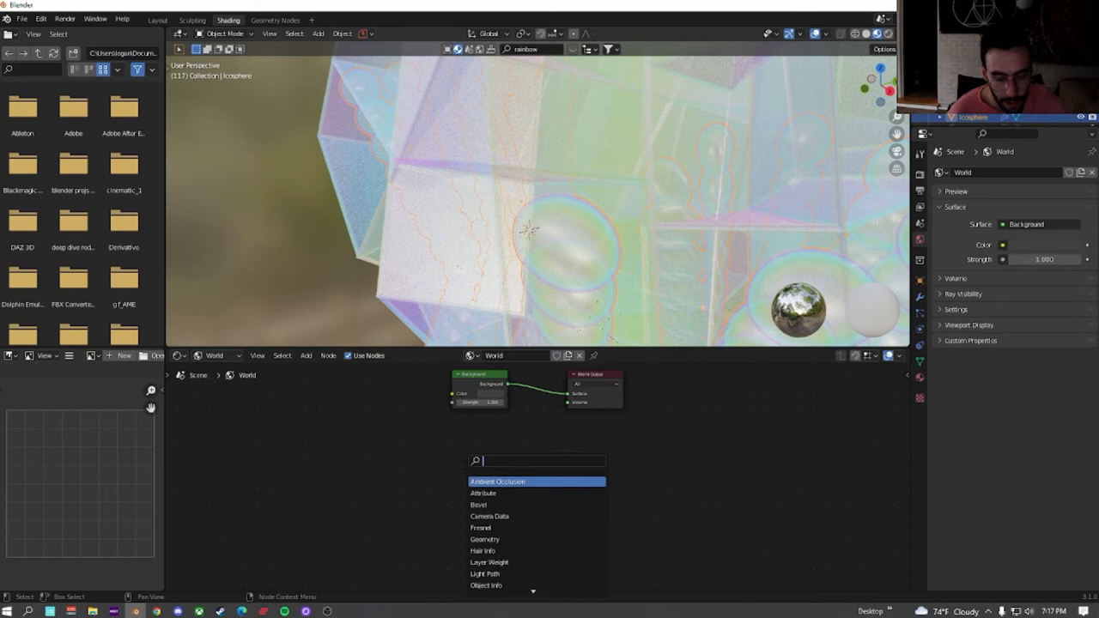
{"action": "left_click", "coordinate": [497, 480]}
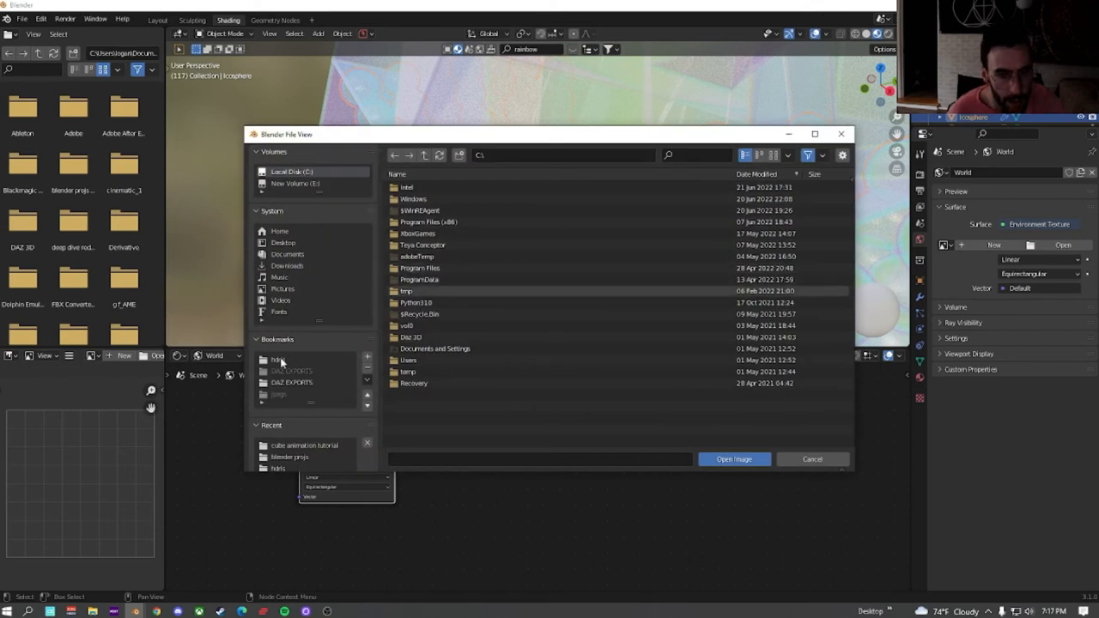
{"action": "left_click", "coordinate": [278, 358]}
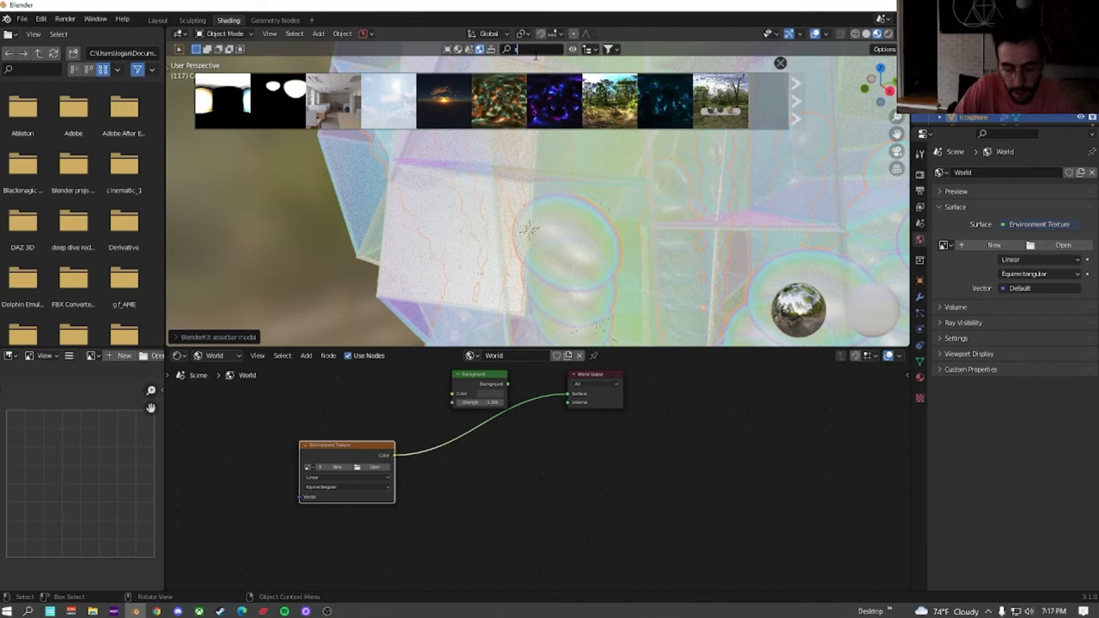
Search HDRIs for 'studio' and load Colorful Studio into the world
{"action": "type", "text": "studio"}
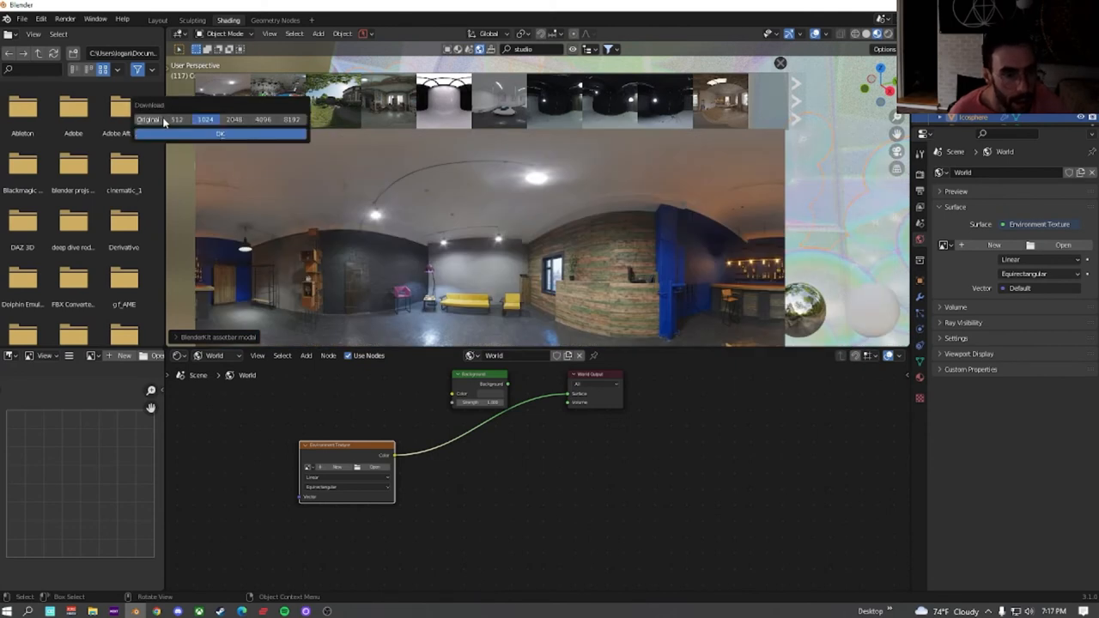
{"action": "left_click", "coordinate": [233, 120]}
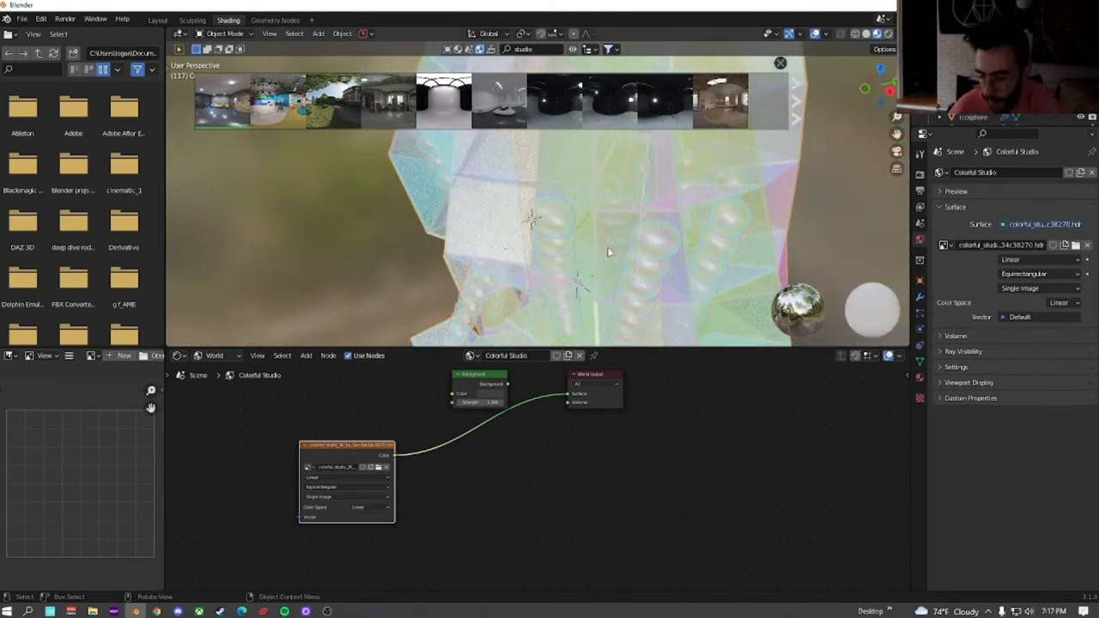
Enable Film > Transparent in Render Properties and return to the Layout workspace
{"action": "left_click", "coordinate": [570, 48]}
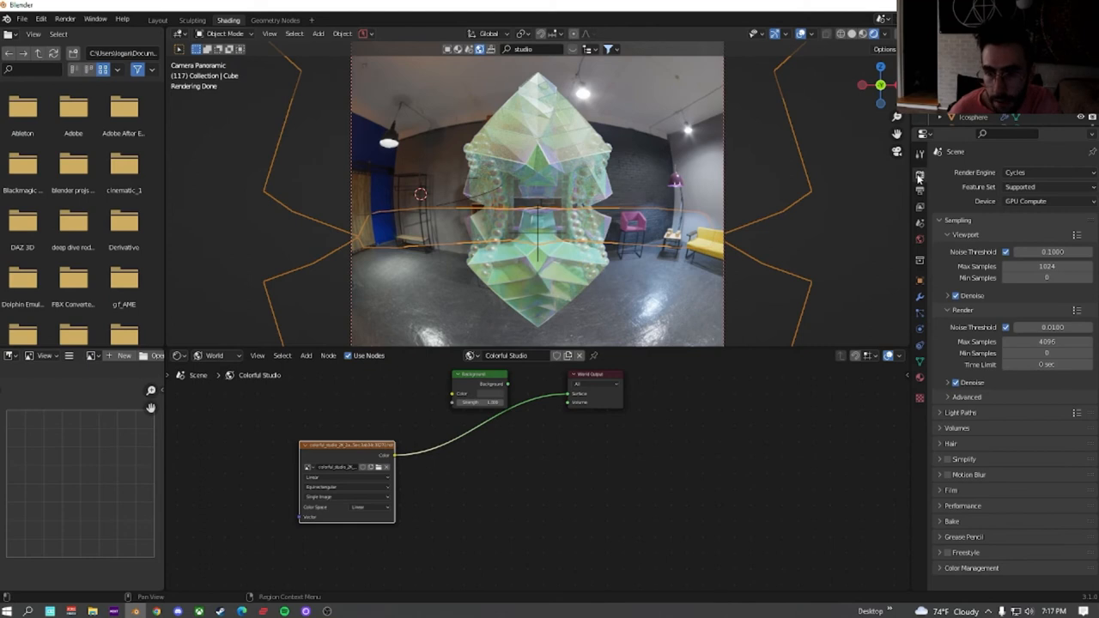
{"action": "mouse_move", "coordinate": [925, 410]}
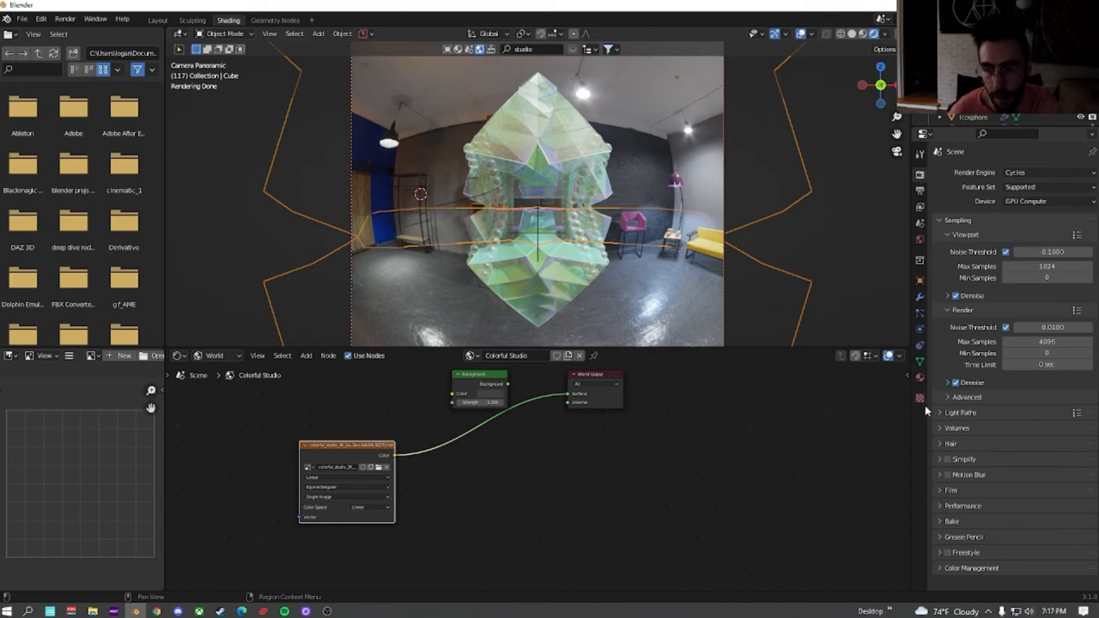
{"action": "left_click", "coordinate": [951, 489]}
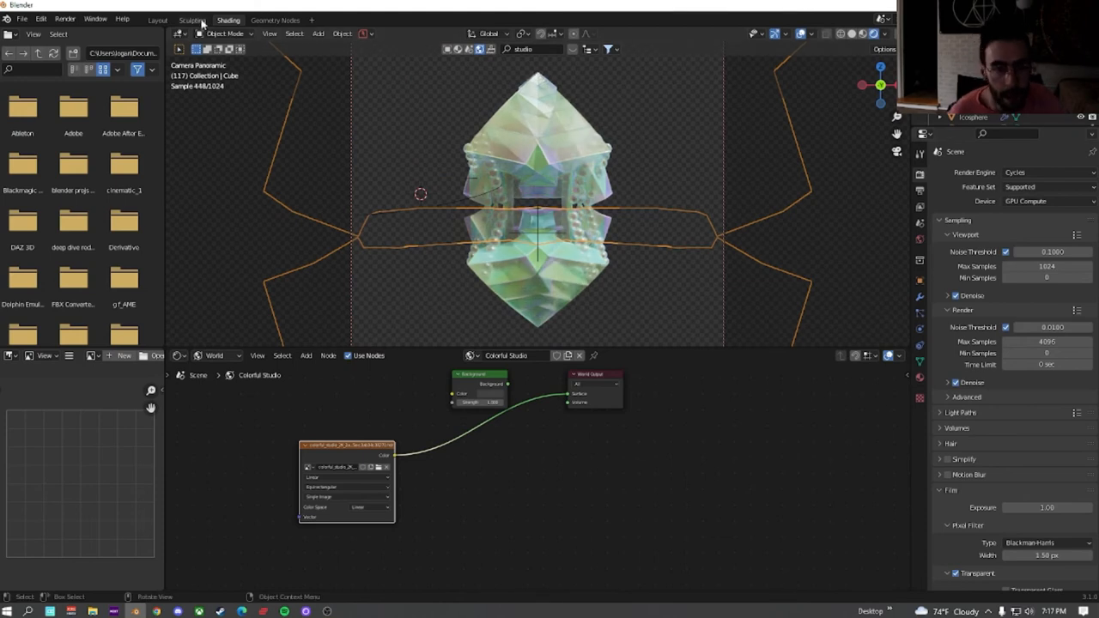
{"action": "left_click", "coordinate": [158, 21]}
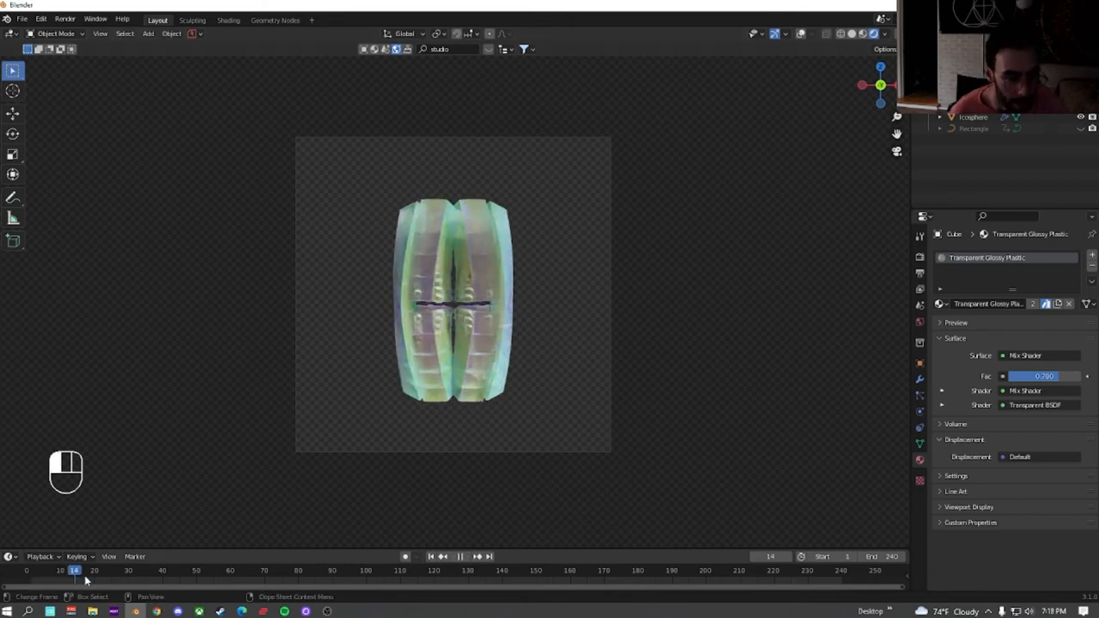
{"action": "left_click", "coordinate": [278, 570]}
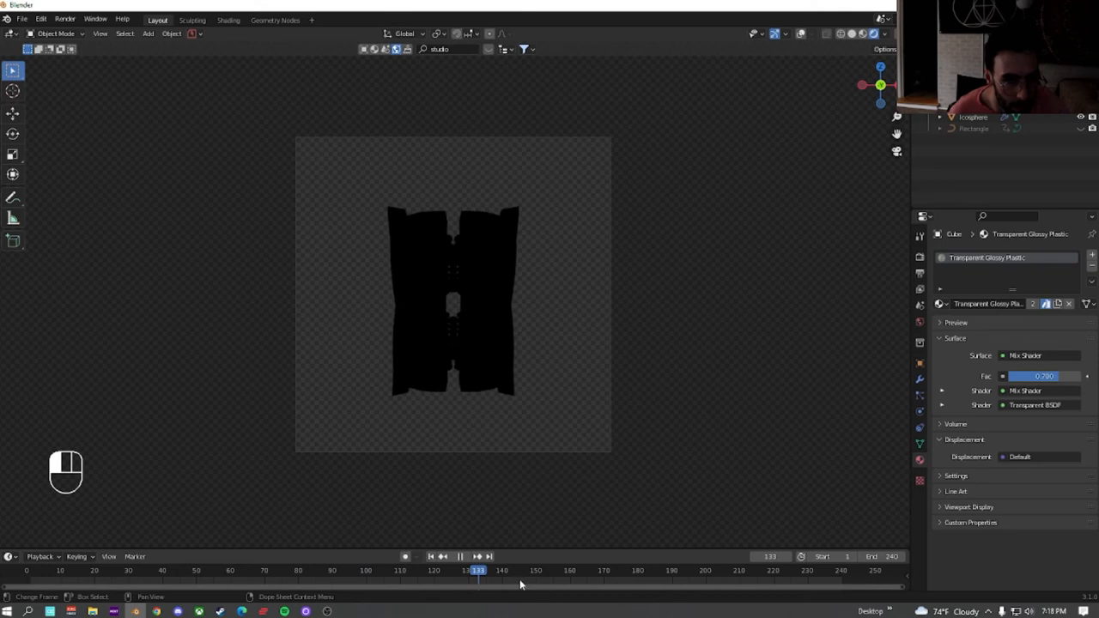
{"action": "key", "text": "space"}
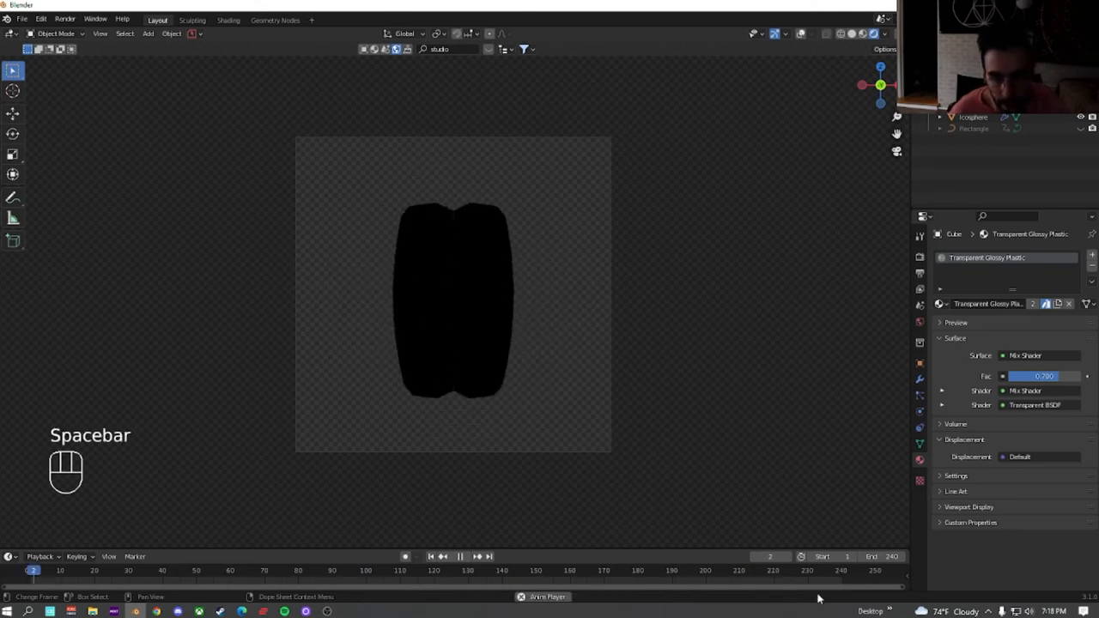
{"action": "key", "text": "space"}
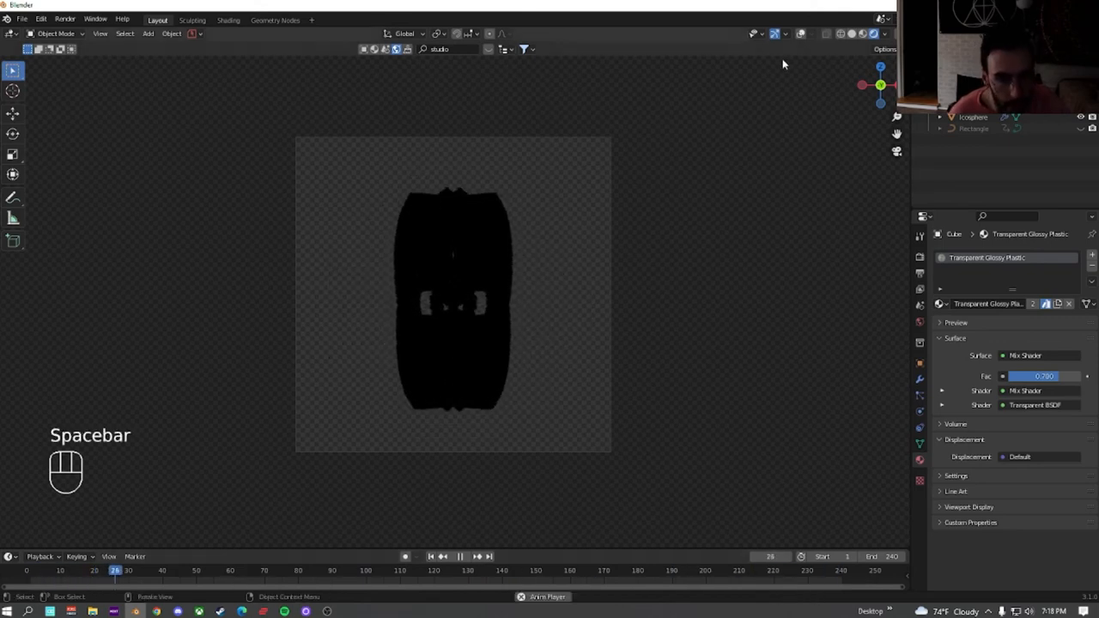
{"action": "key", "text": "space"}
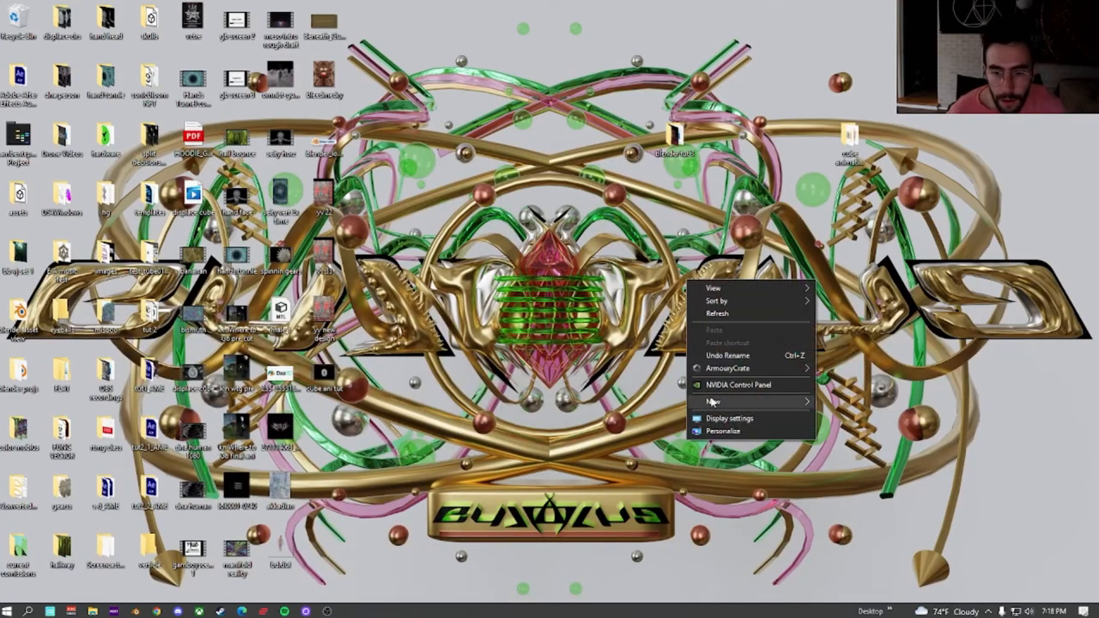
Create a new folder on the desktop for the rendered frames
{"action": "left_click", "coordinate": [714, 401]}
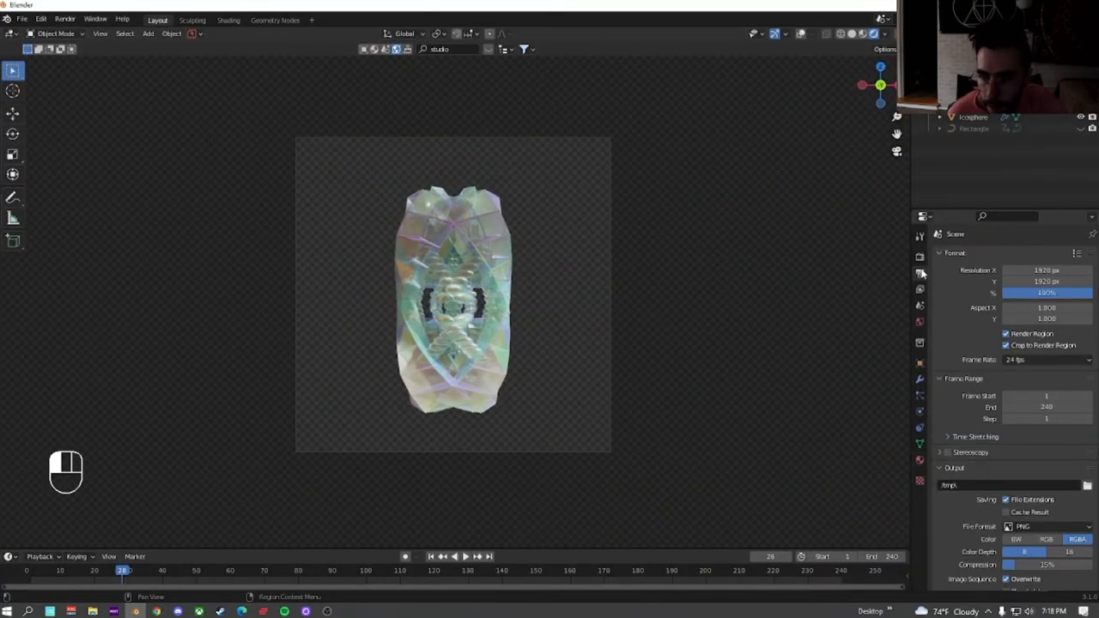
{"action": "mouse_move", "coordinate": [920, 273]}
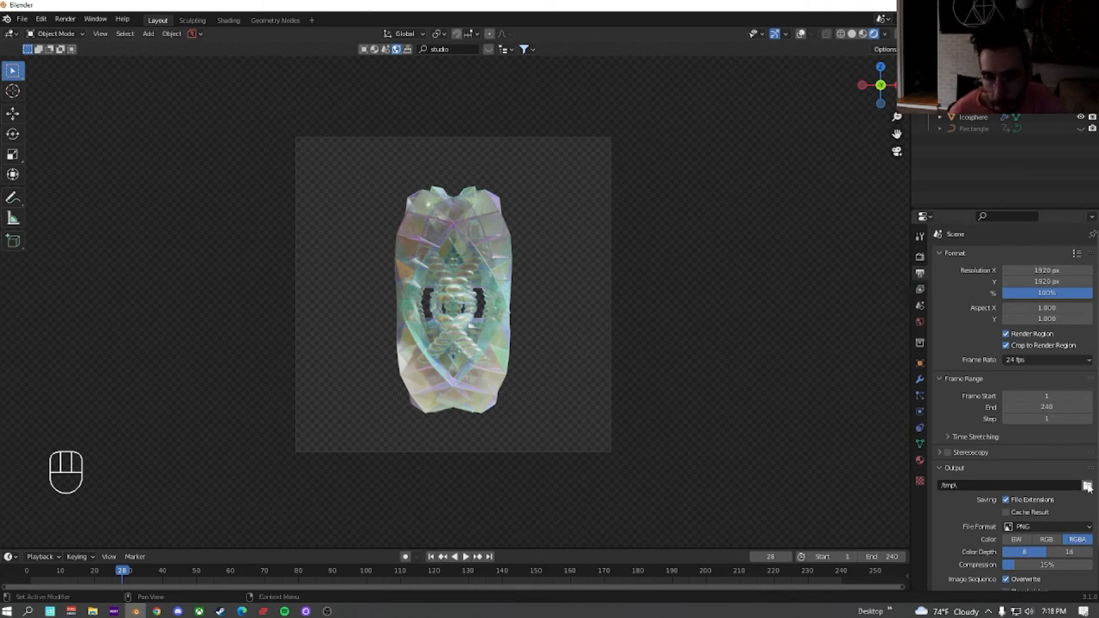
Point the render output path to the new desktop folder, keeping PNG format
{"action": "left_click", "coordinate": [1086, 484]}
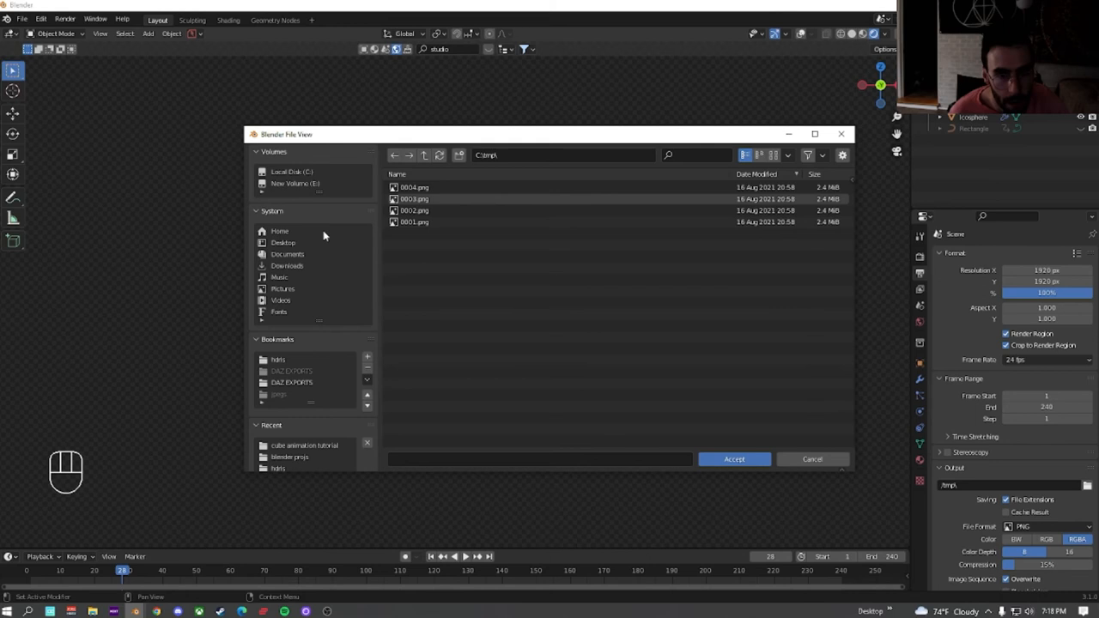
{"action": "left_click", "coordinate": [282, 242]}
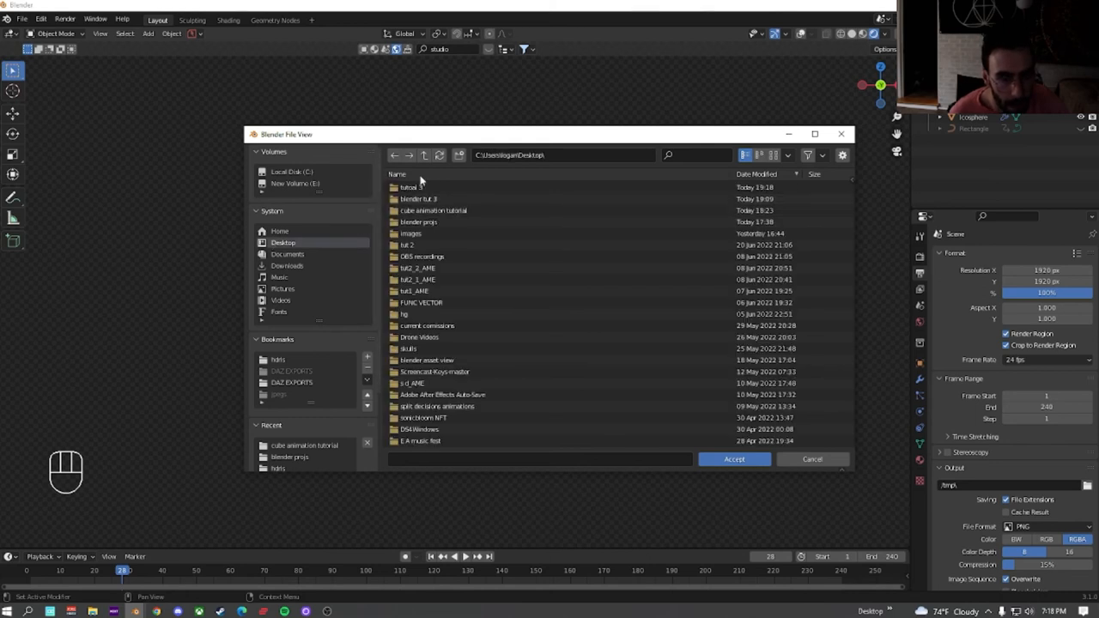
{"action": "left_click", "coordinate": [733, 458]}
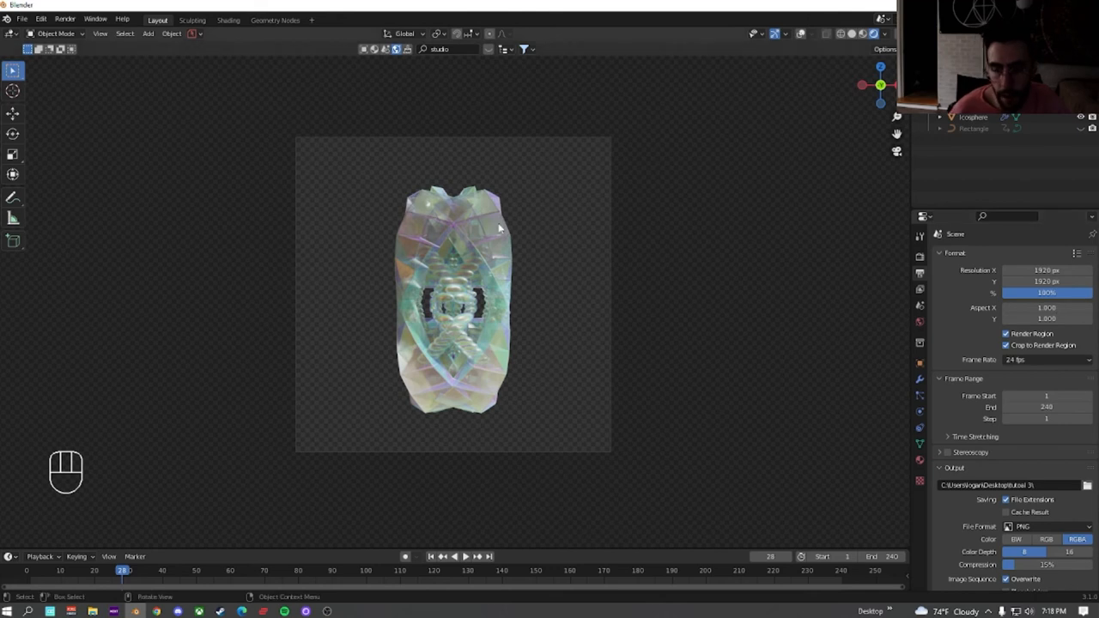
{"action": "mouse_move", "coordinate": [759, 467]}
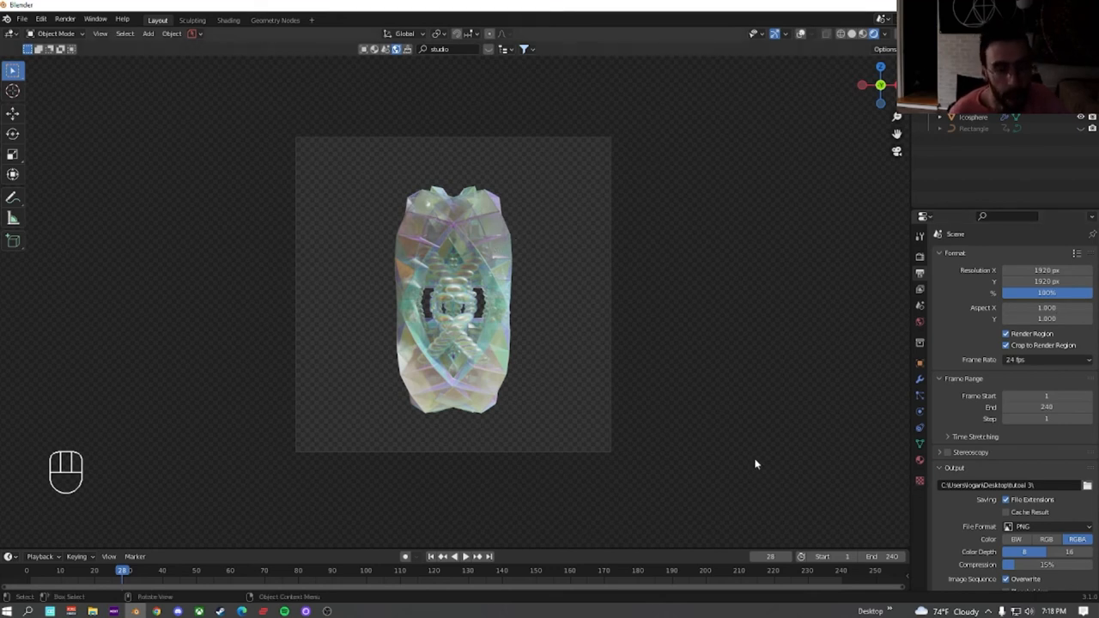
{"action": "mouse_move", "coordinate": [736, 445]}
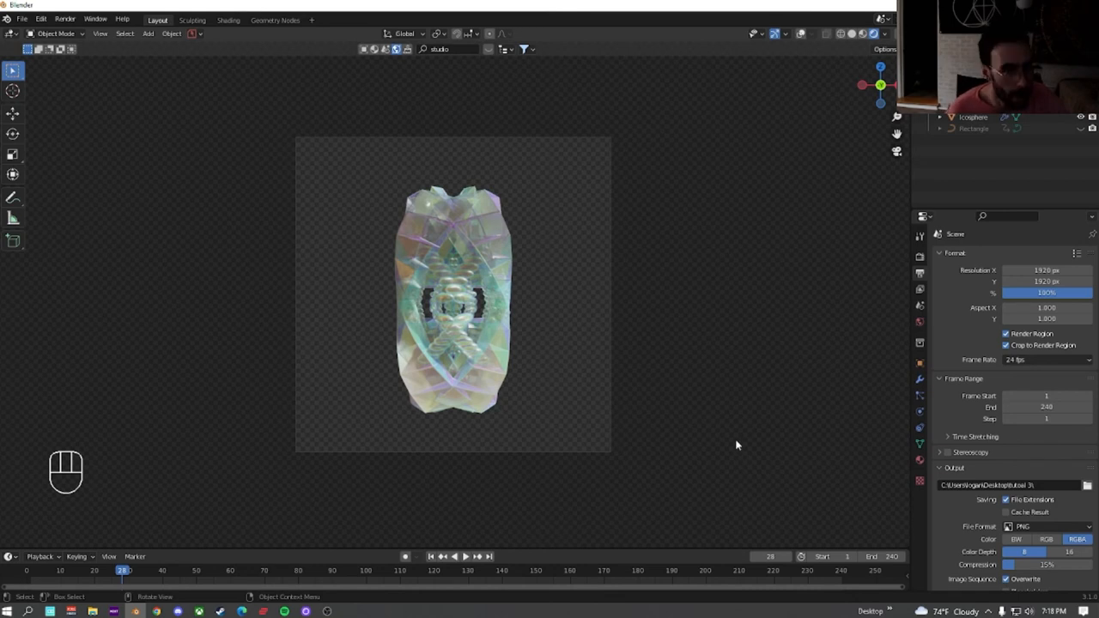
{"action": "left_click", "coordinate": [1045, 525]}
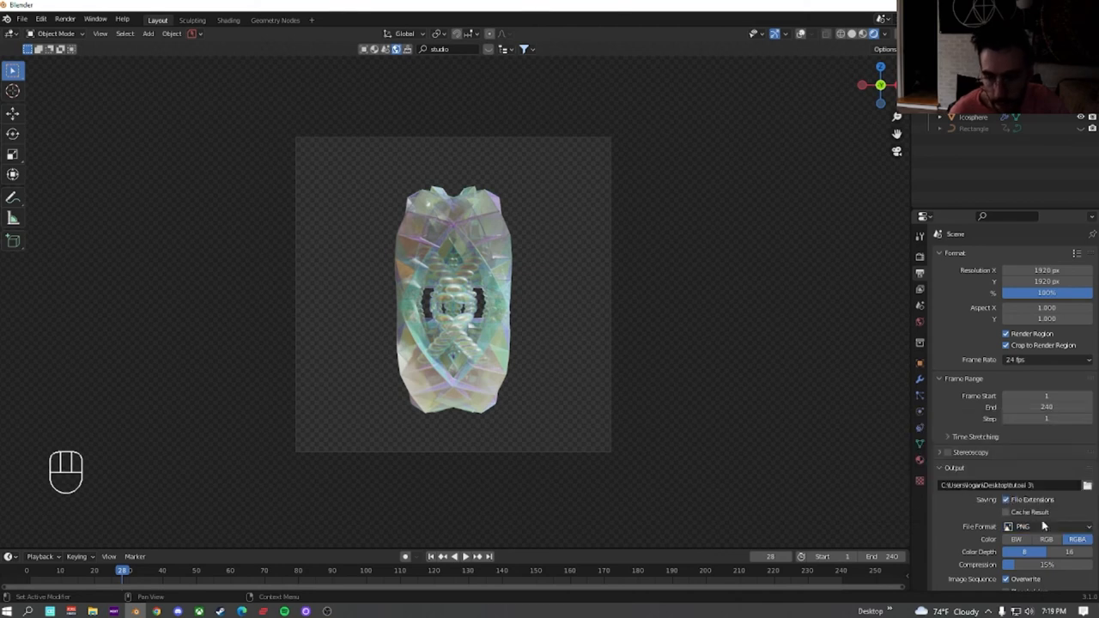
{"action": "scroll", "scroll_direction": "down", "scroll_amount": 3}
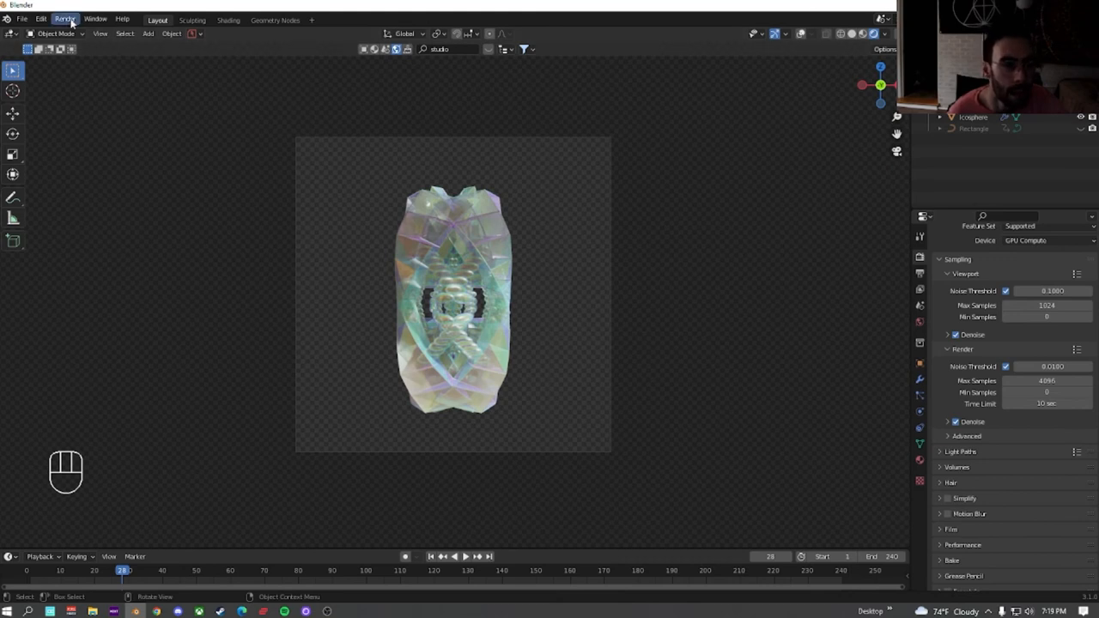
Switch the viewport to solid shading and start Render Animation
{"action": "left_click", "coordinate": [855, 35]}
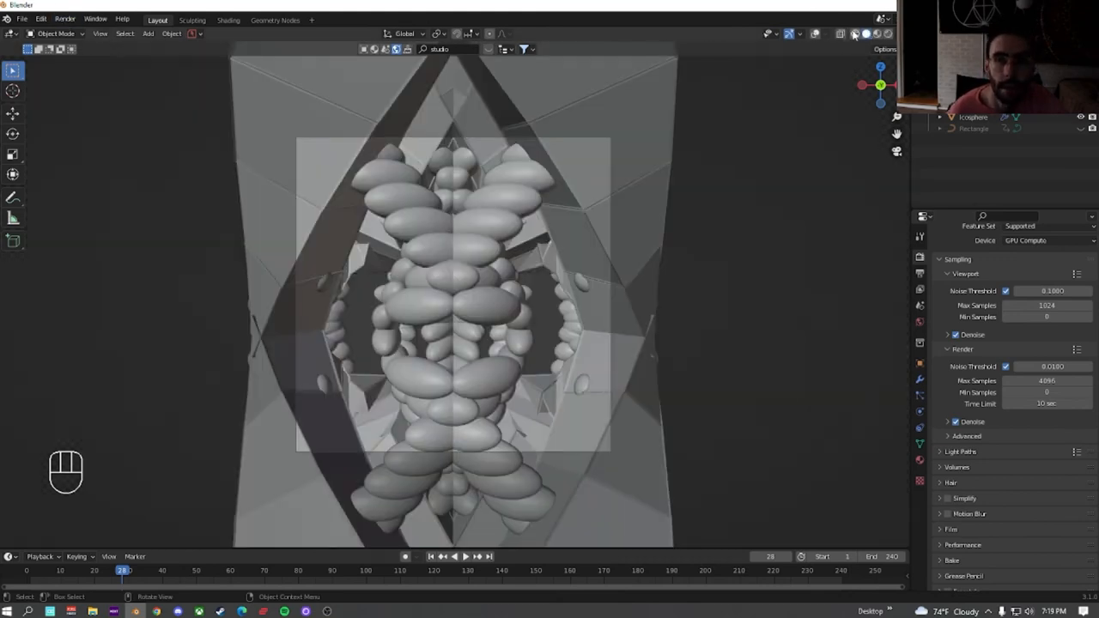
{"action": "left_click", "coordinate": [65, 17]}
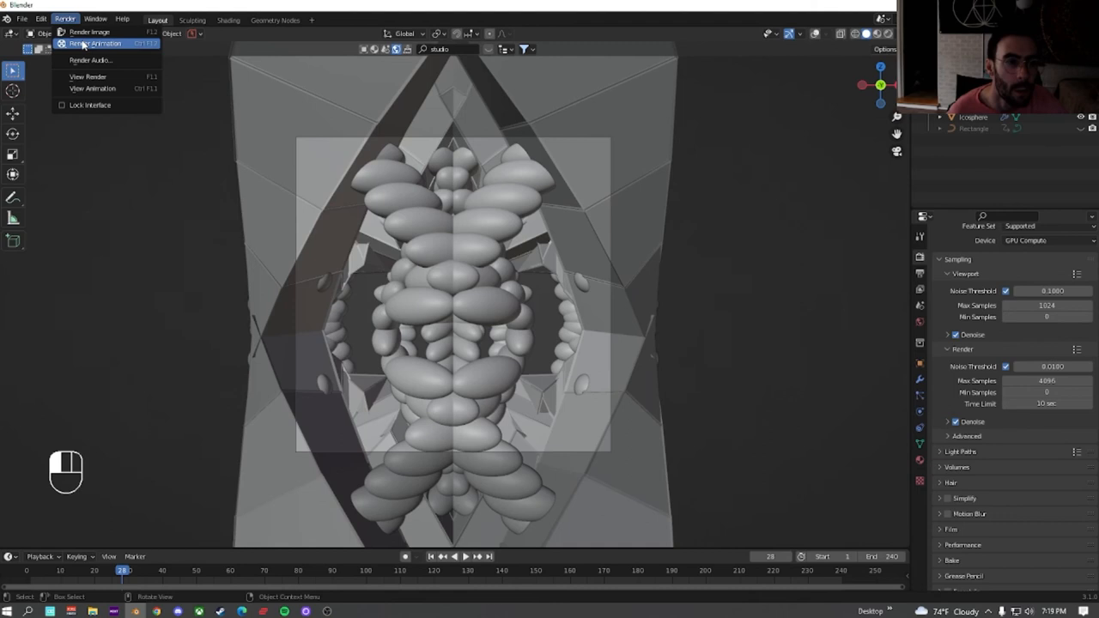
{"action": "left_click", "coordinate": [90, 31]}
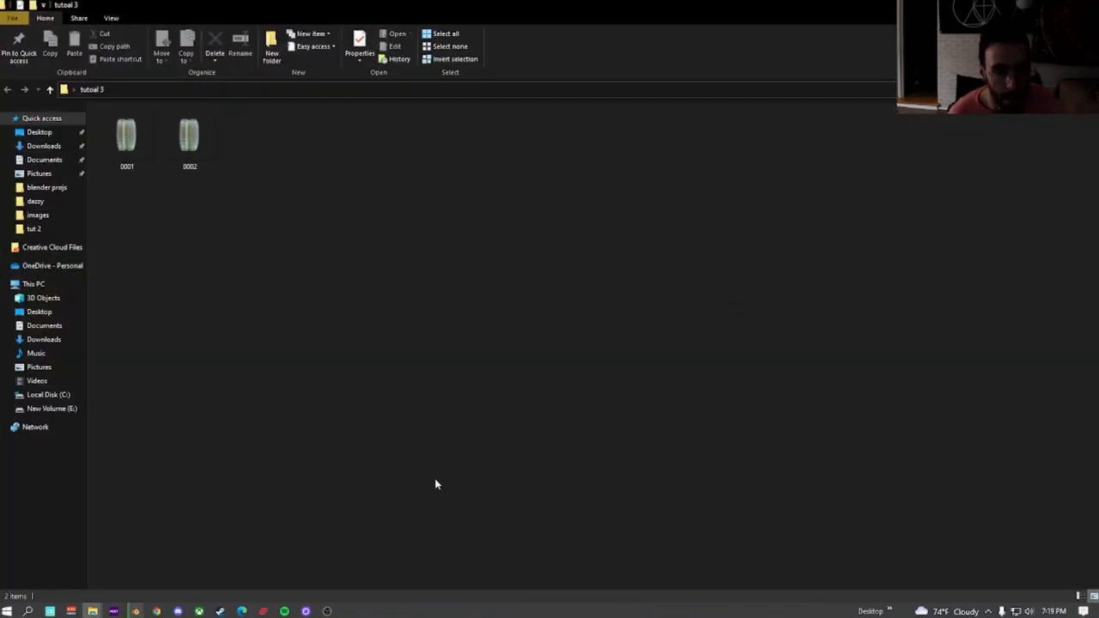
{"action": "mouse_move", "coordinate": [432, 470]}
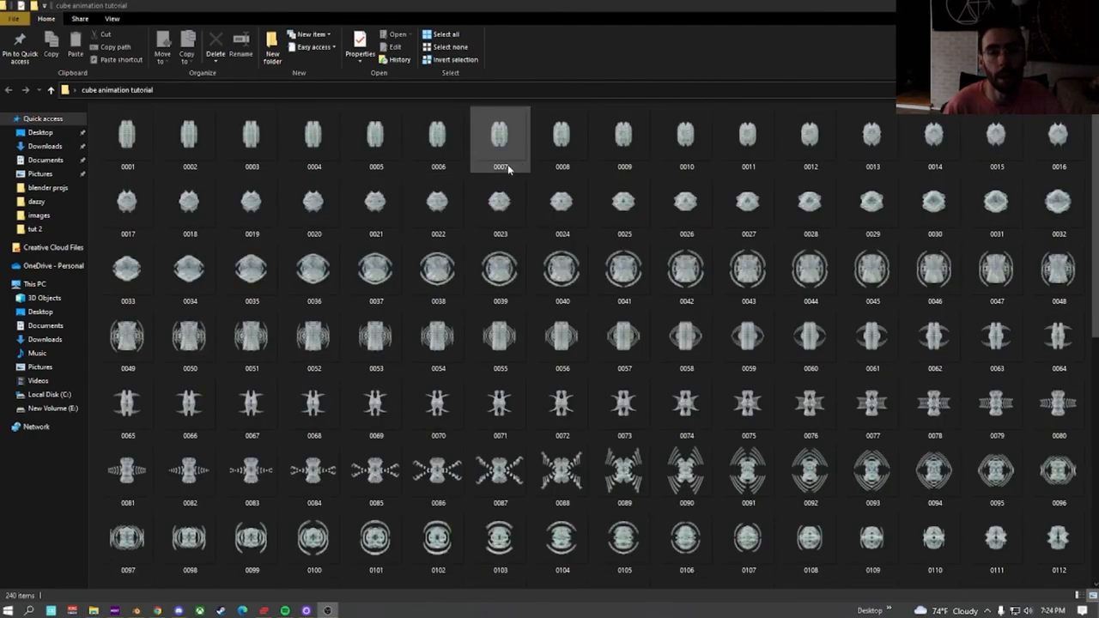
Pick one of the 240 rendered PNG frames in the cube animation tutorial folder
{"action": "left_click", "coordinate": [134, 611]}
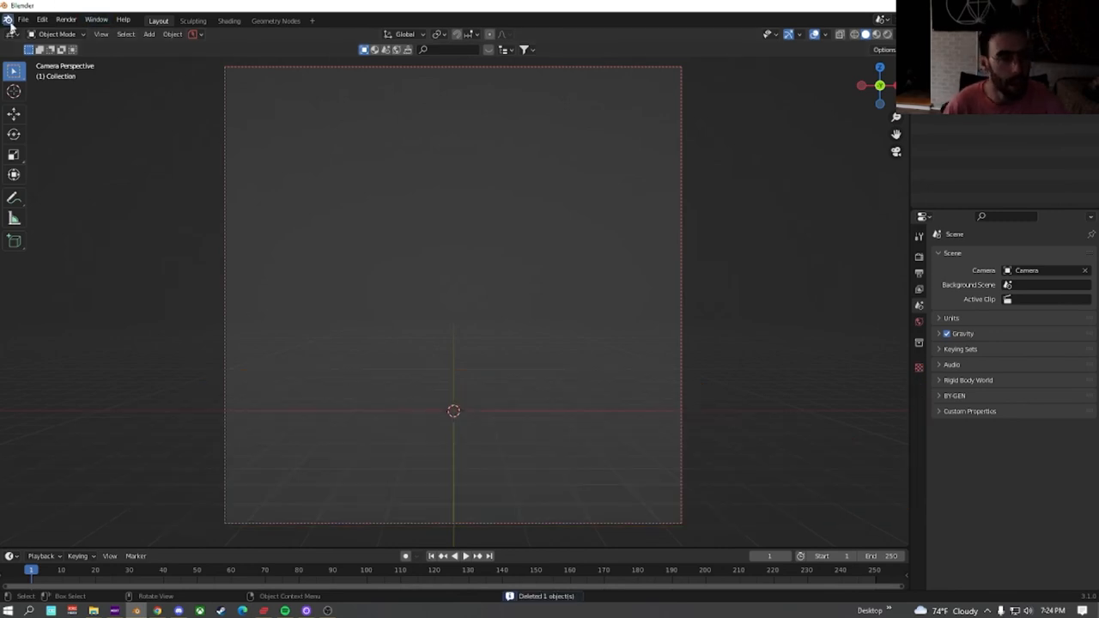
Change the main area to the Video Sequencer and start adding an image sequence
{"action": "left_click", "coordinate": [10, 34]}
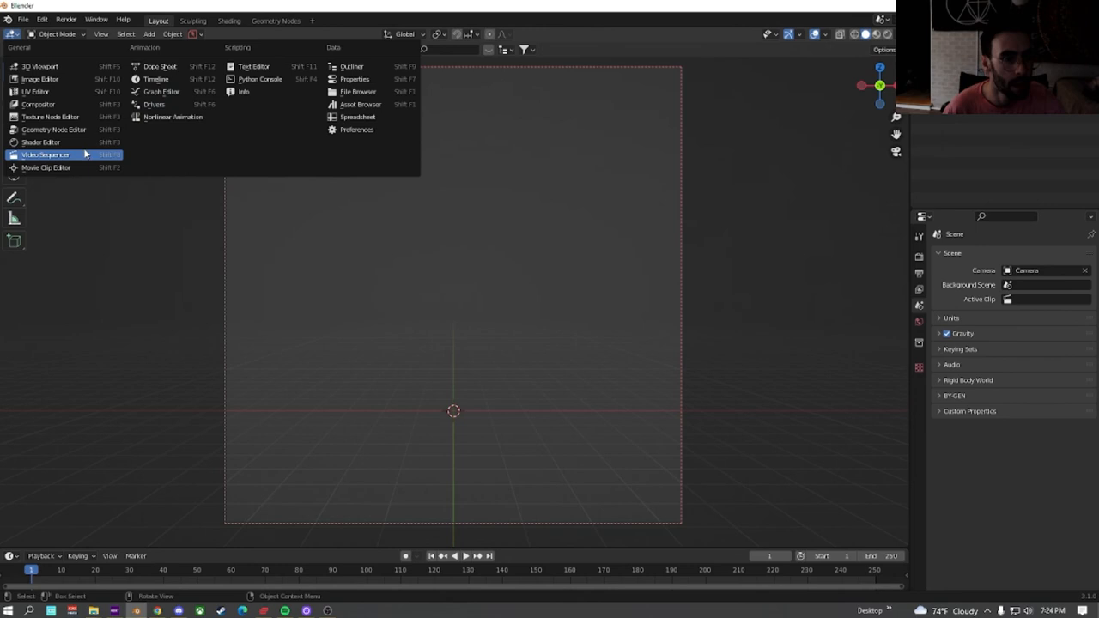
{"action": "left_click", "coordinate": [44, 155]}
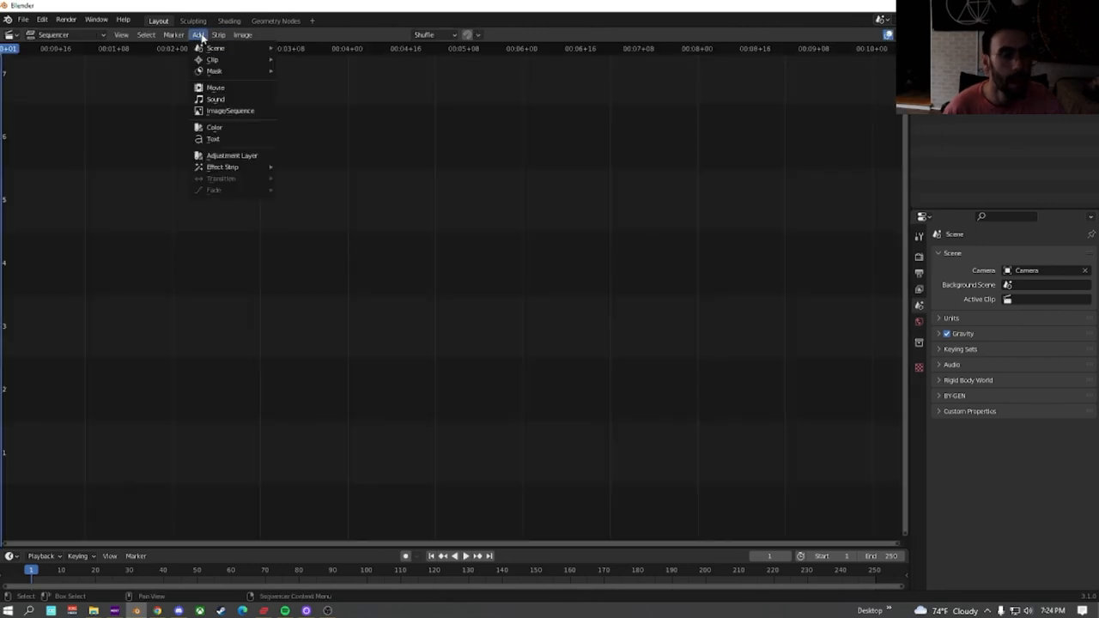
{"action": "left_click", "coordinate": [230, 110]}
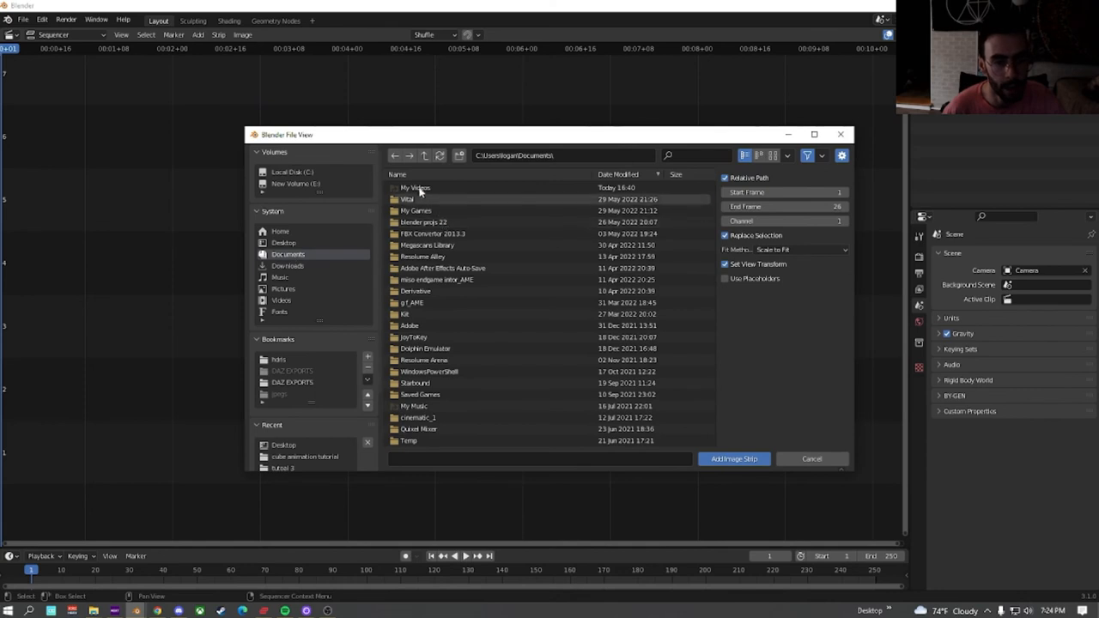
Load the cube animation tutorial PNG frames from the desktop as an image strip
{"action": "left_click", "coordinate": [282, 244]}
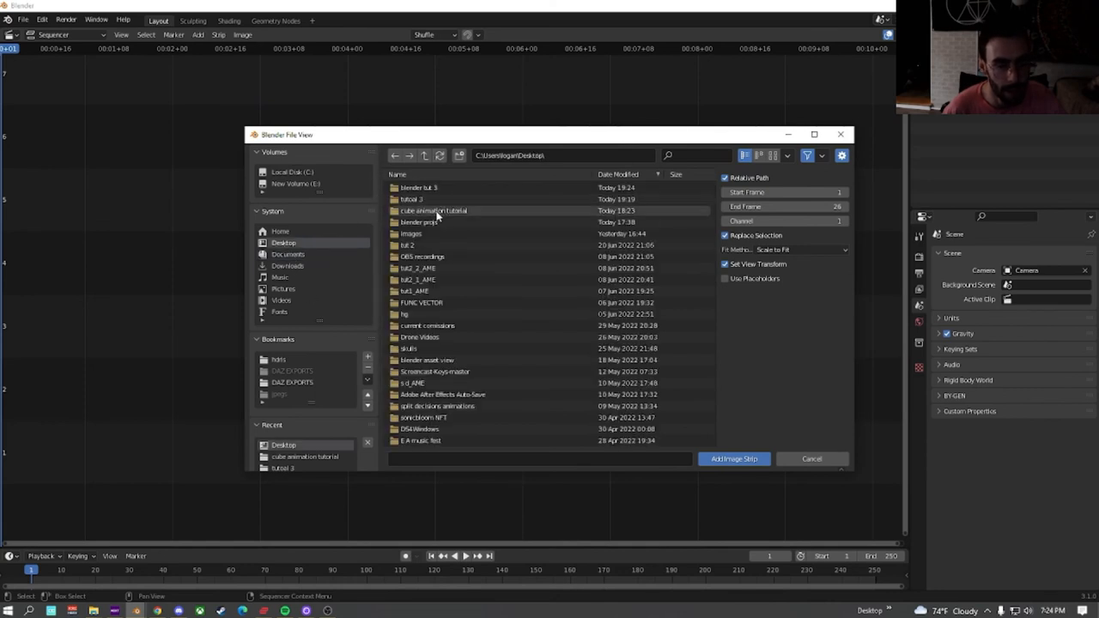
{"action": "double_click", "coordinate": [432, 209]}
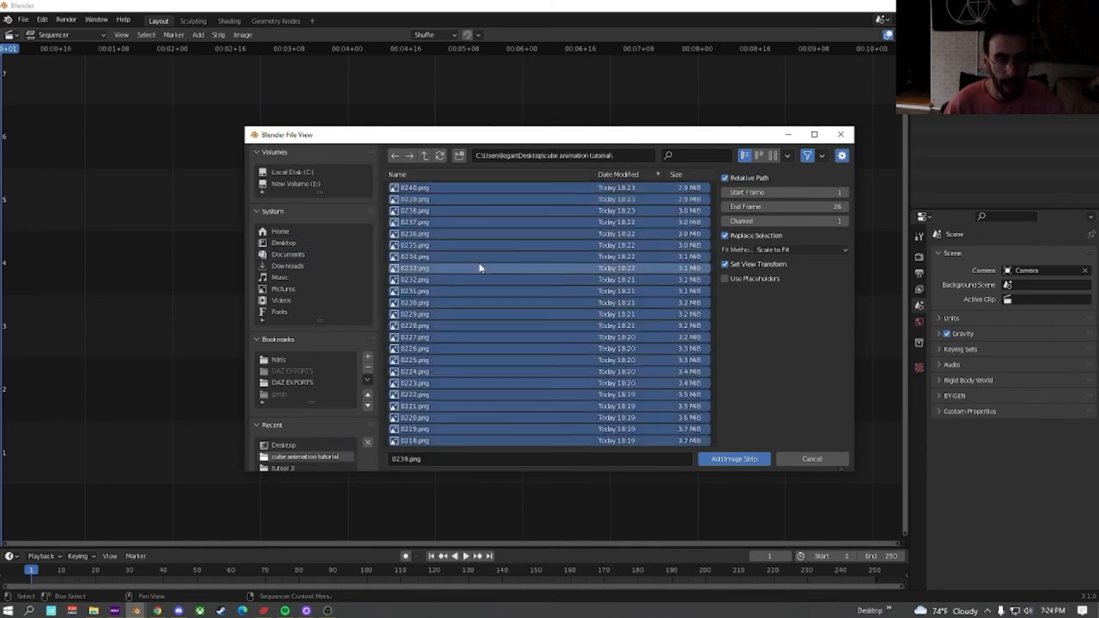
{"action": "left_click", "coordinate": [733, 458]}
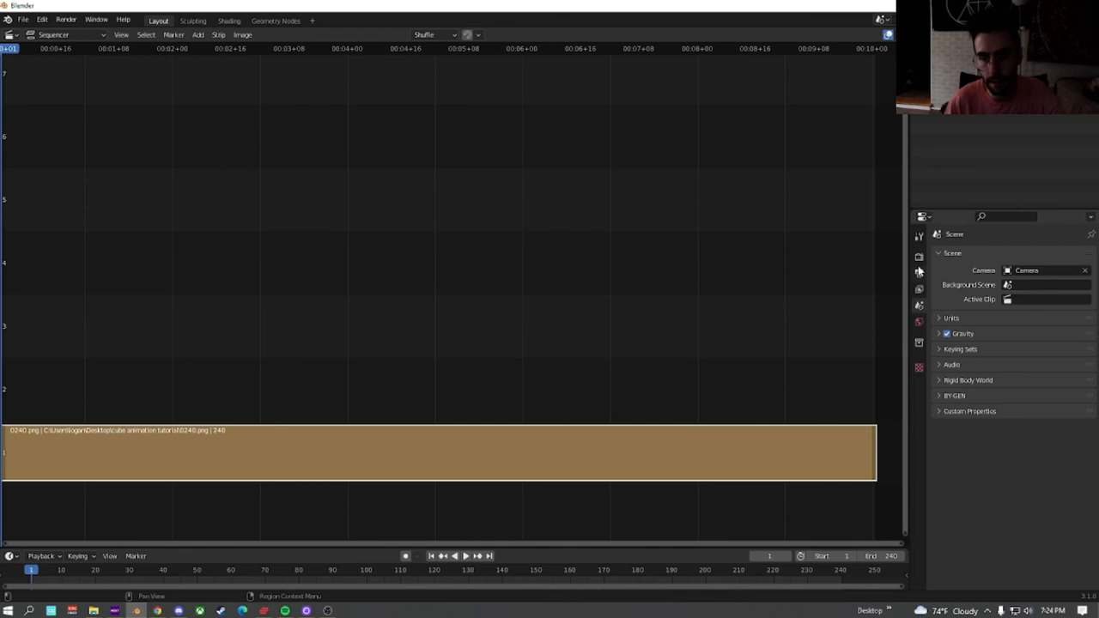
{"action": "left_click", "coordinate": [918, 258]}
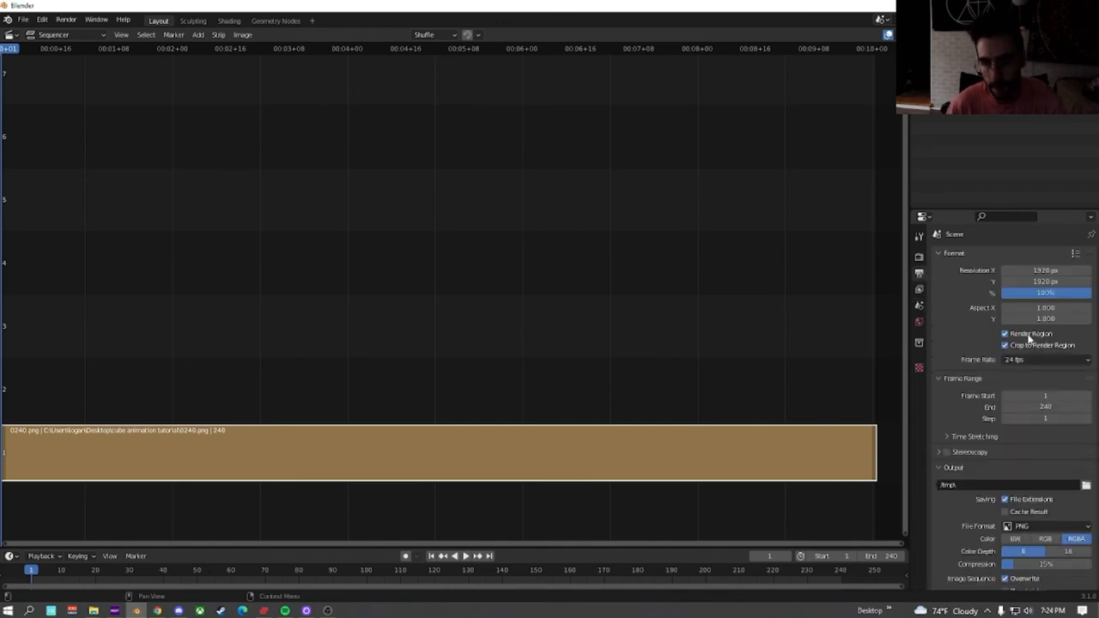
Turn off Render Region and set the output path to Desktop/tutorial 3
{"action": "left_click", "coordinate": [1004, 333]}
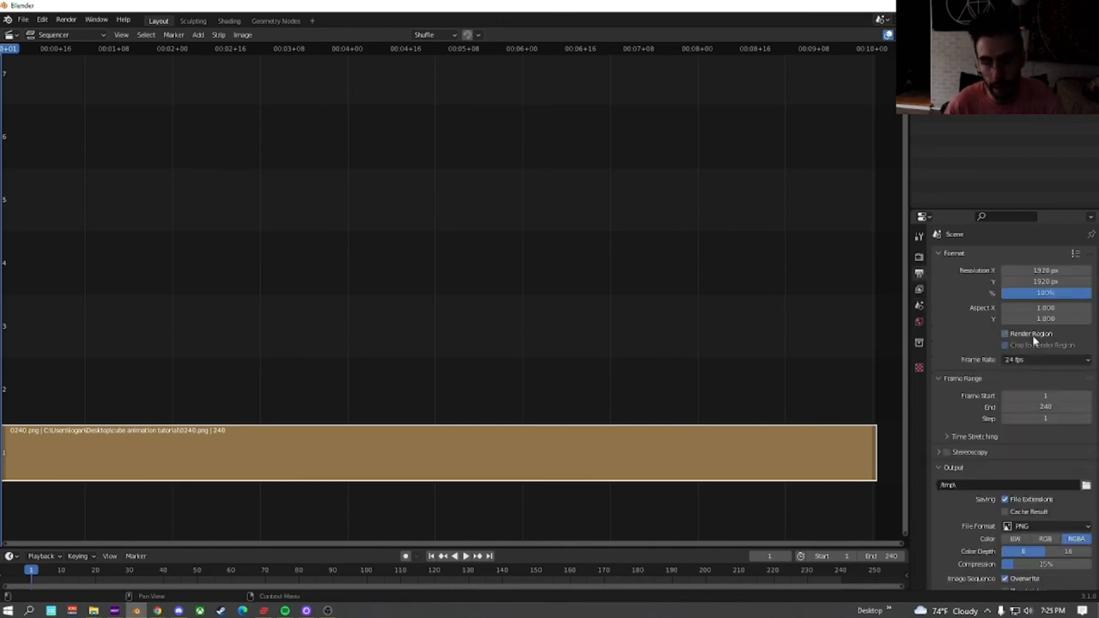
{"action": "scroll", "scroll_direction": "down", "scroll_amount": 3}
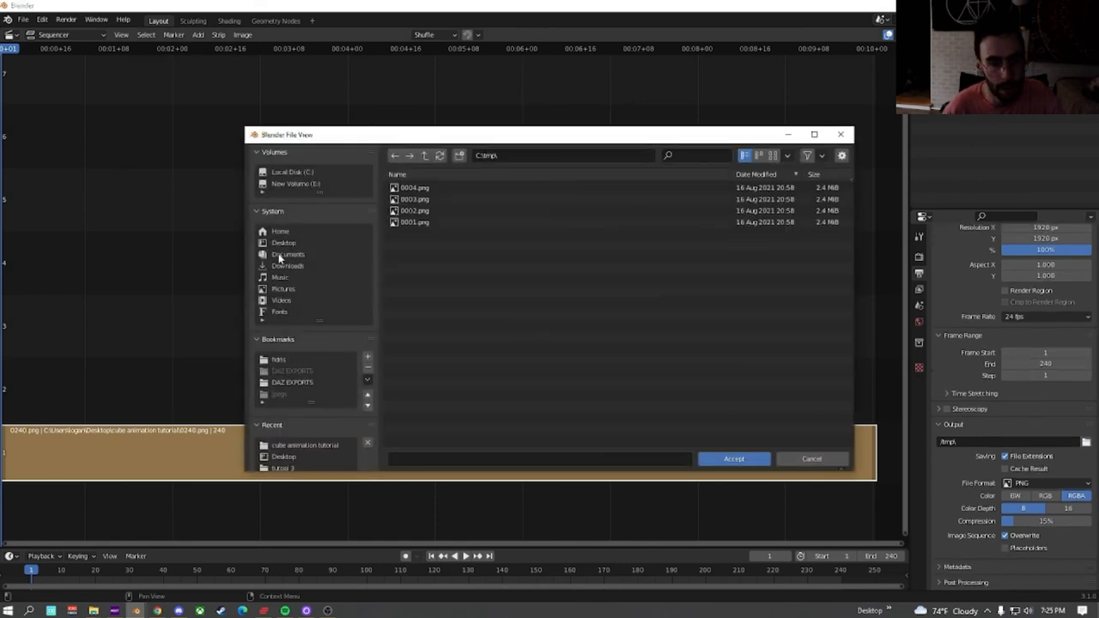
{"action": "left_click", "coordinate": [283, 244]}
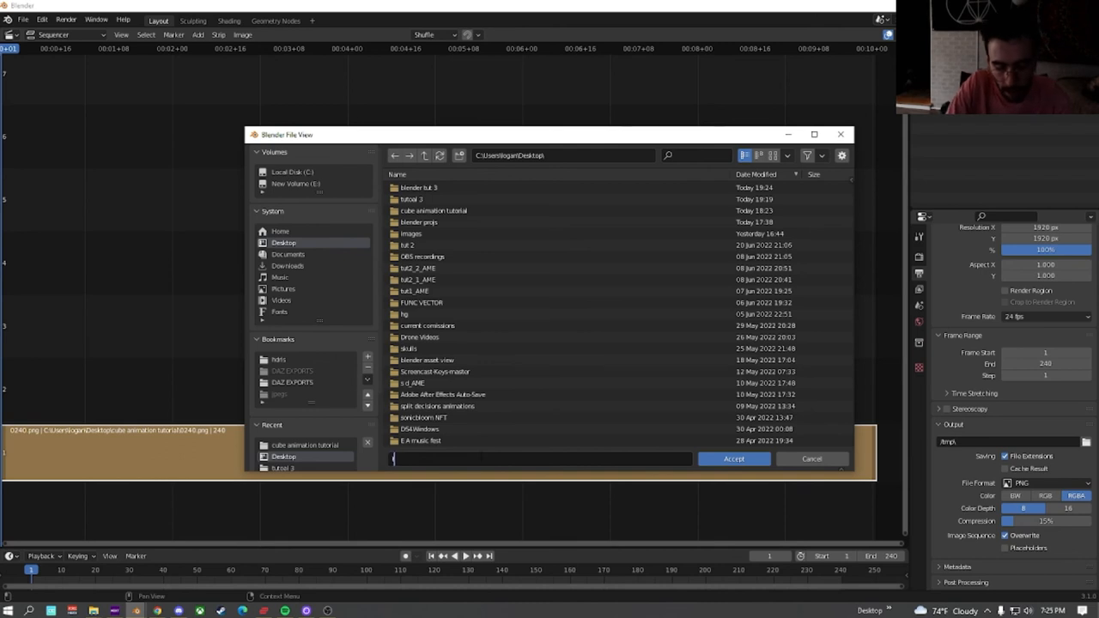
{"action": "type", "text": "tutorial 3"}
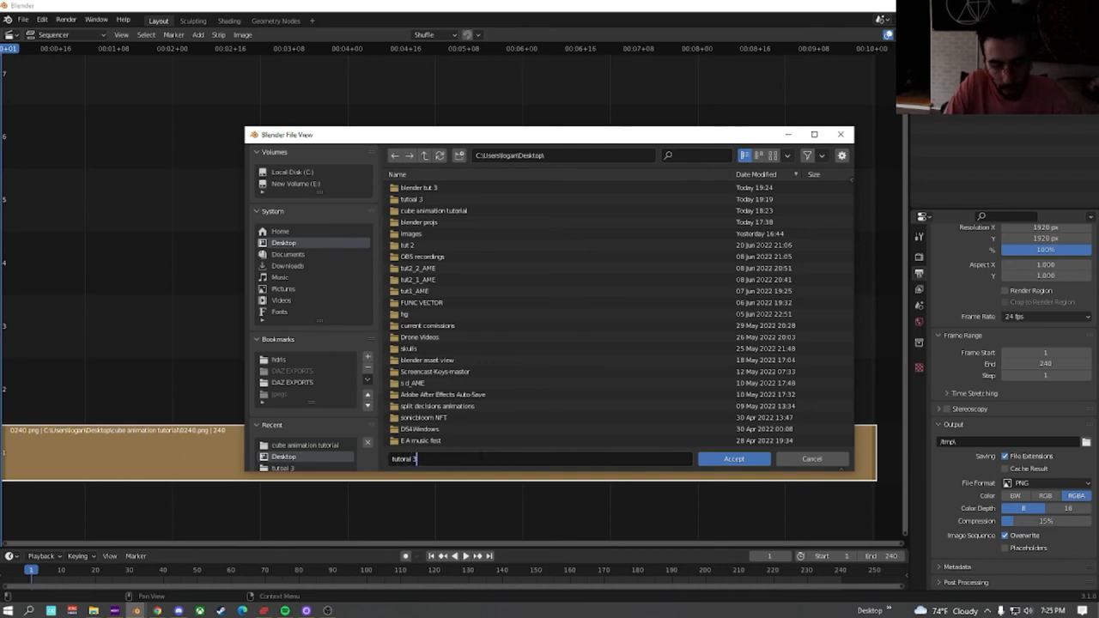
{"action": "left_click", "coordinate": [733, 458]}
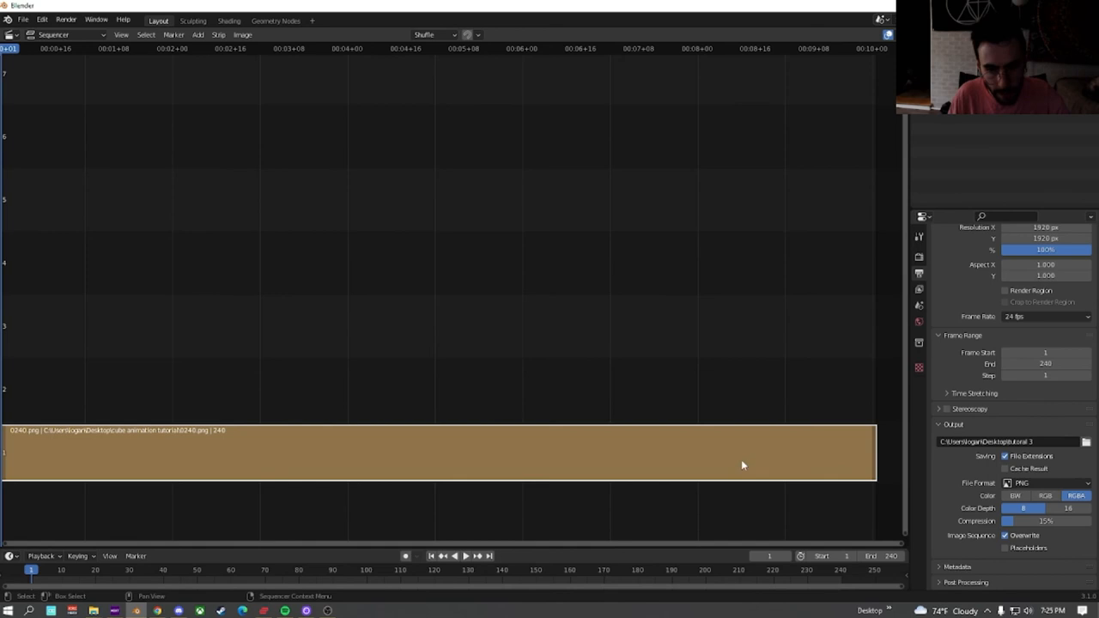
Set File Format to FFmpeg Video with an MPEG-4 container and choose the output quality level
{"action": "left_click", "coordinate": [1045, 483]}
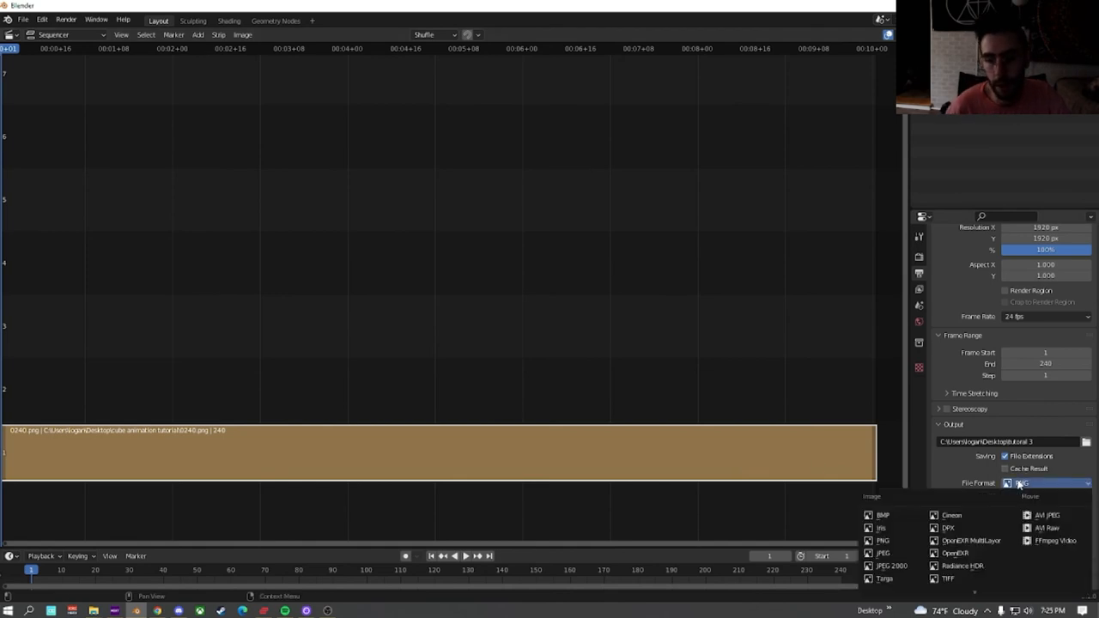
{"action": "left_click", "coordinate": [1050, 539]}
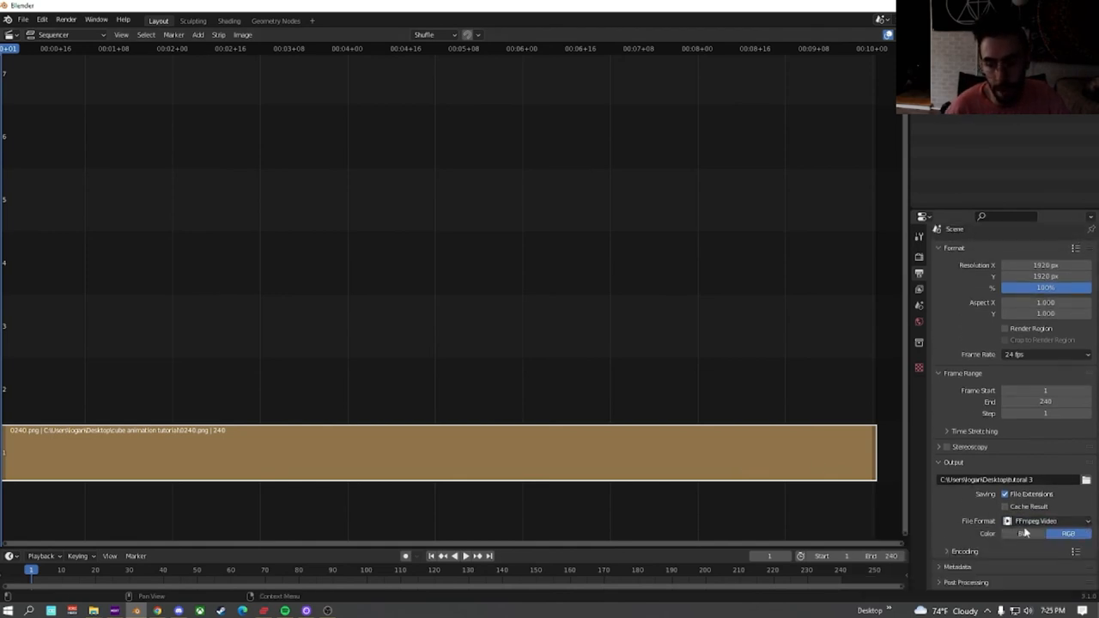
{"action": "left_click", "coordinate": [1044, 409]}
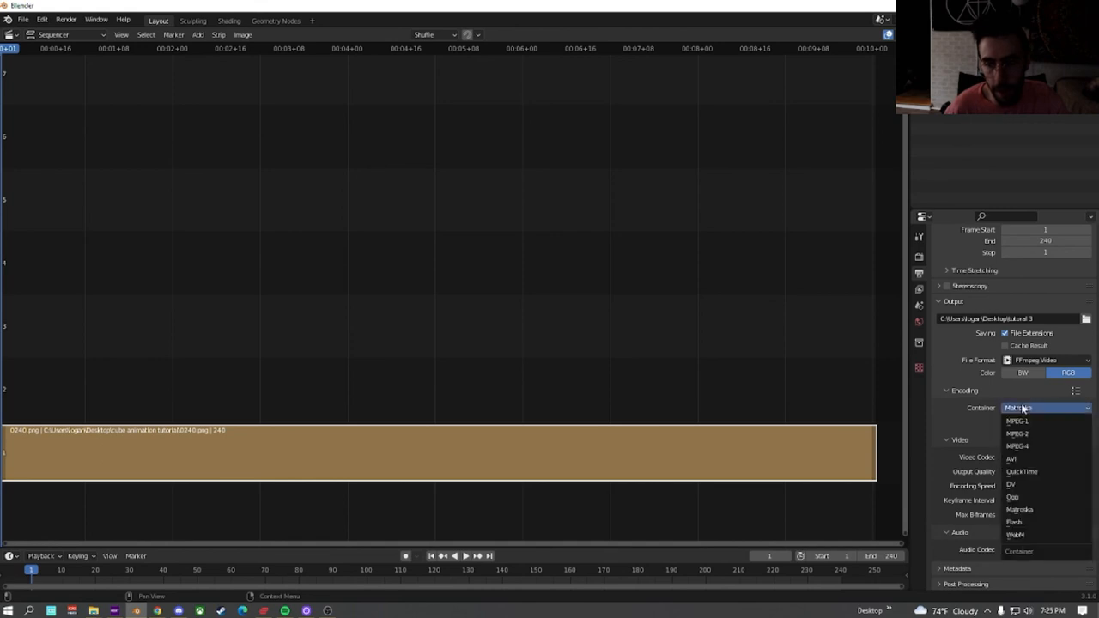
{"action": "left_click", "coordinate": [1016, 447]}
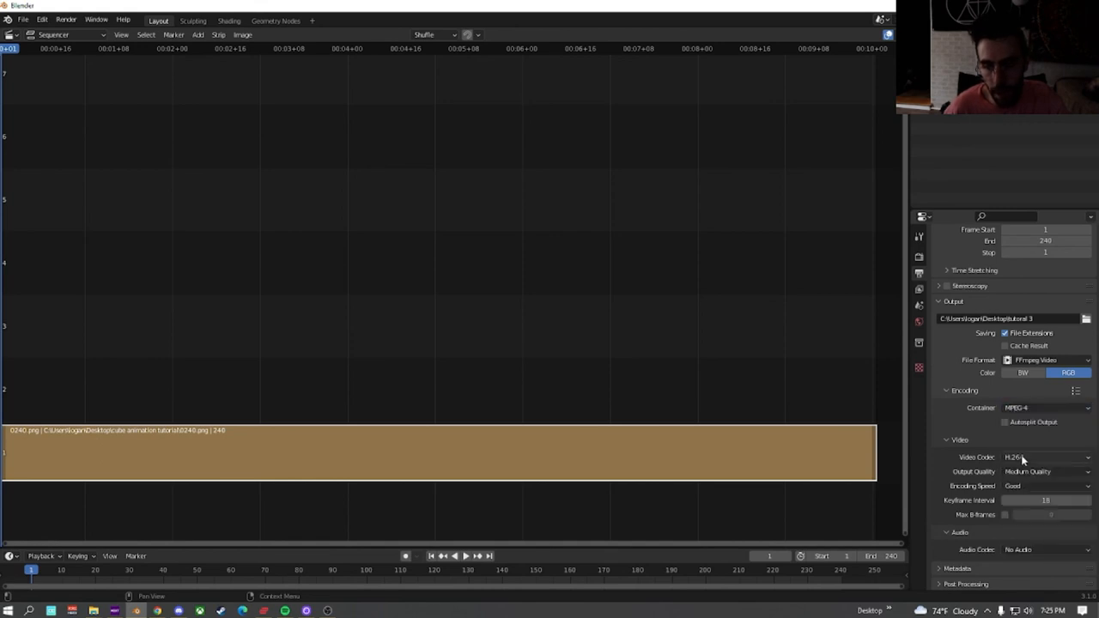
{"action": "left_click", "coordinate": [1044, 470]}
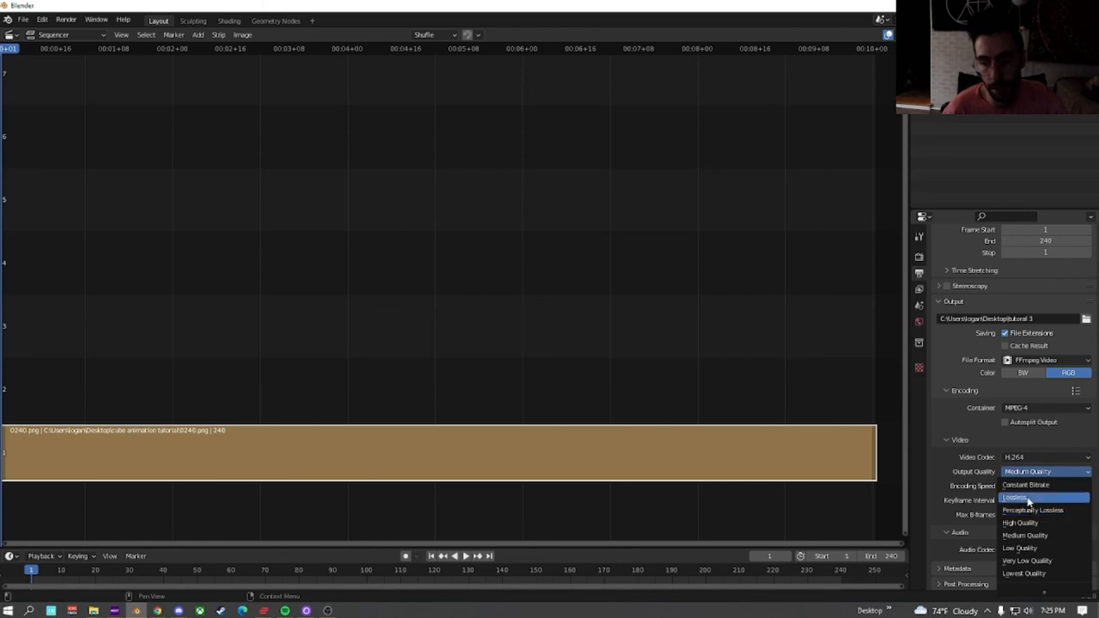
{"action": "mouse_move", "coordinate": [1030, 505]}
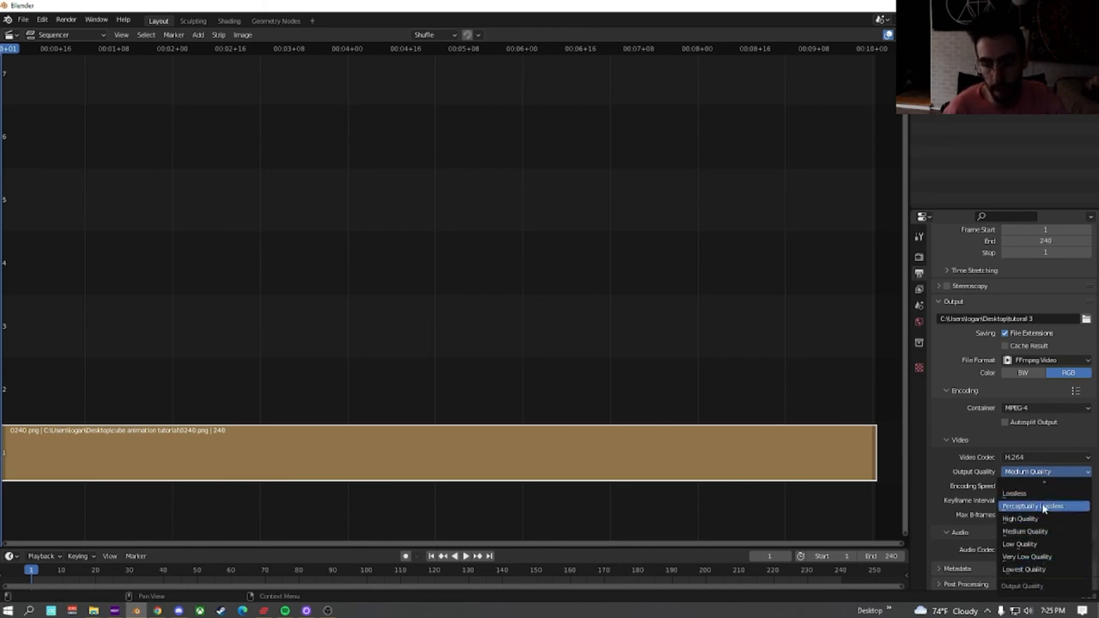
{"action": "left_click", "coordinate": [1034, 505]}
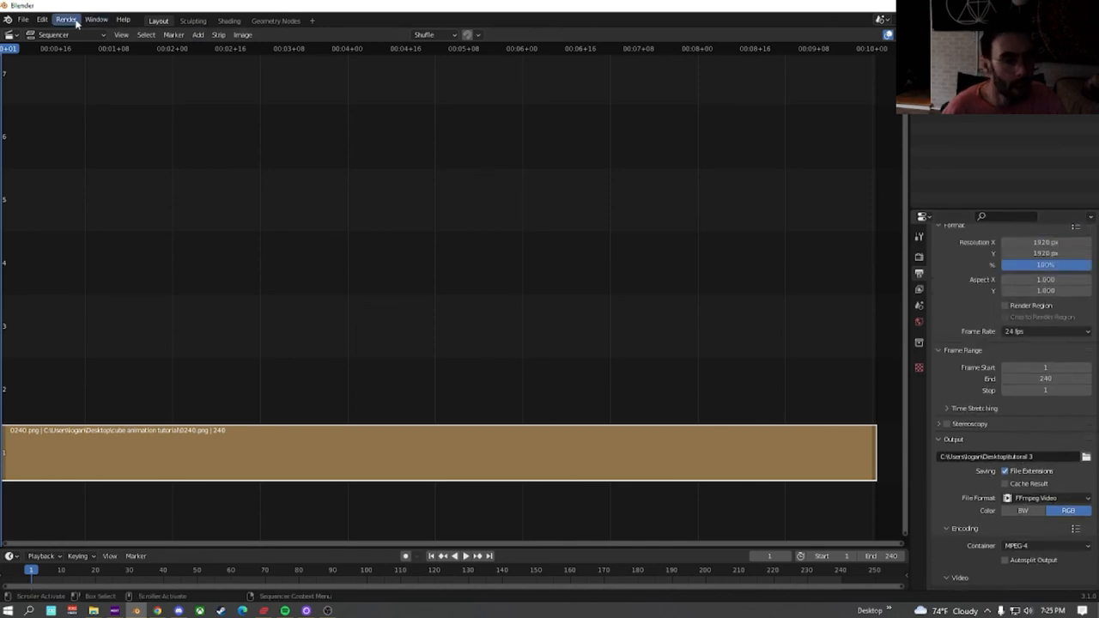
Start Render Animation from the Render menu and let all 240 frames finish
{"action": "left_click", "coordinate": [65, 20]}
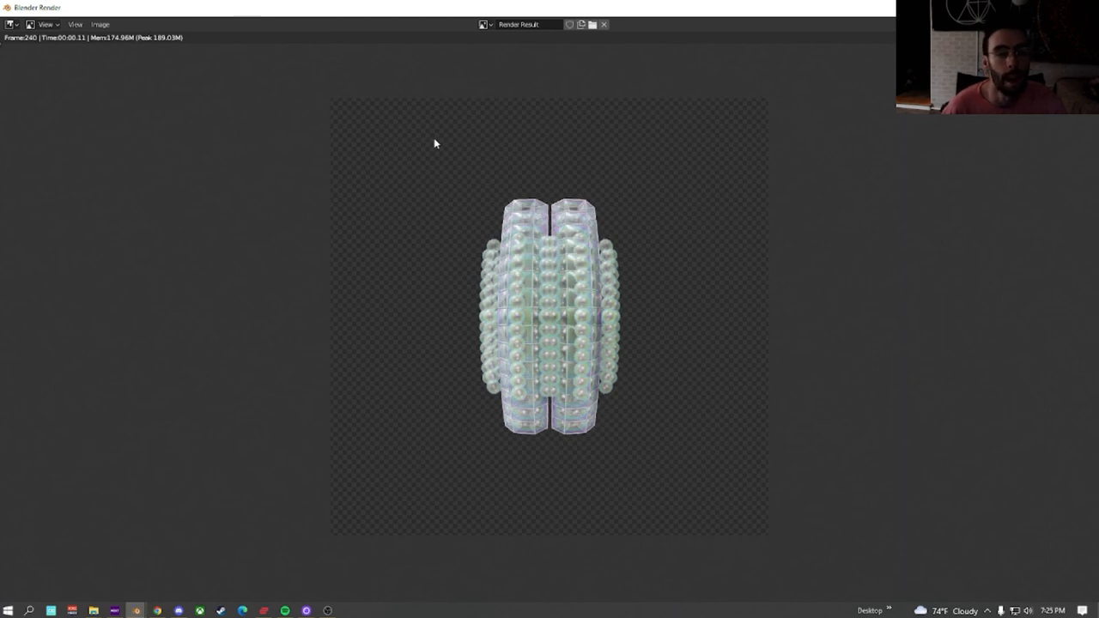
{"action": "mouse_move", "coordinate": [515, 170]}
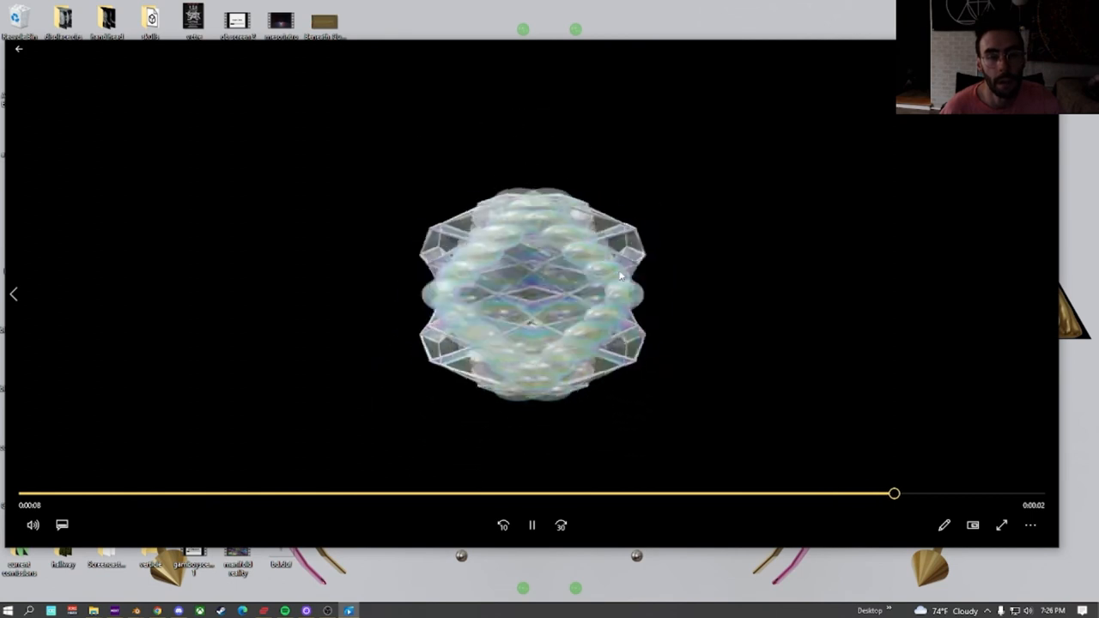
Drag the Media Player seek bar back to the start of the tutorial 3 video
{"action": "left_click_drag", "start_coordinate": [894, 494], "coordinate": [79, 495]}
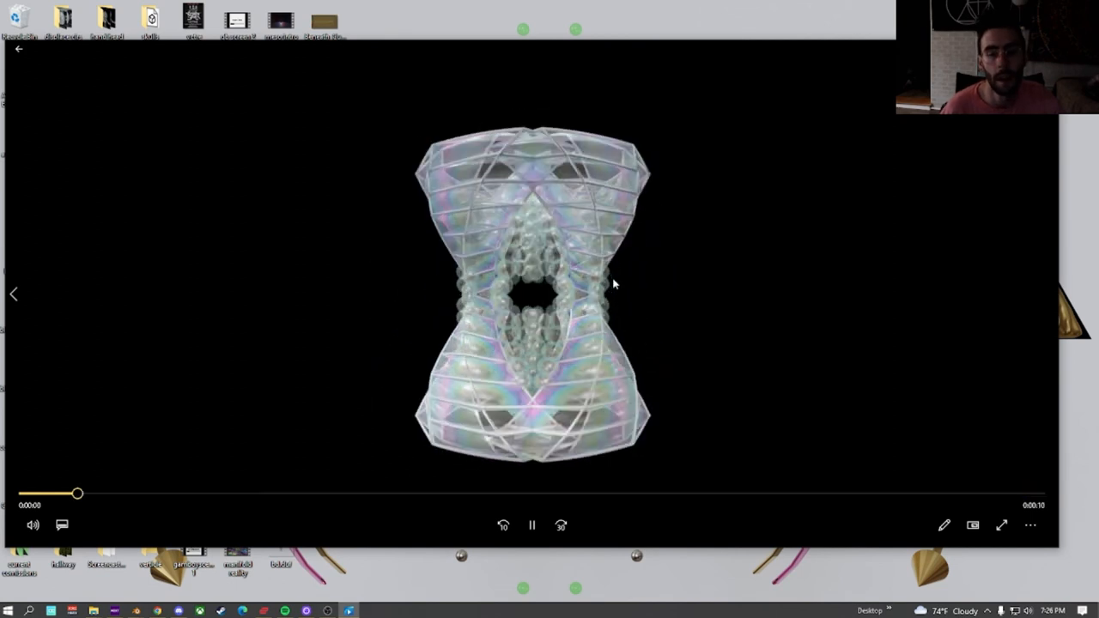